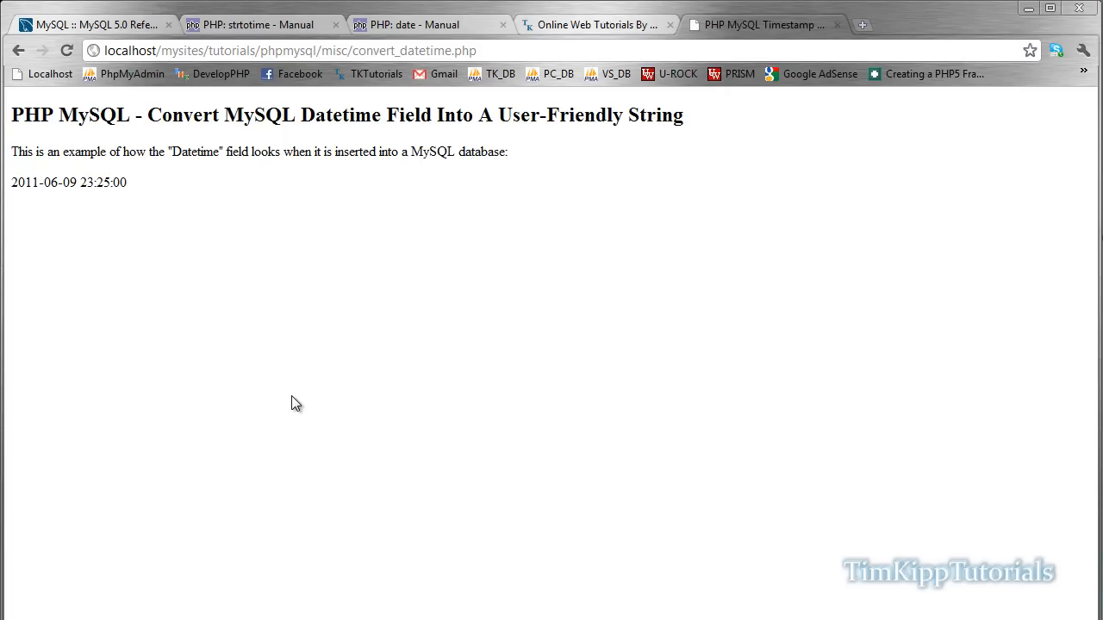
mouse_move(92, 177)
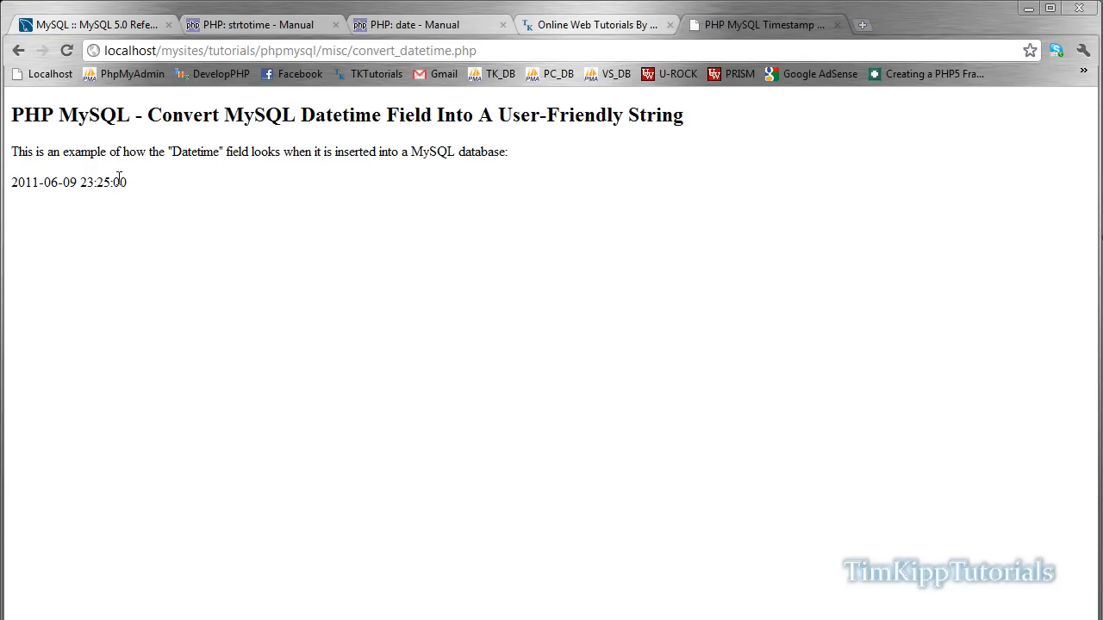
Compare the raw datetime with the 'Jun 3, 2011 2:47pm' date on the YouTube Channel Online! post
left_click_drag(15, 182, 121, 182)
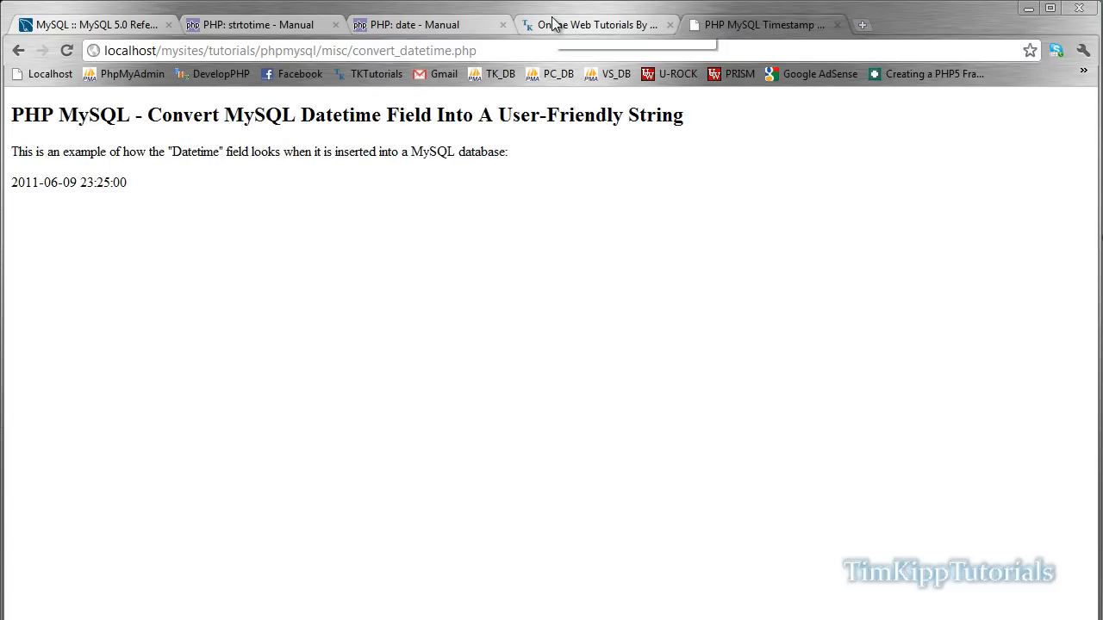
left_click(595, 24)
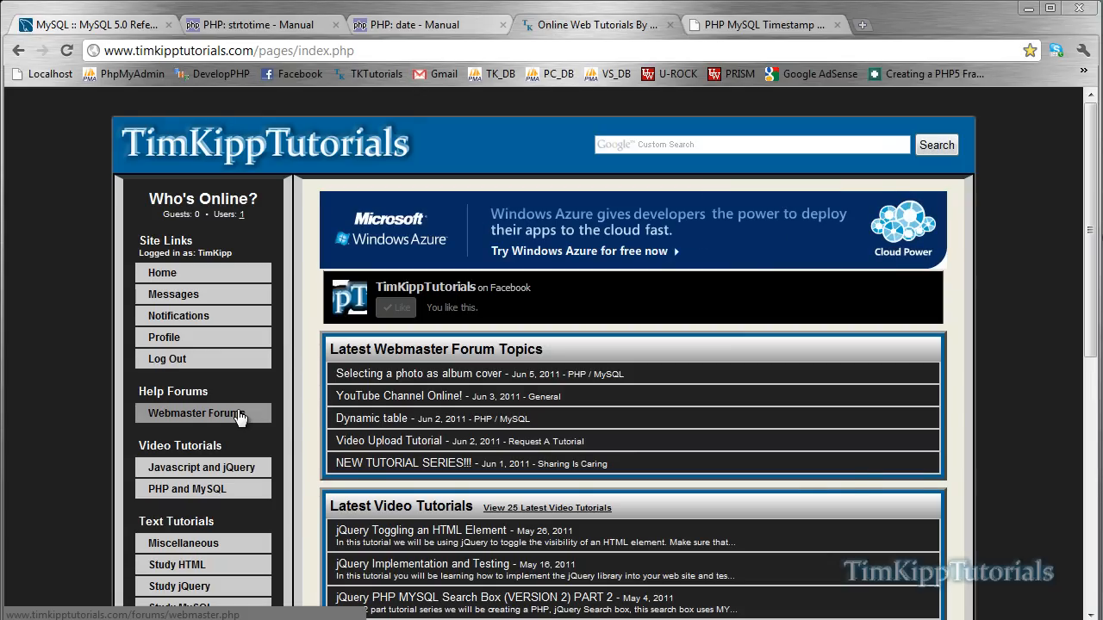
left_click(197, 413)
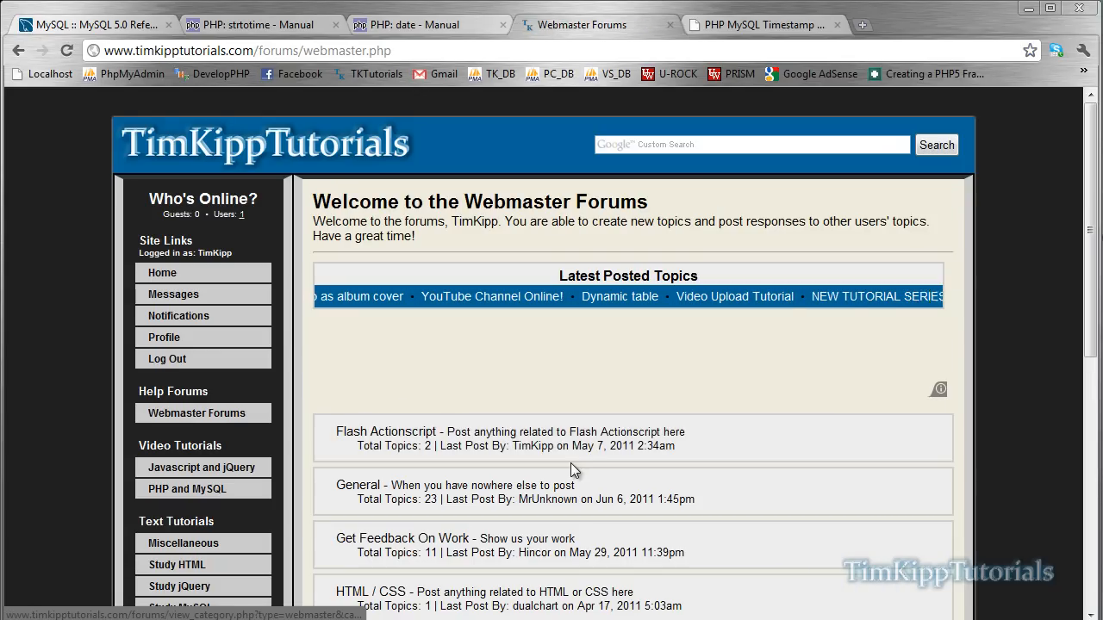
left_click(357, 485)
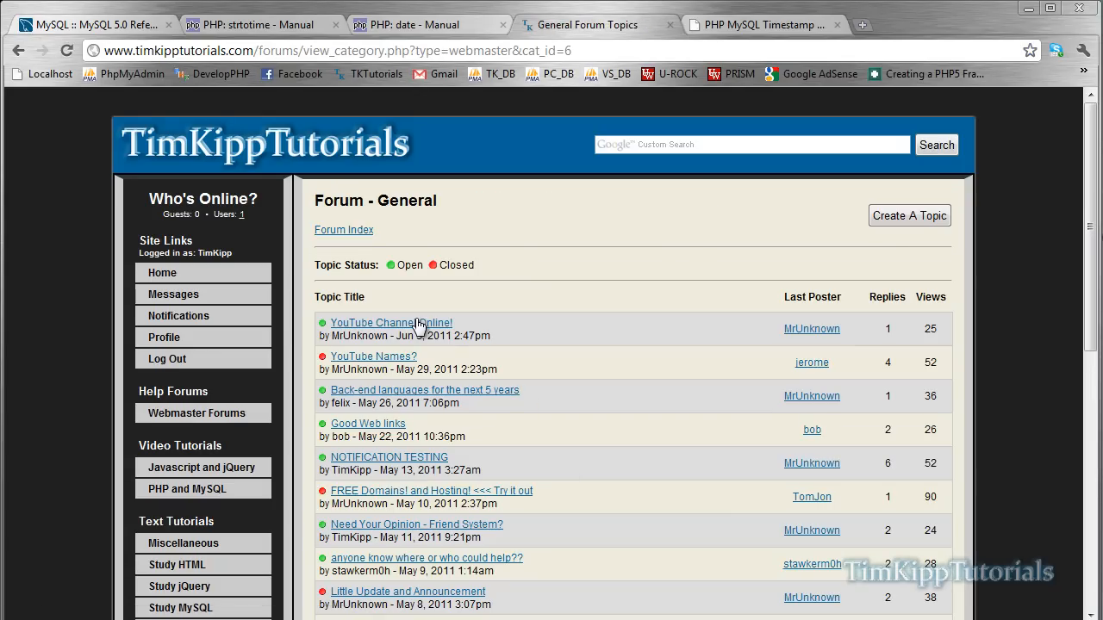
left_click(390, 322)
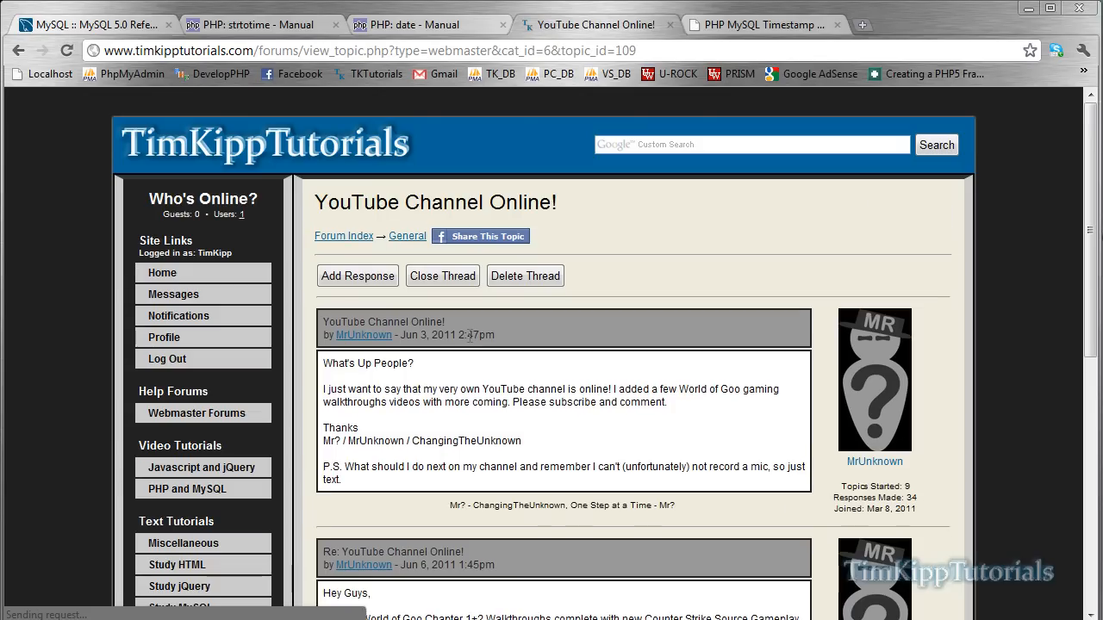
double_click(408, 335)
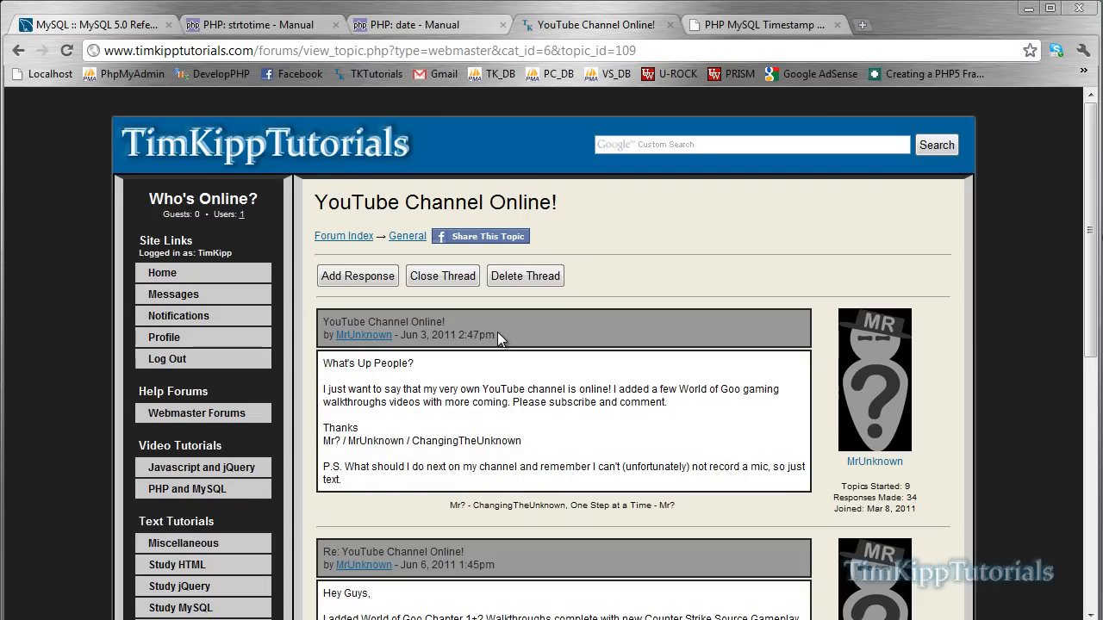
left_click(765, 24)
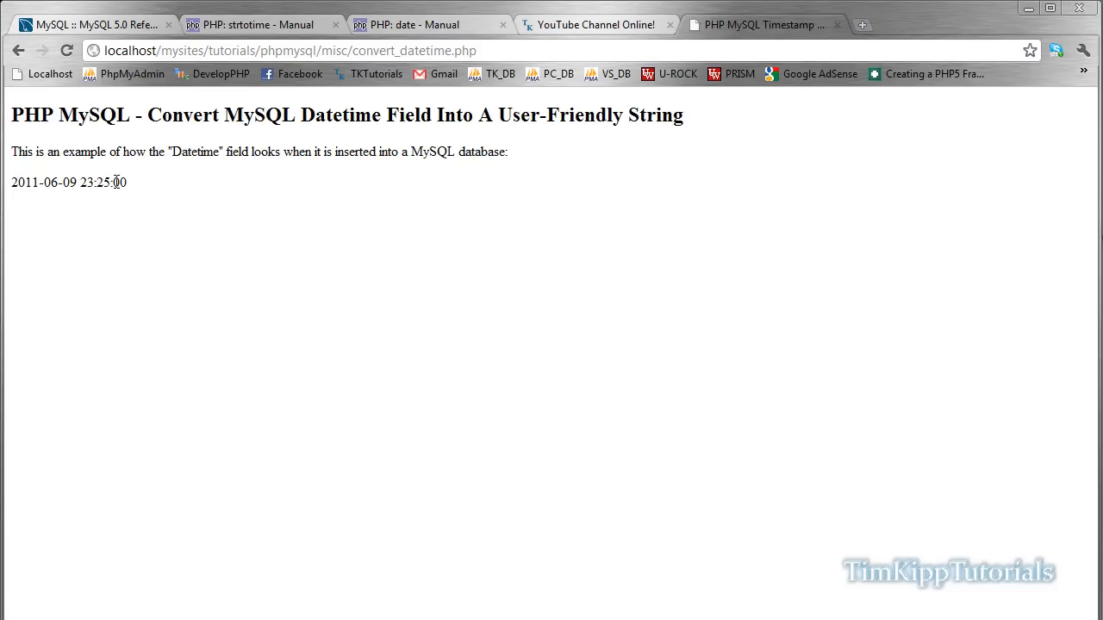
left_click_drag(12, 182, 126, 181)
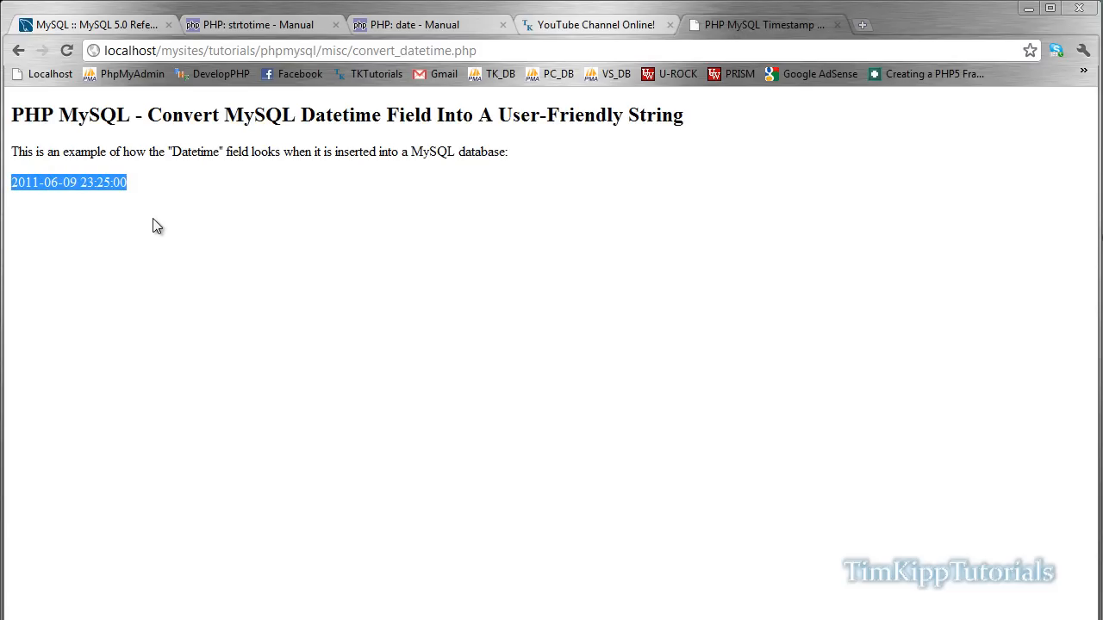
left_click(276, 188)
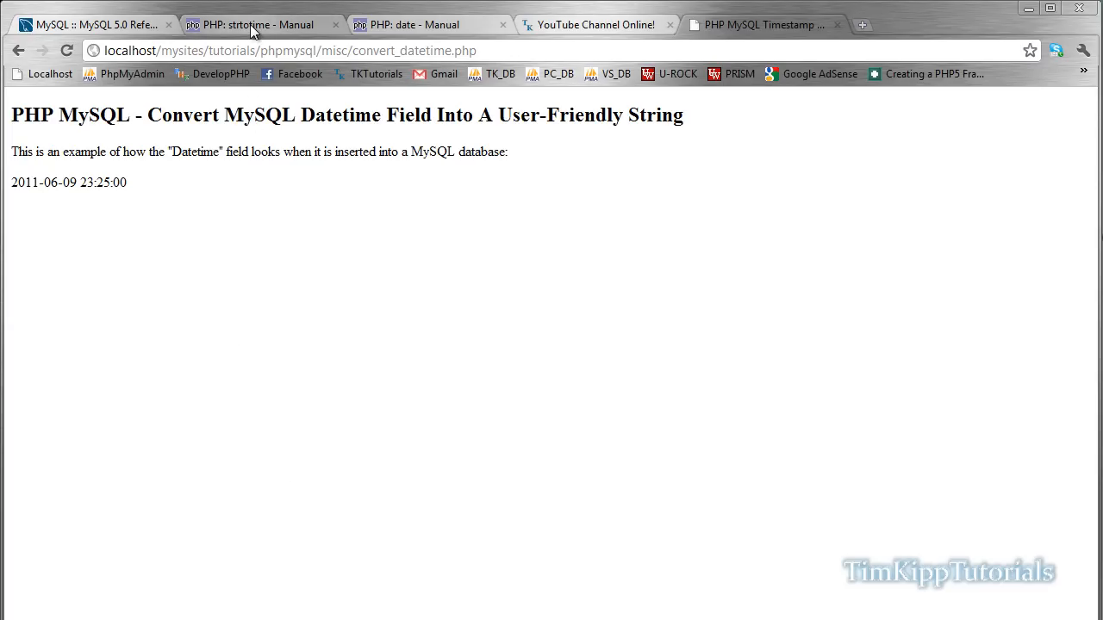
Consult the strtotime manual page, then scroll the date() manual's description
left_click(258, 24)
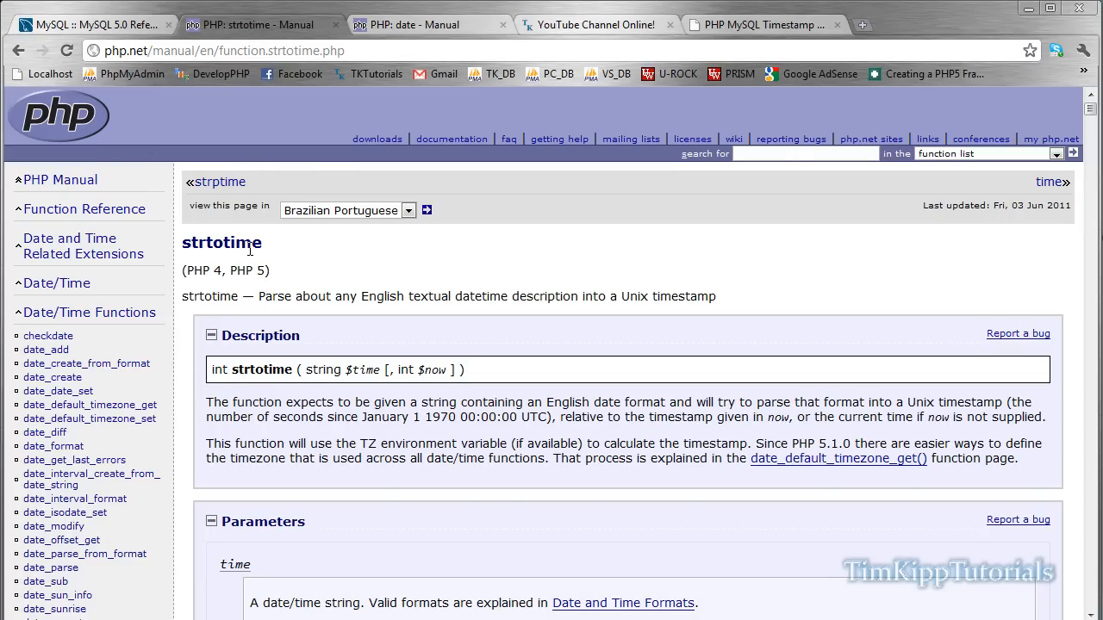
mouse_move(351, 267)
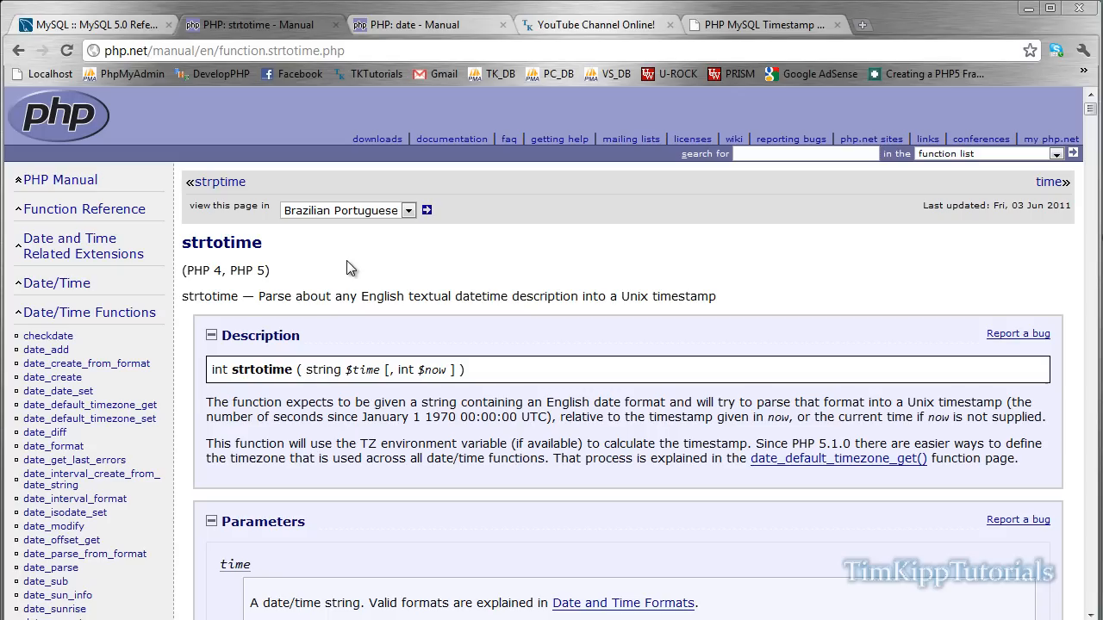
mouse_move(386, 297)
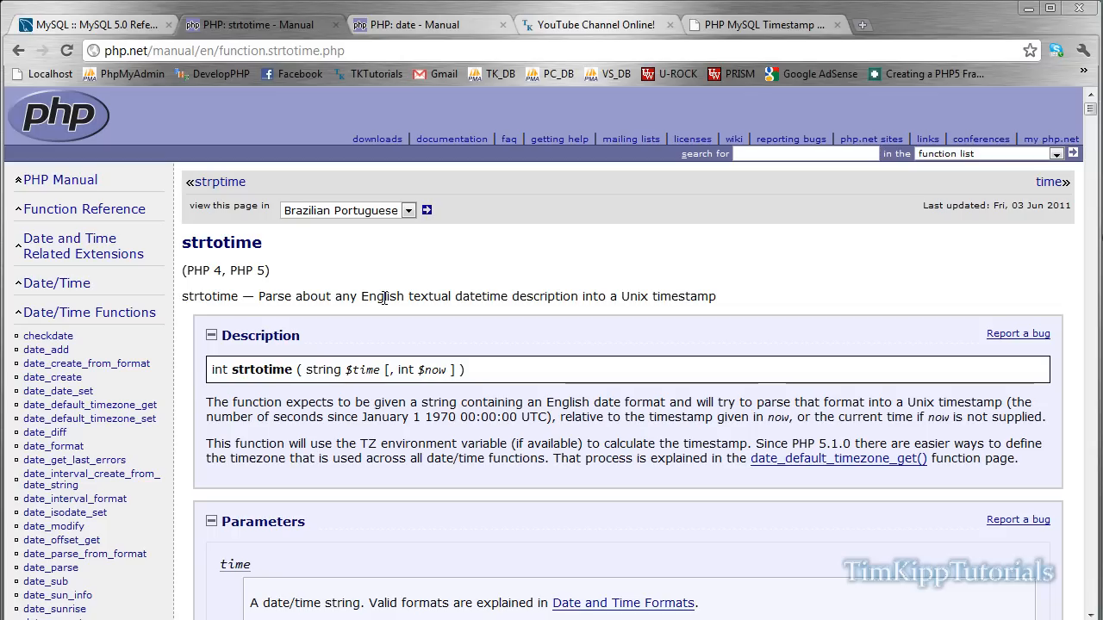
mouse_move(480, 315)
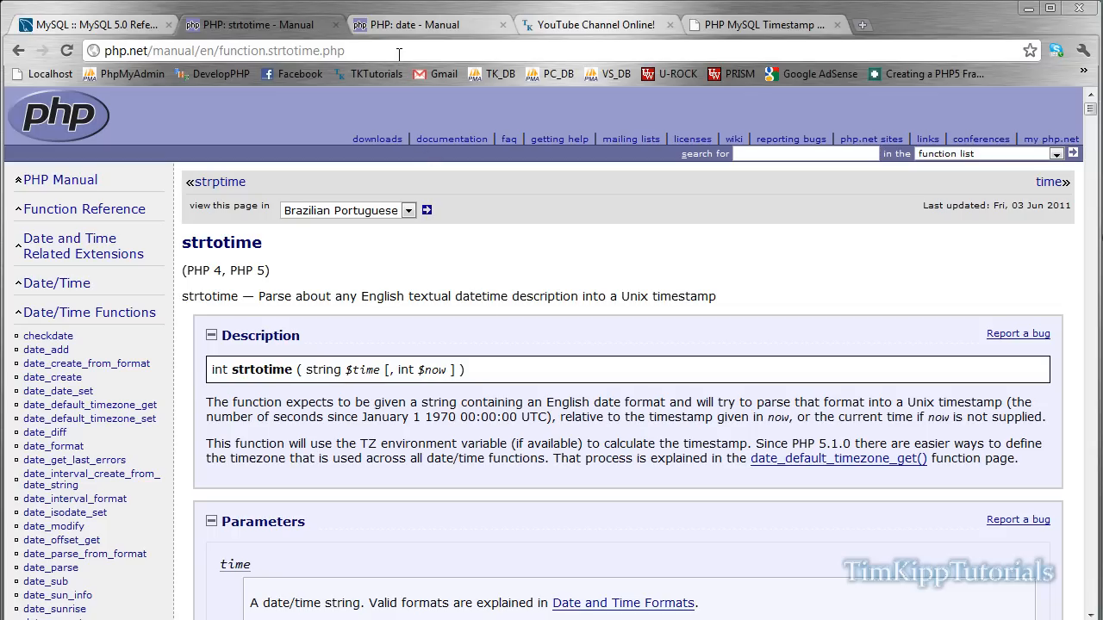
left_click(422, 24)
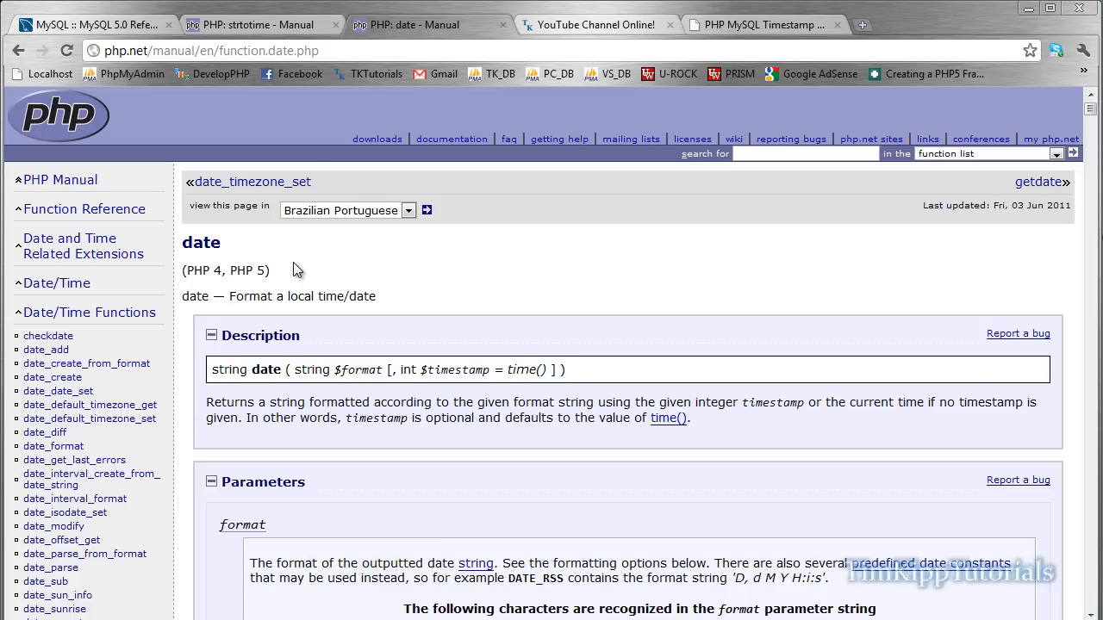
mouse_move(388, 335)
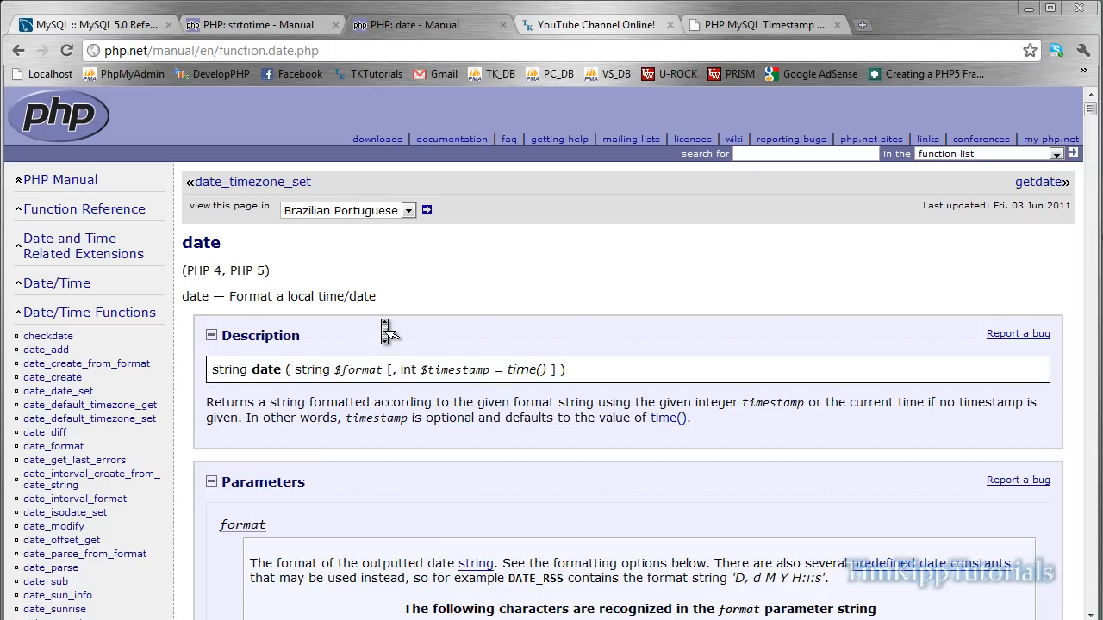
scroll("down", 3)
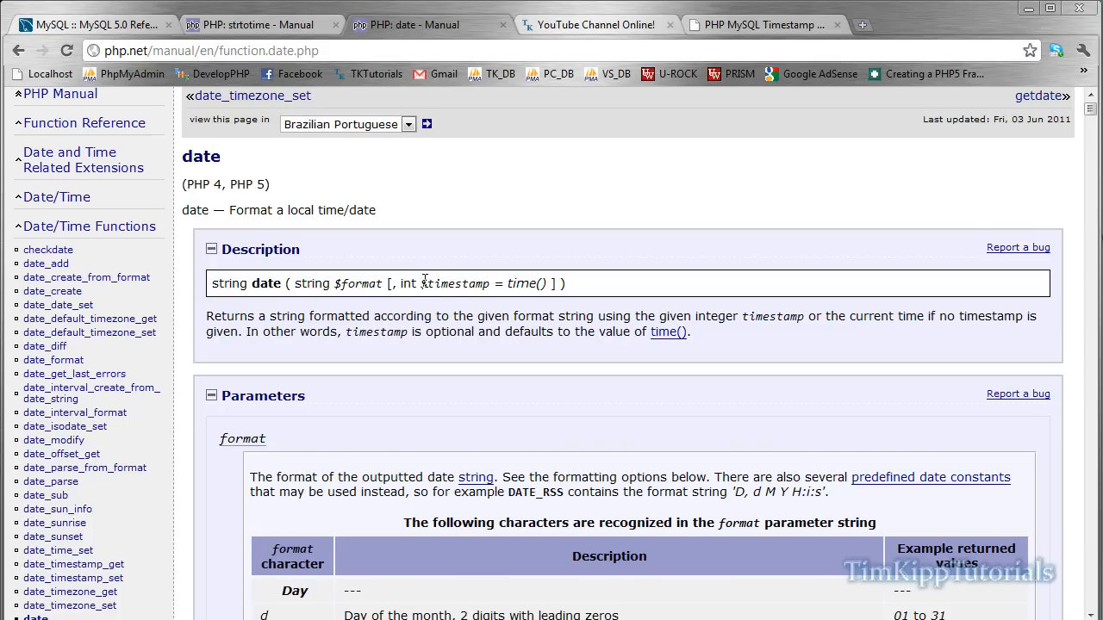
mouse_move(530, 263)
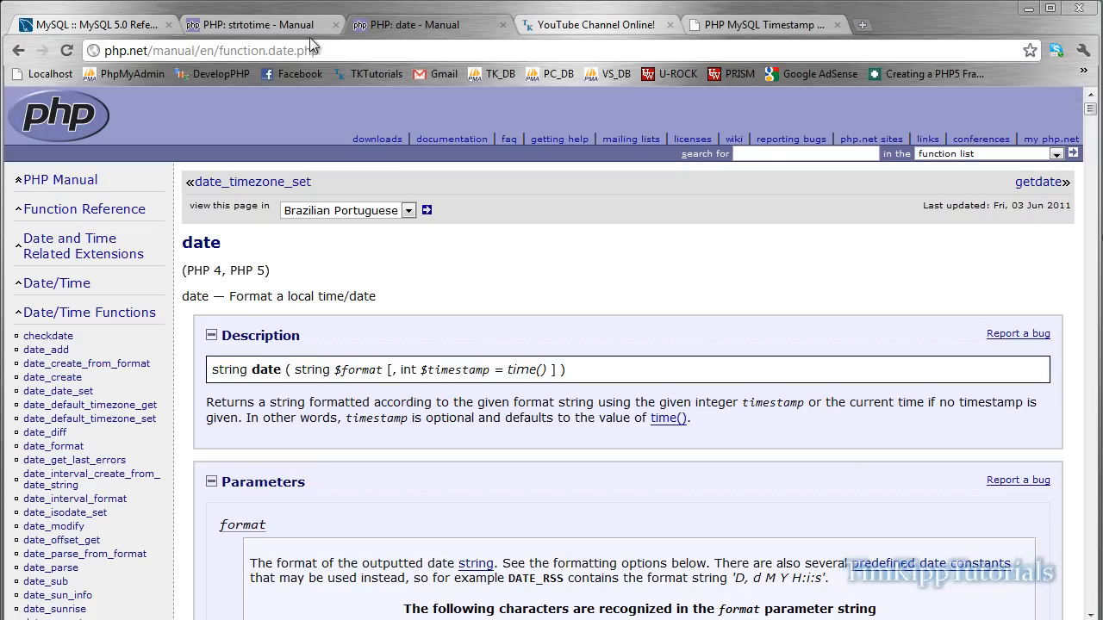
mouse_move(301, 30)
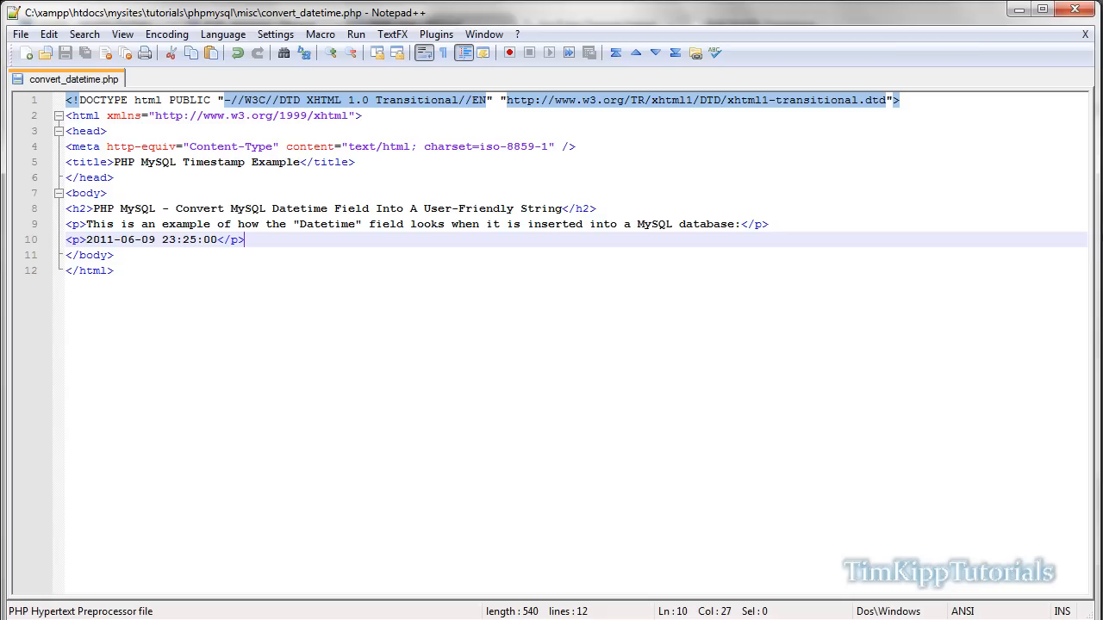
mouse_move(211, 293)
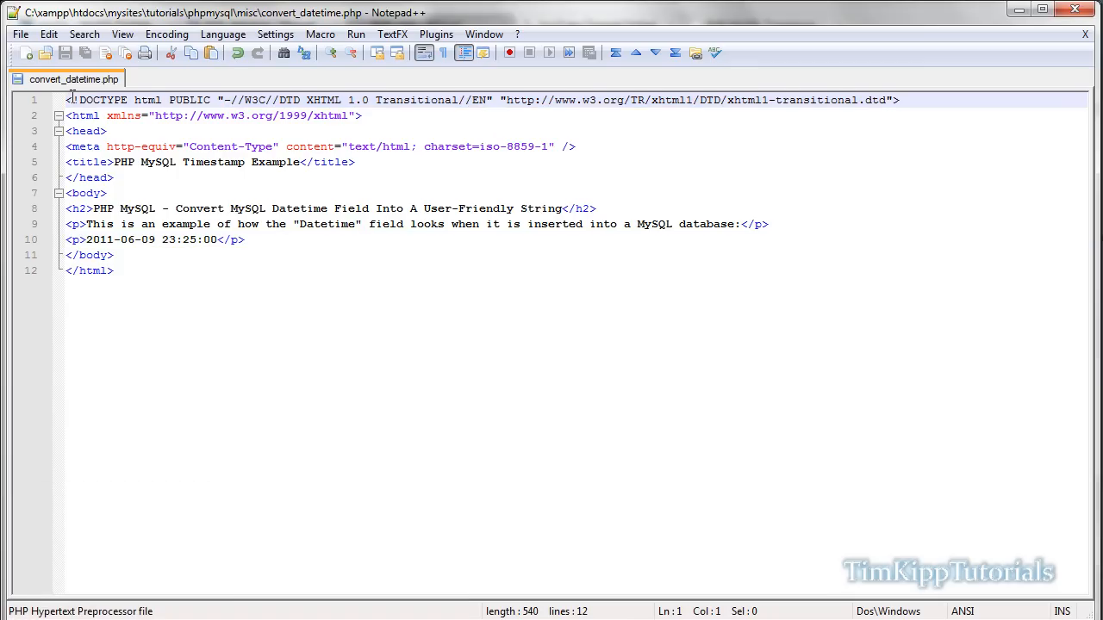
Insert <?php and ?> lines at the top of convert_datetime.php
type("<?php")
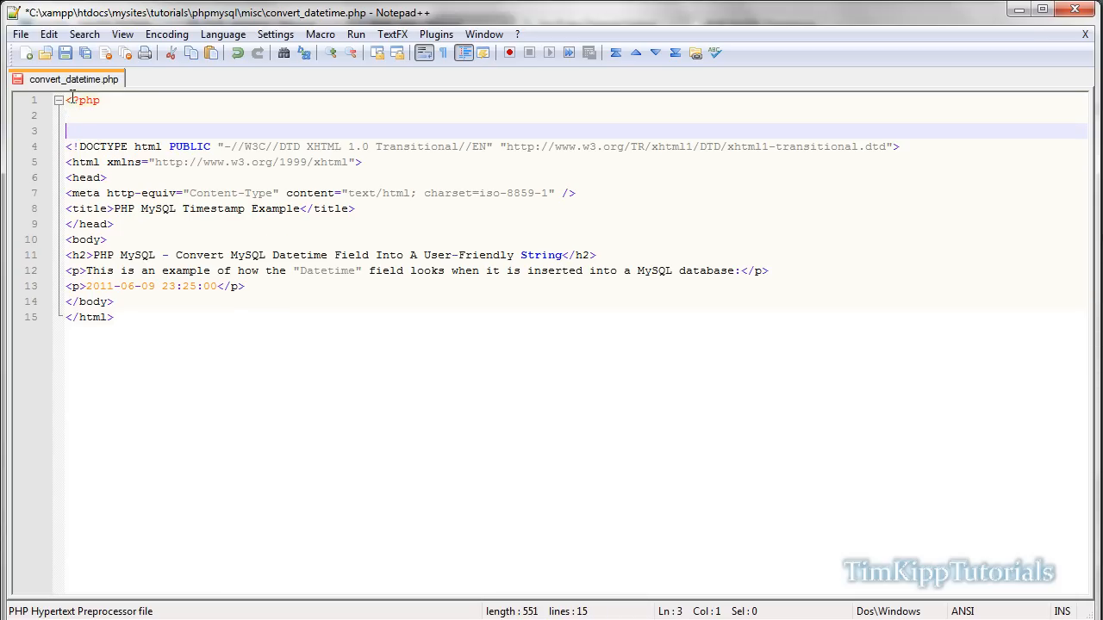
type("?>")
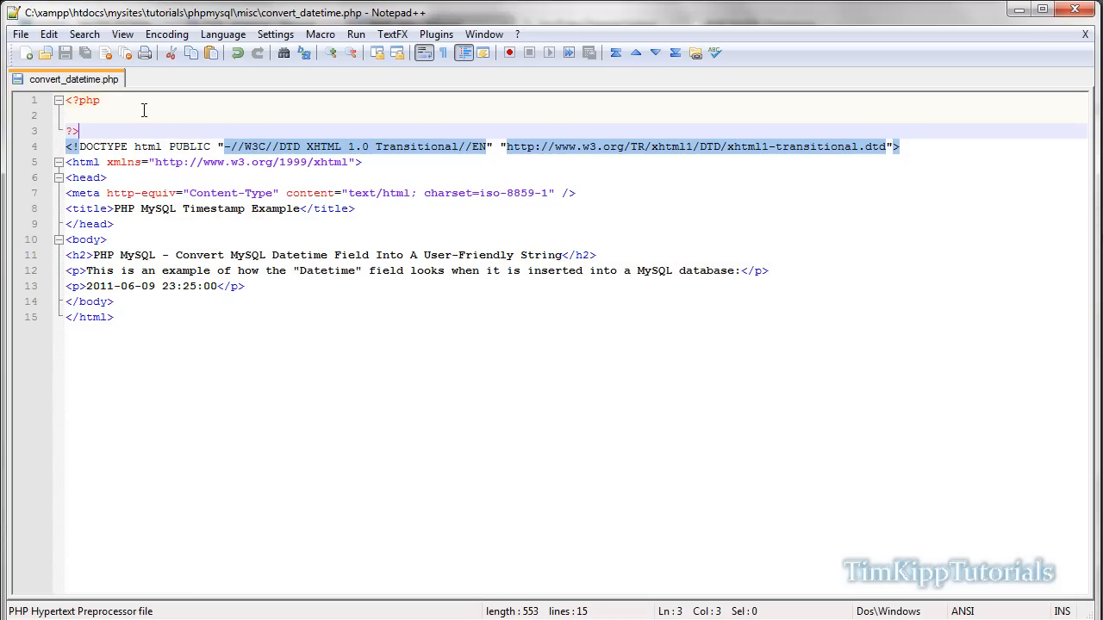
mouse_move(73, 79)
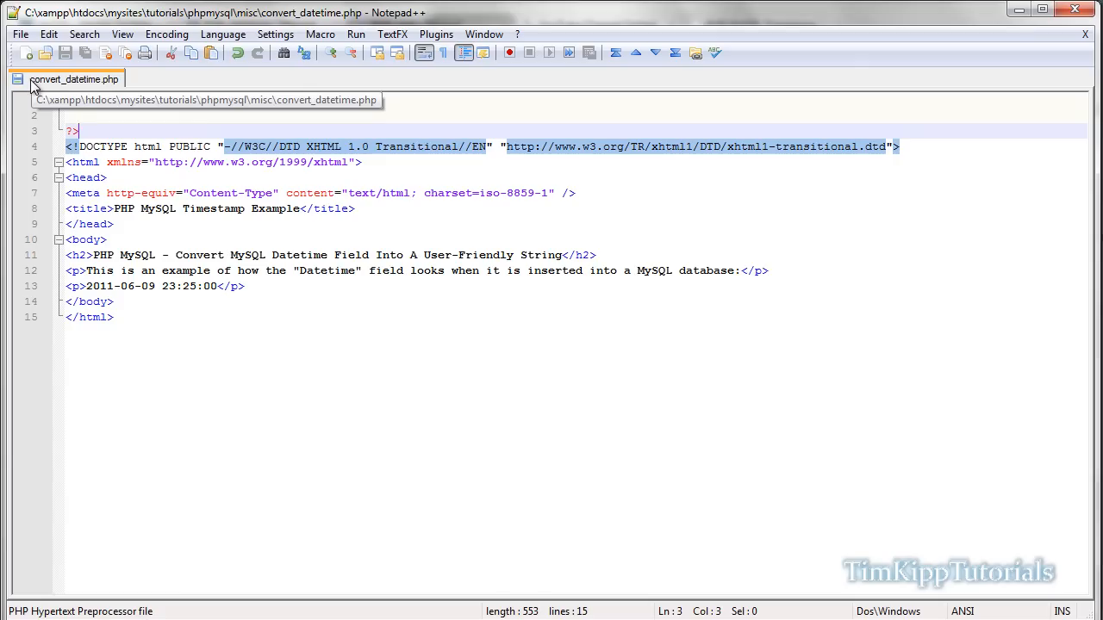
mouse_move(43, 91)
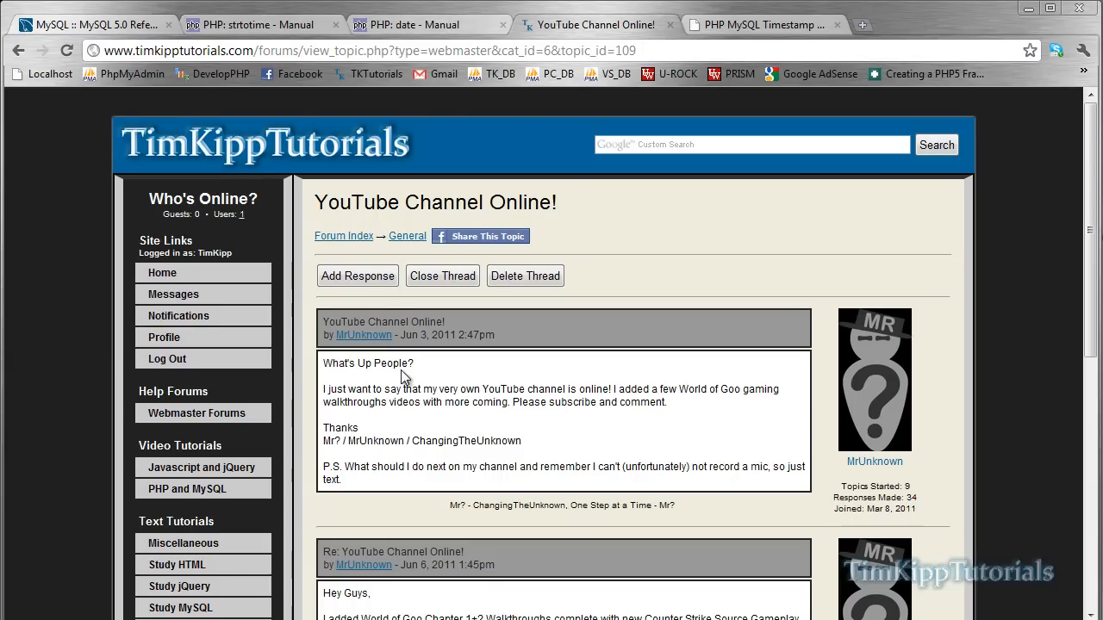
mouse_move(388, 432)
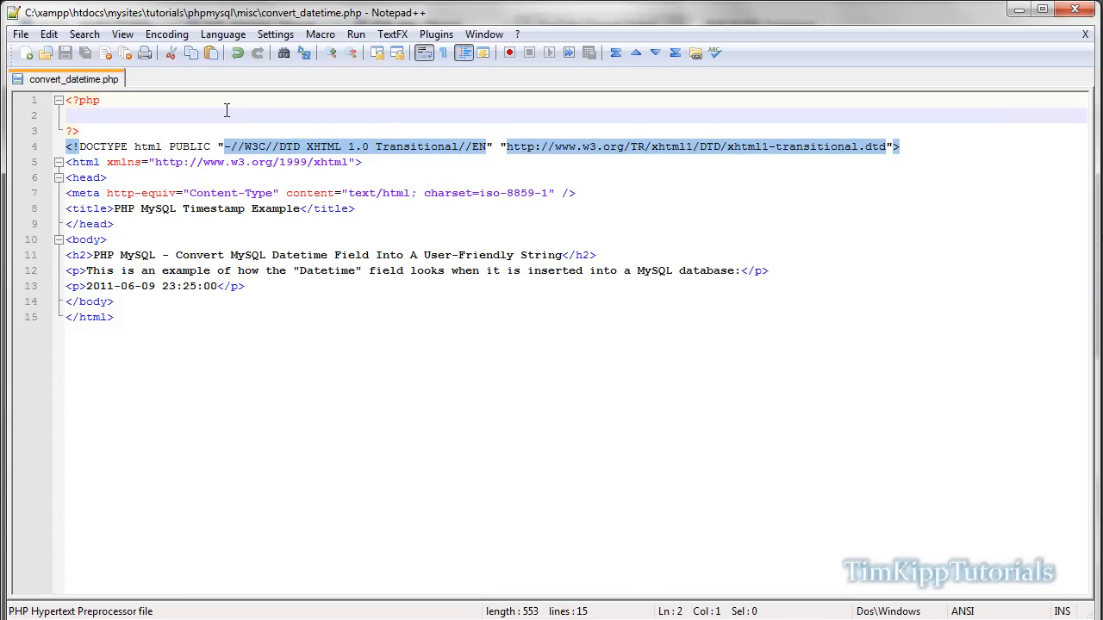
Write the function header convert($date) { with the body line $date = date();
type("function")
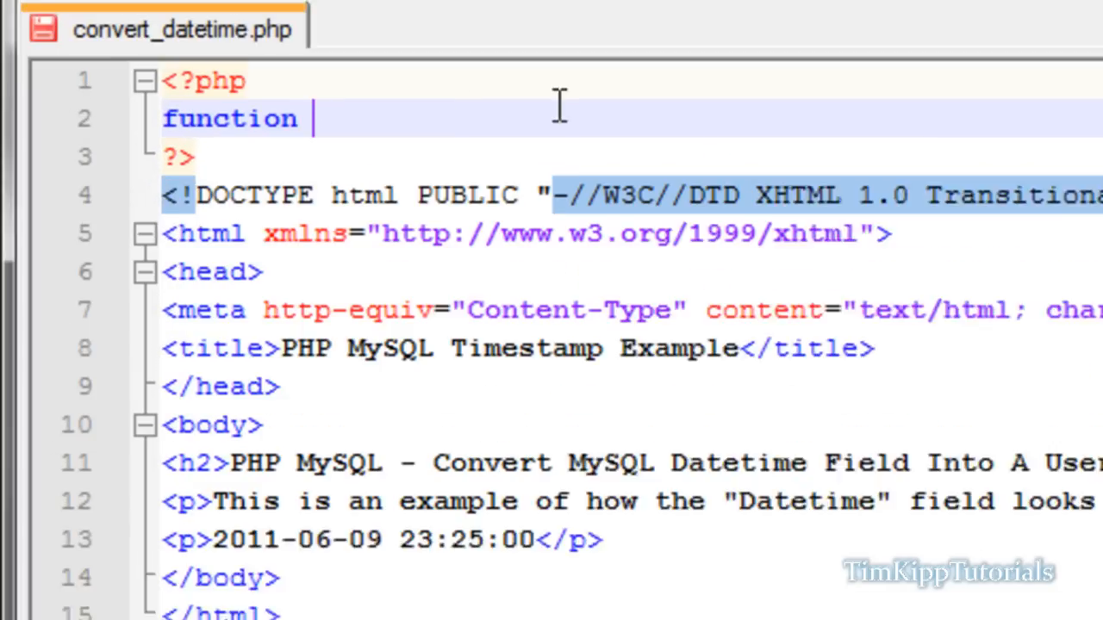
type("convert")
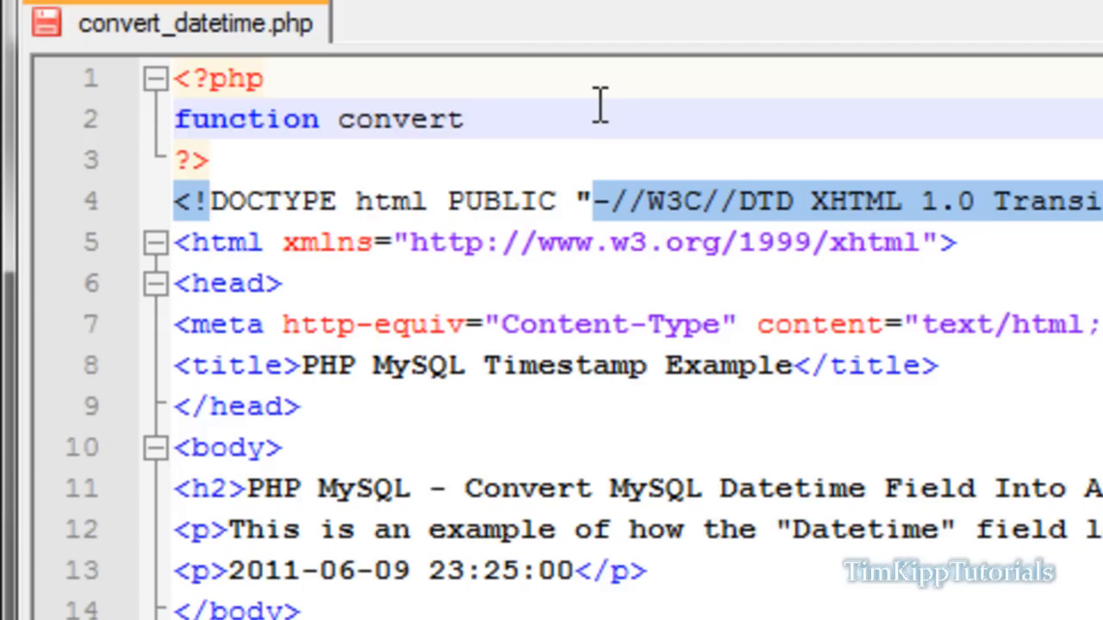
type("($")
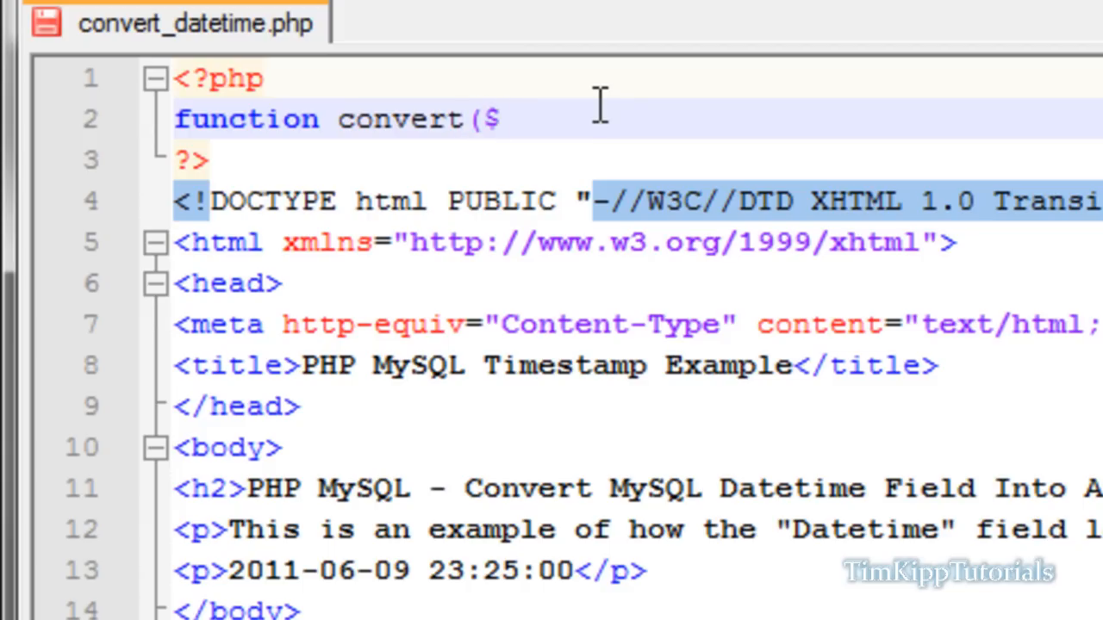
type("date)")
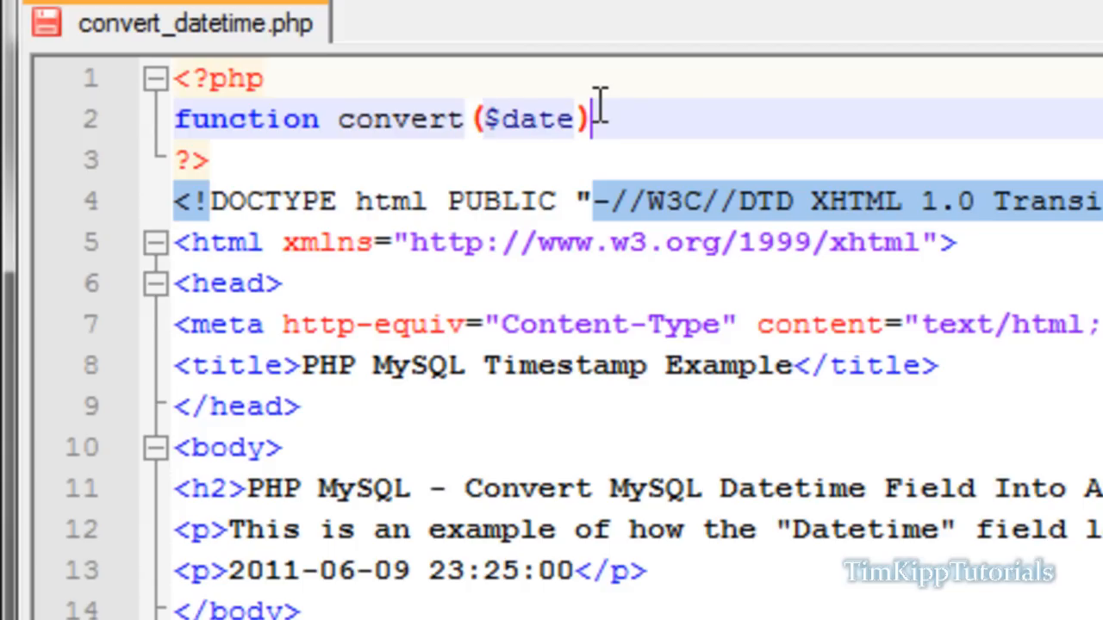
type("{")
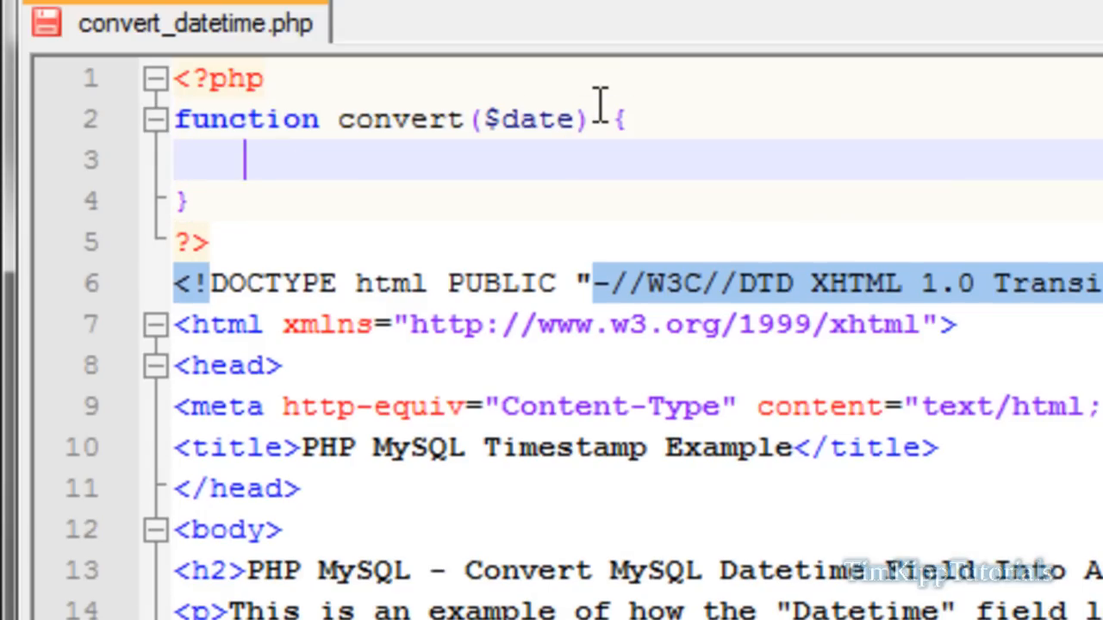
type("$date")
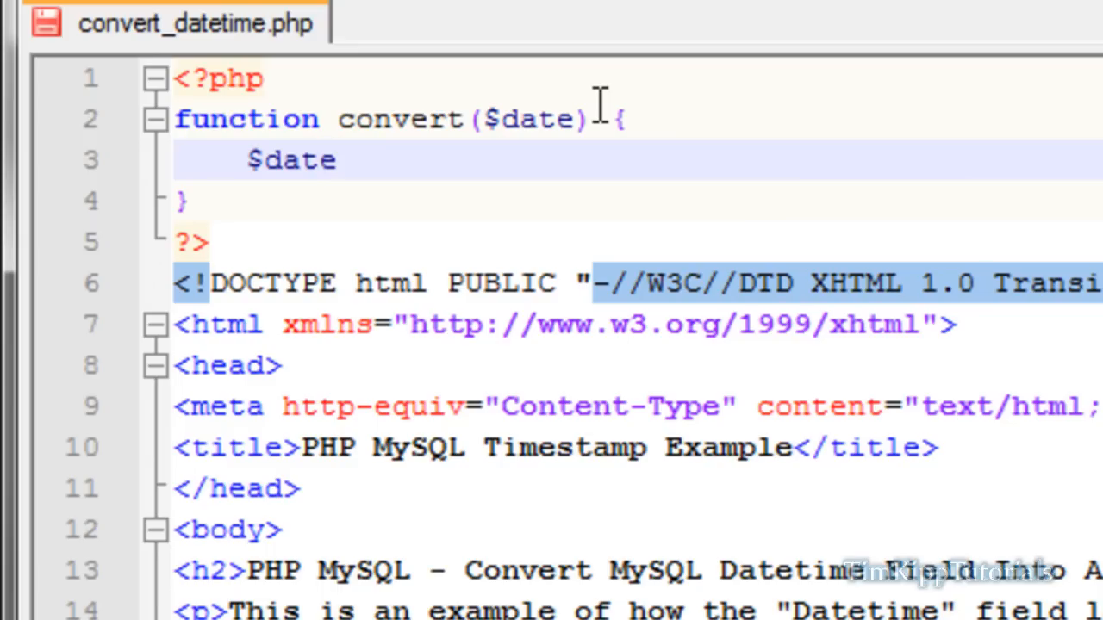
type("=")
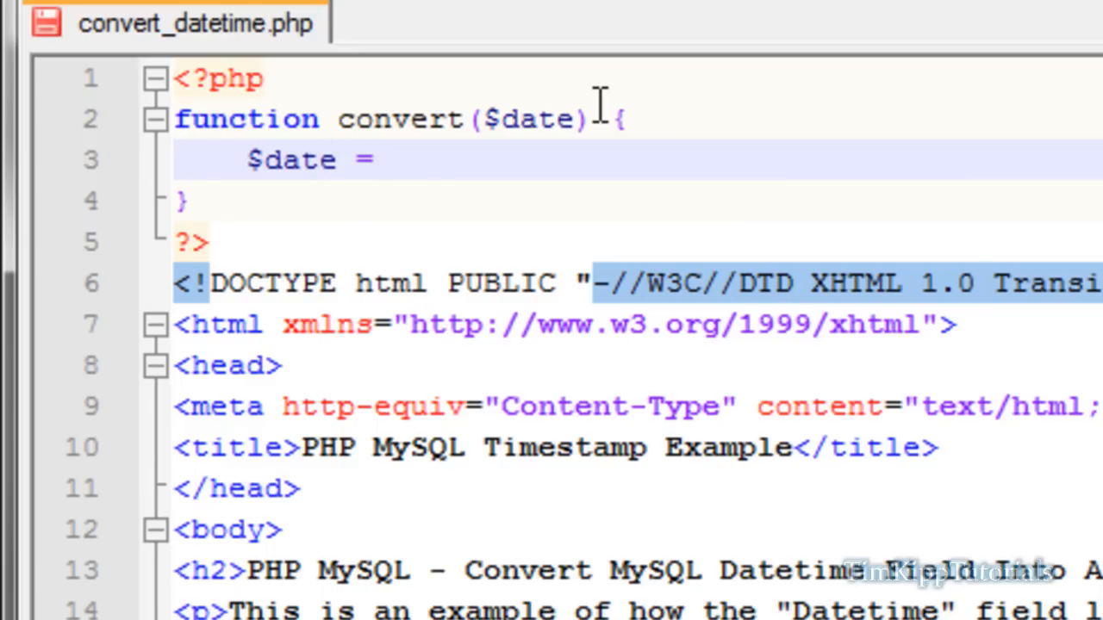
type("date")
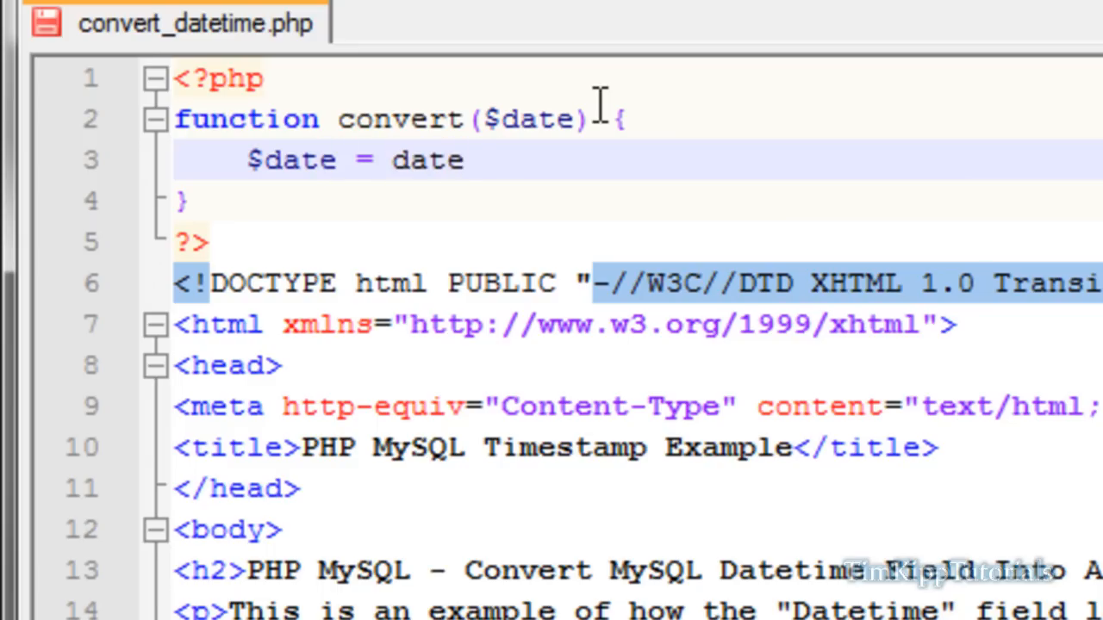
type("();")
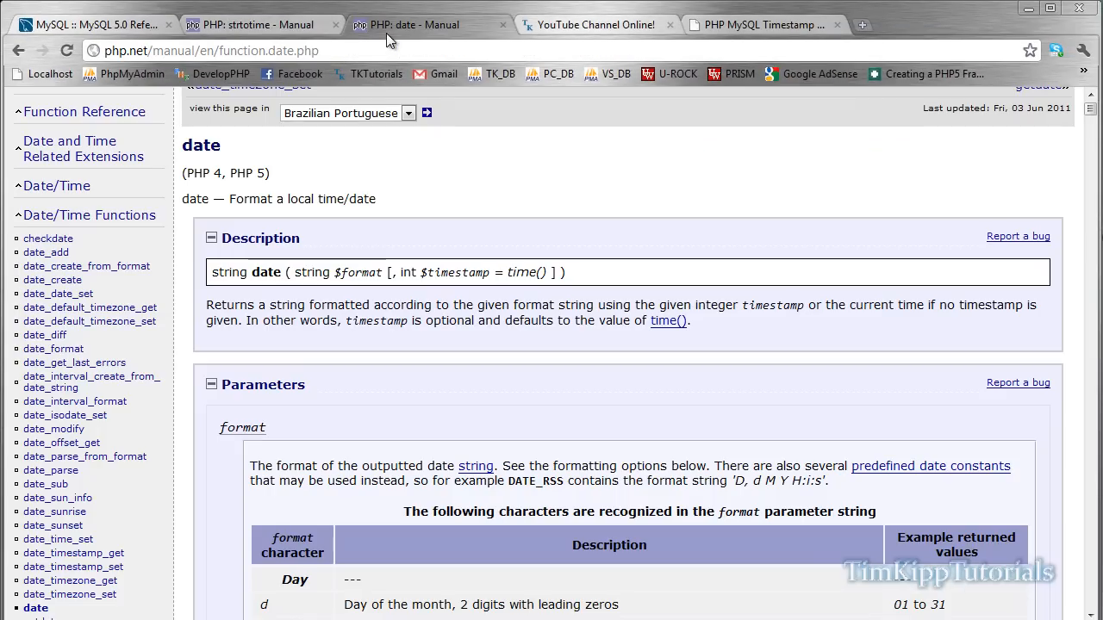
mouse_move(345, 254)
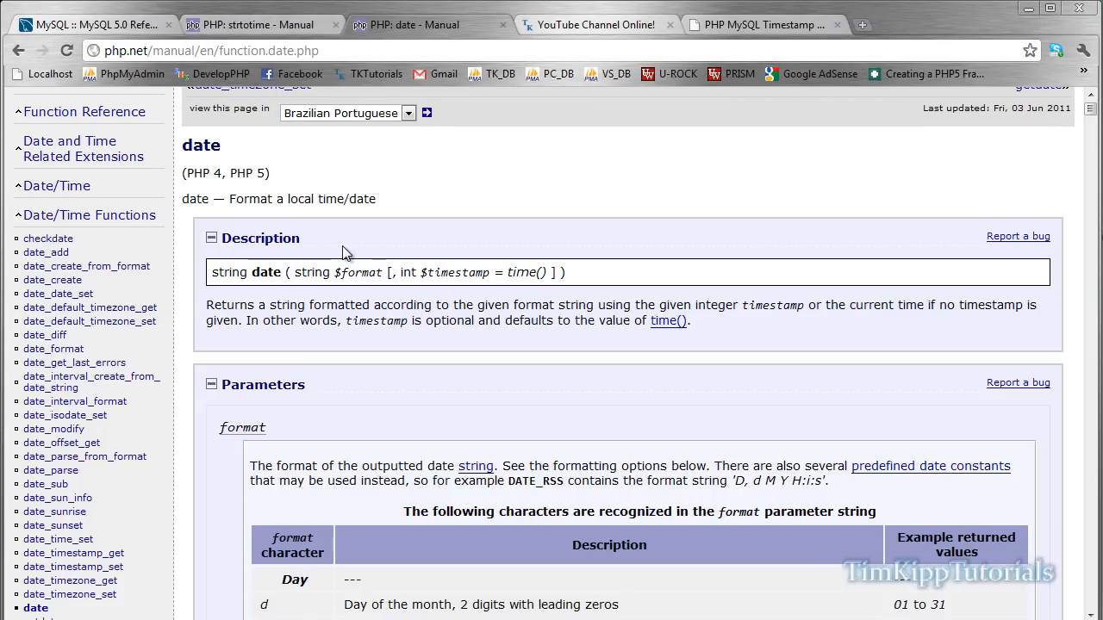
mouse_move(389, 307)
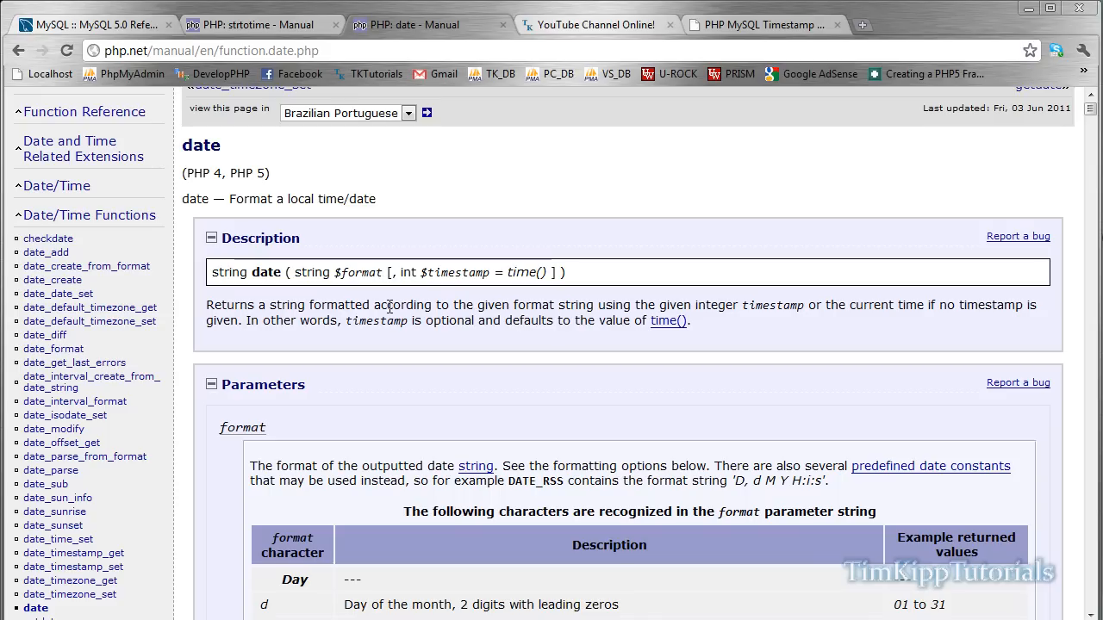
Scroll through the date() format characters for day, month, year and time
scroll("down", 3)
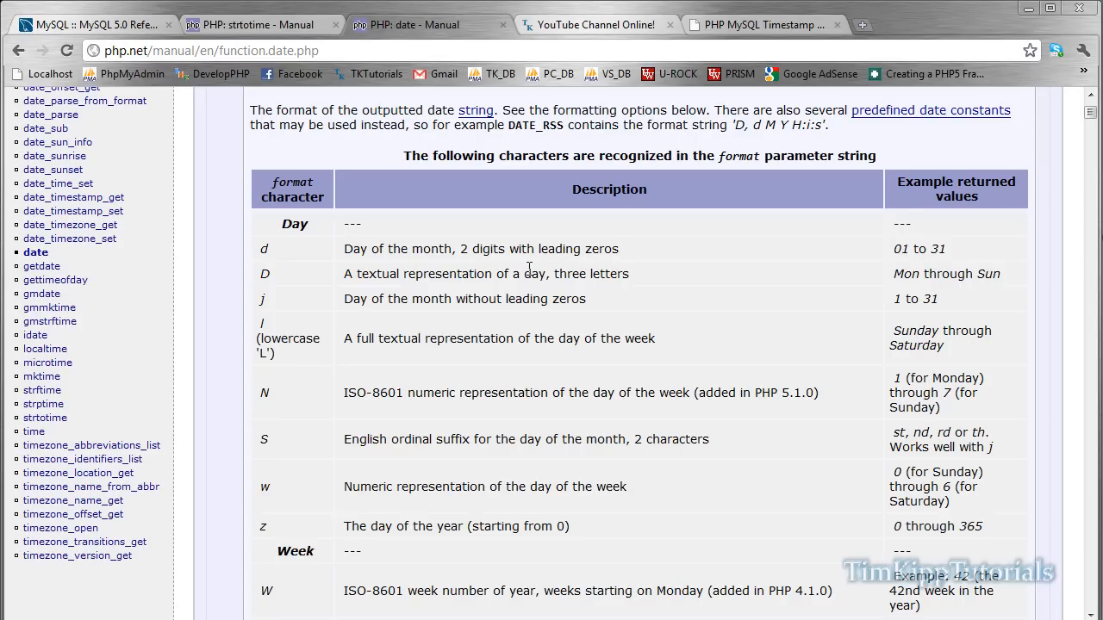
mouse_move(618, 222)
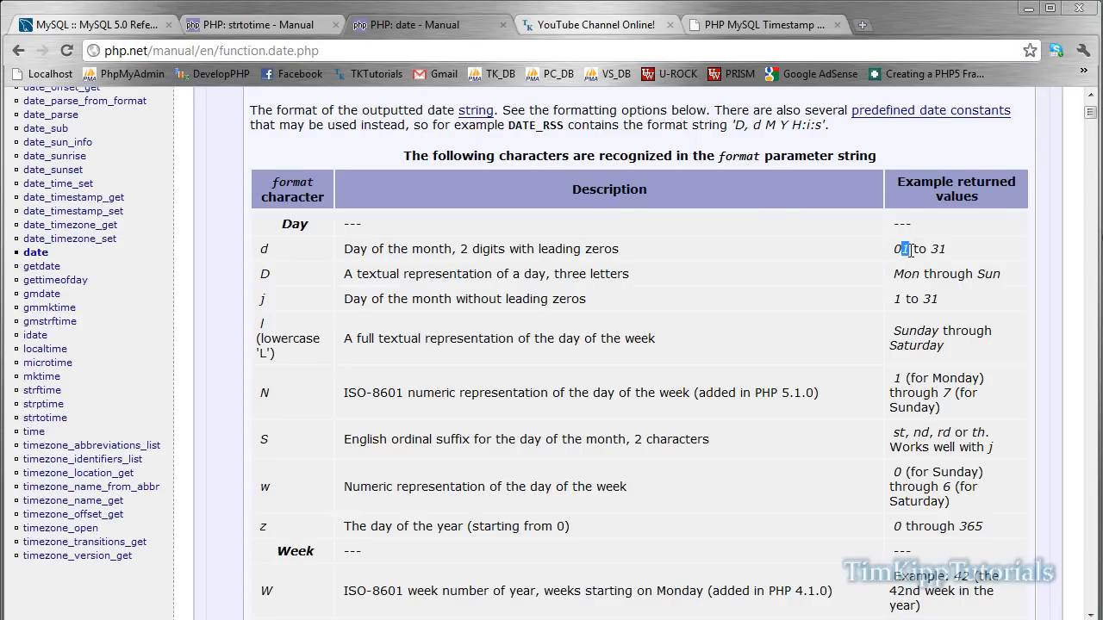
scroll("down", 3)
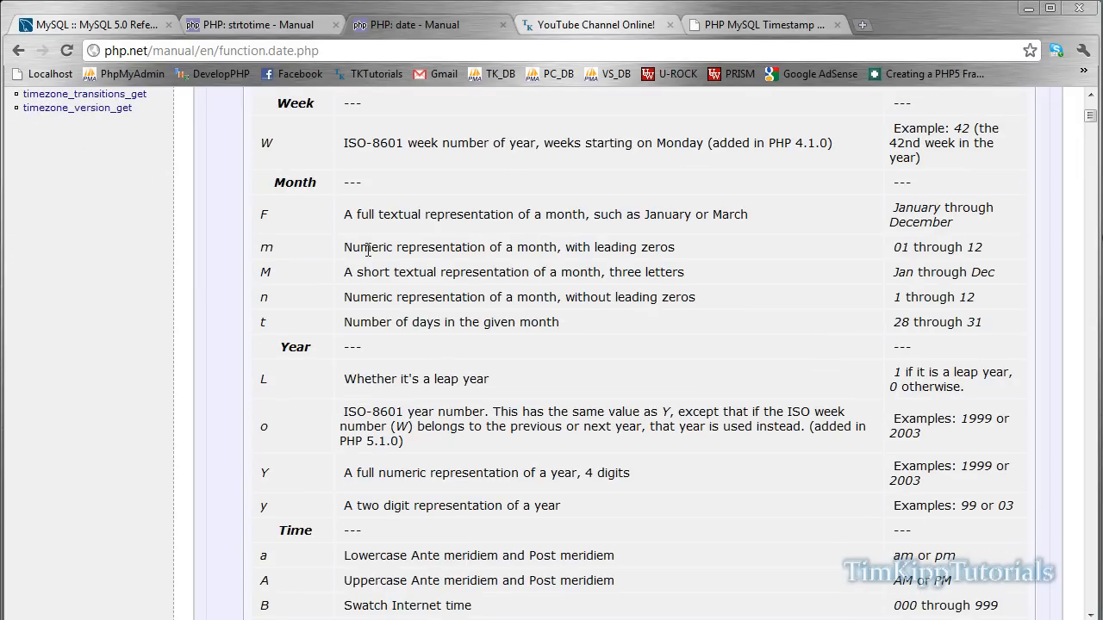
scroll("down", 3)
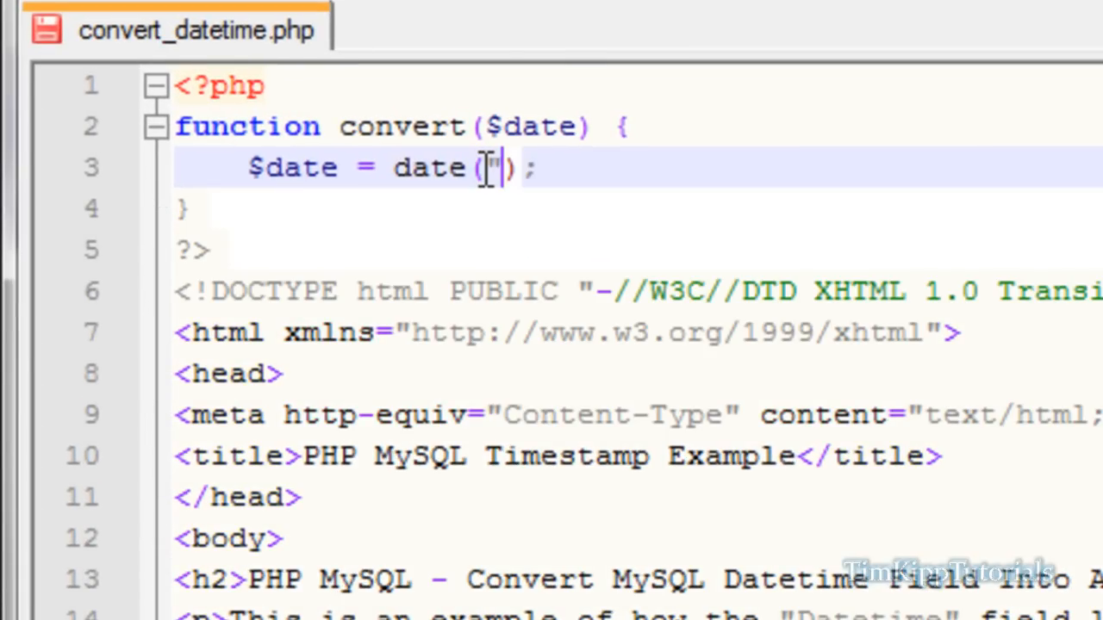
Give date() the format string "M j, Y g:ia"
type("\"")
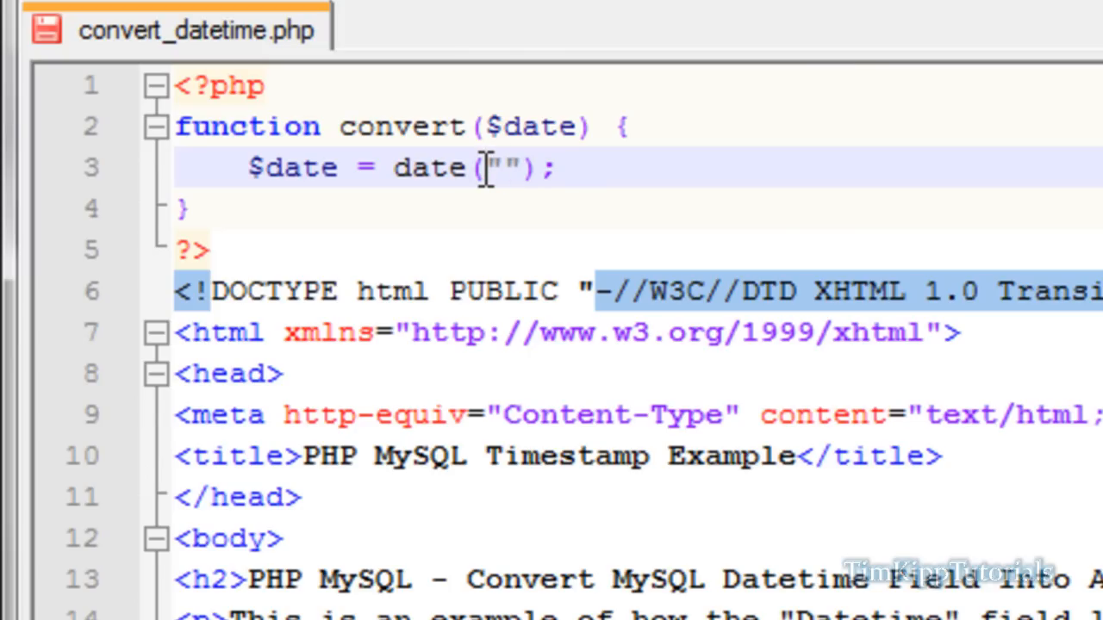
type("M")
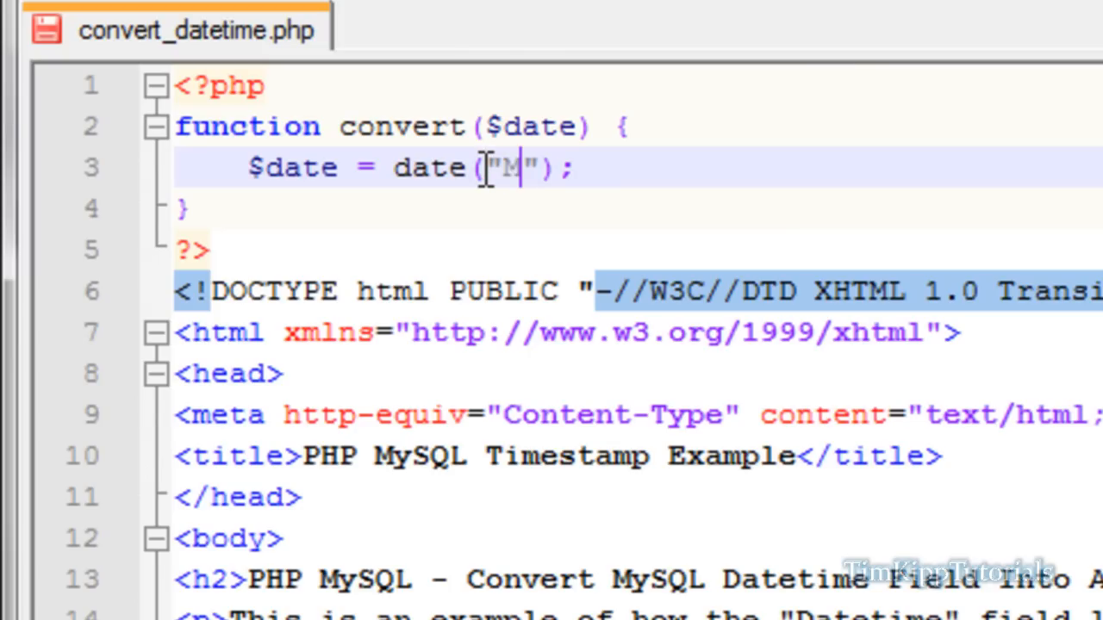
type("\" \"")
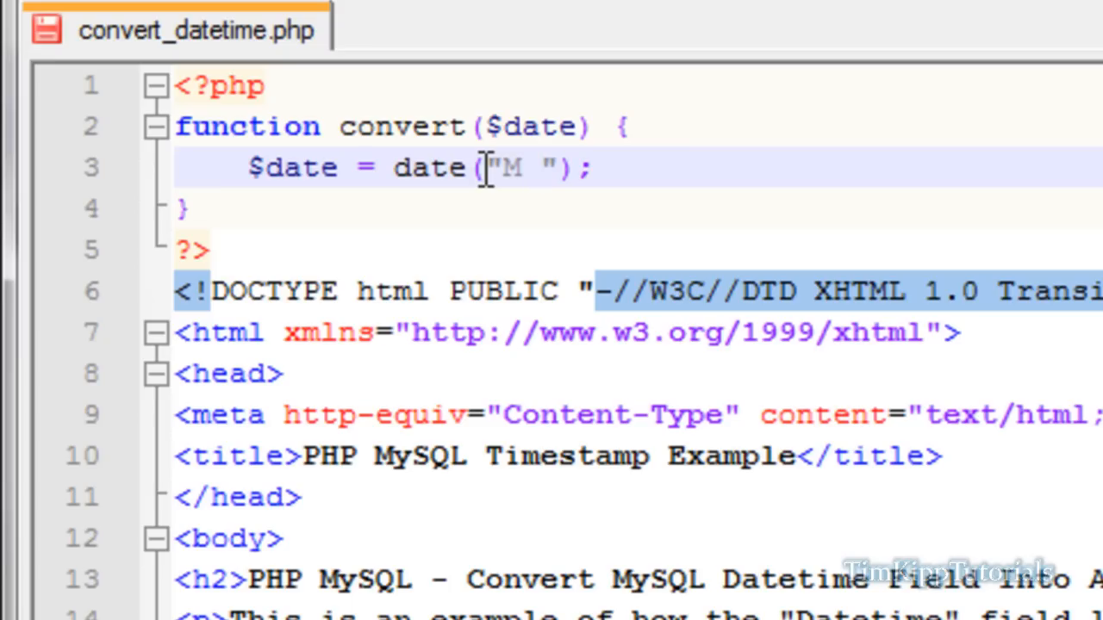
type("j, Y")
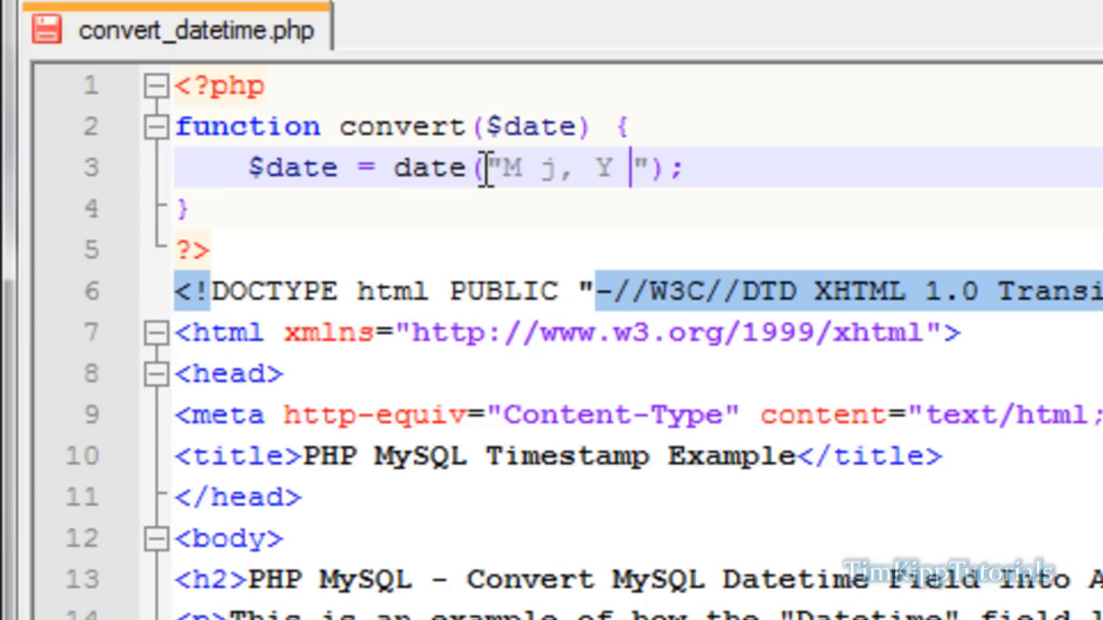
type("g:")
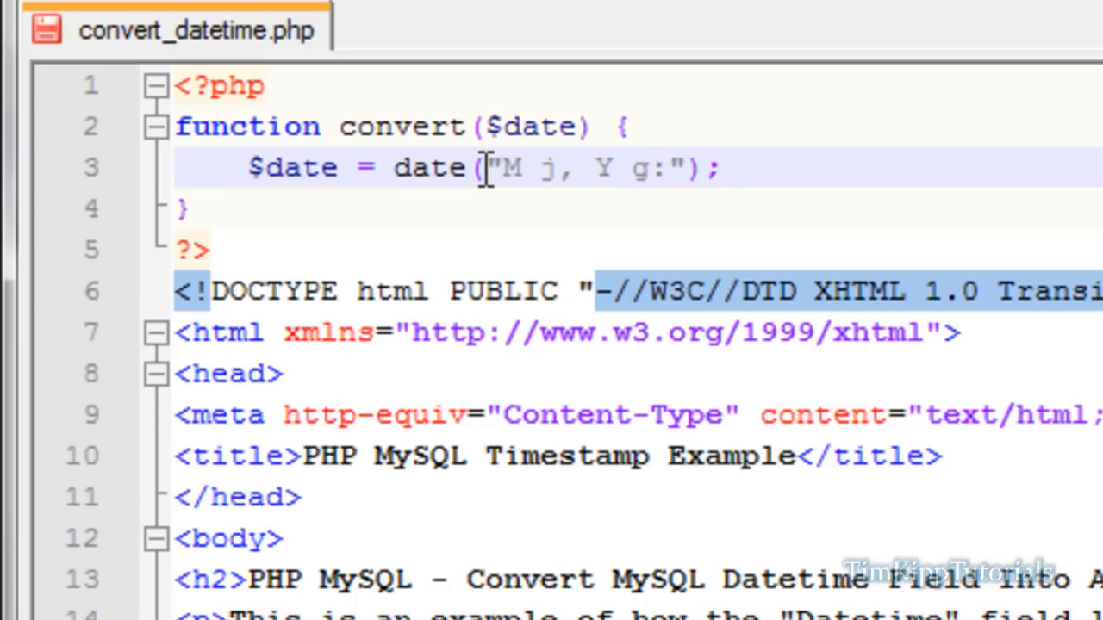
type("i")
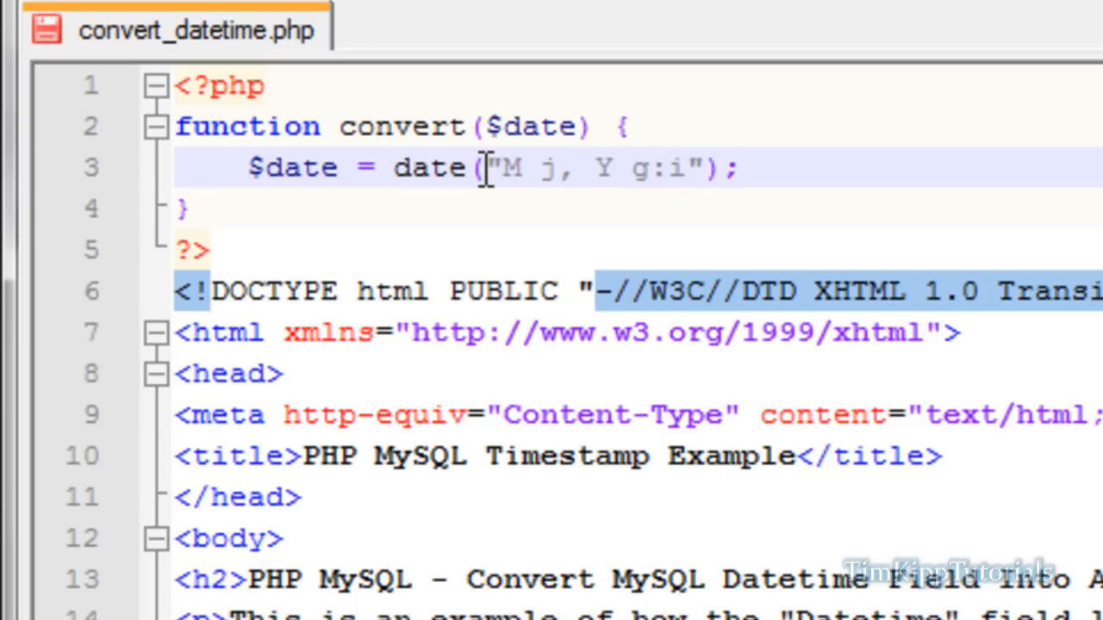
type("a")
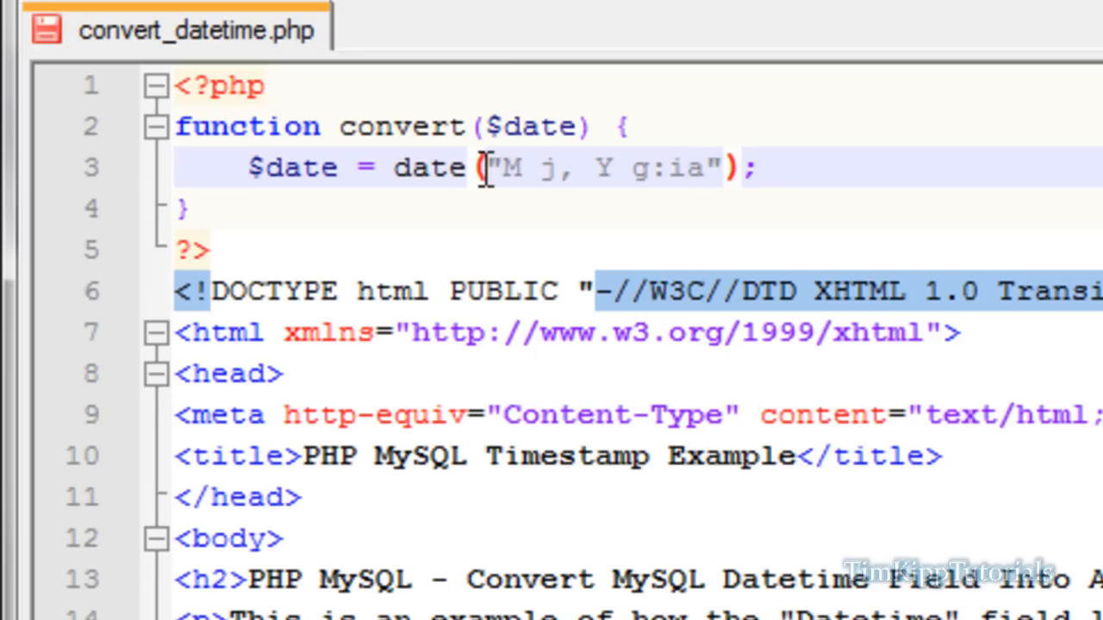
Add strtotime($date) as the second argument of date()
type(",")
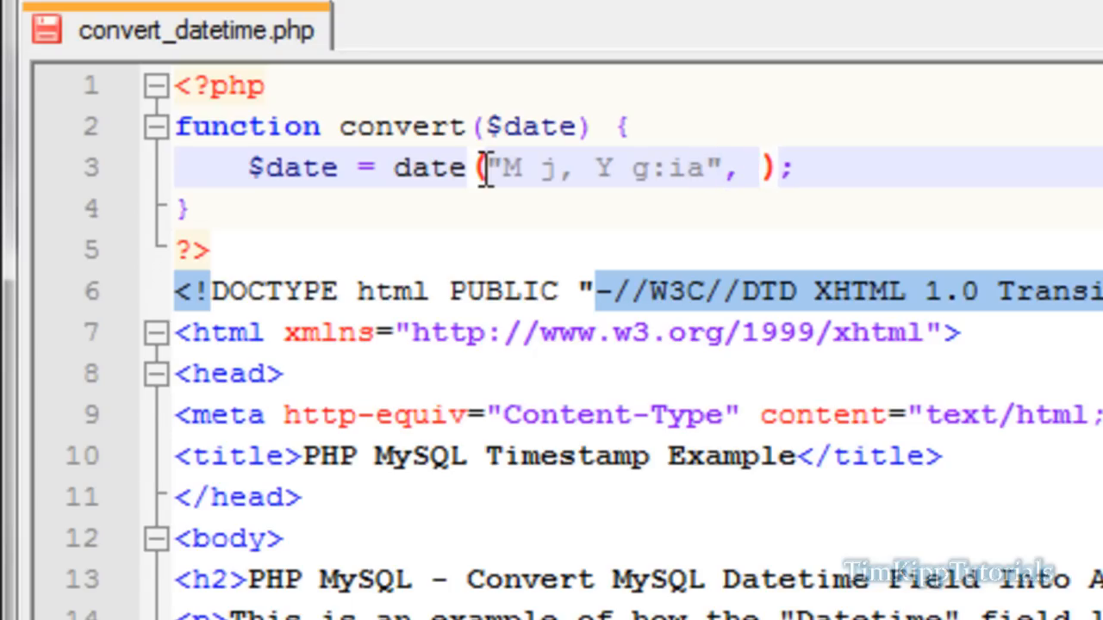
type("s")
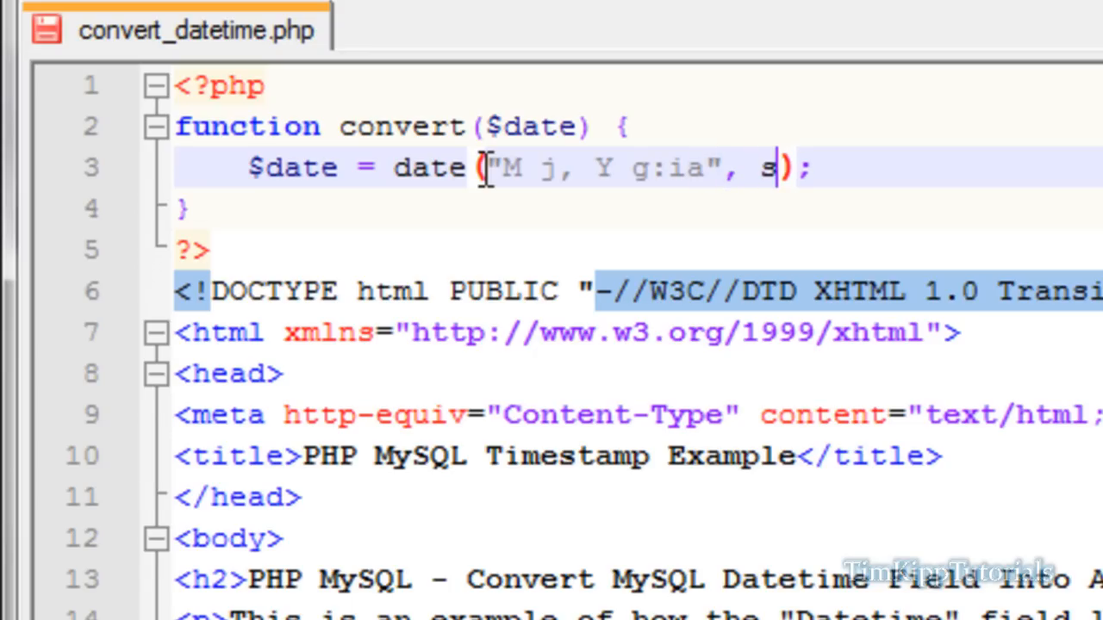
type("trtot")
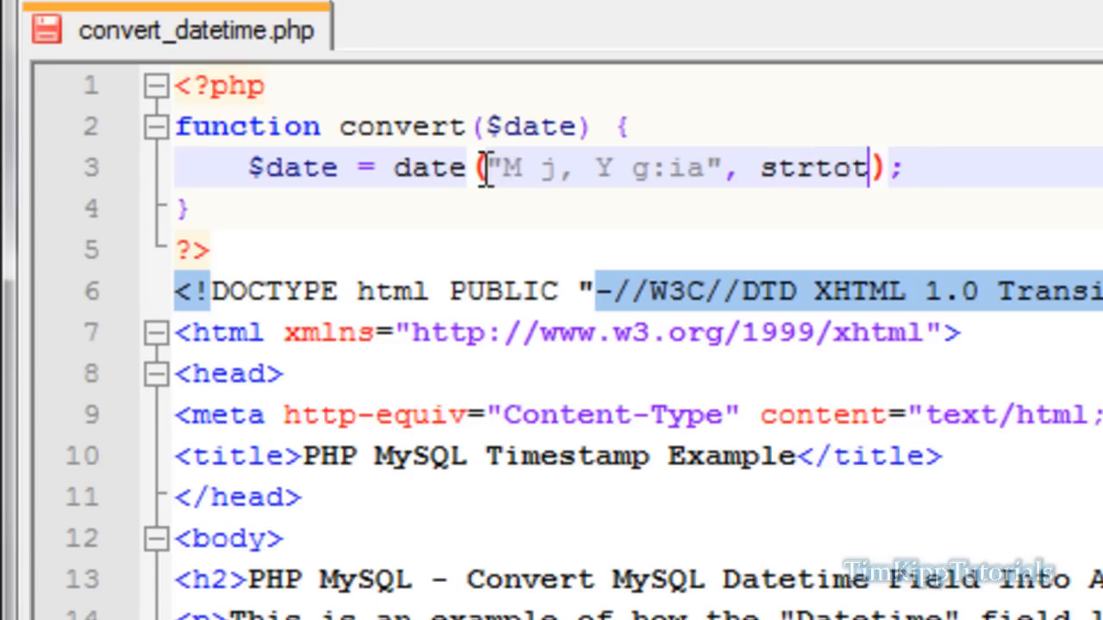
type("ime")
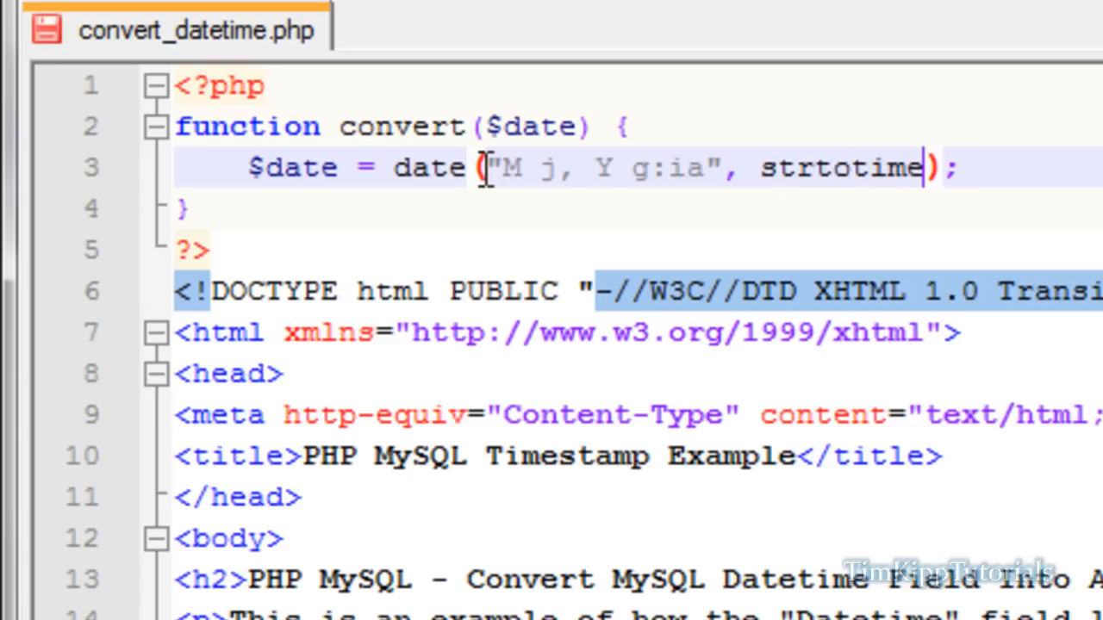
type("()")
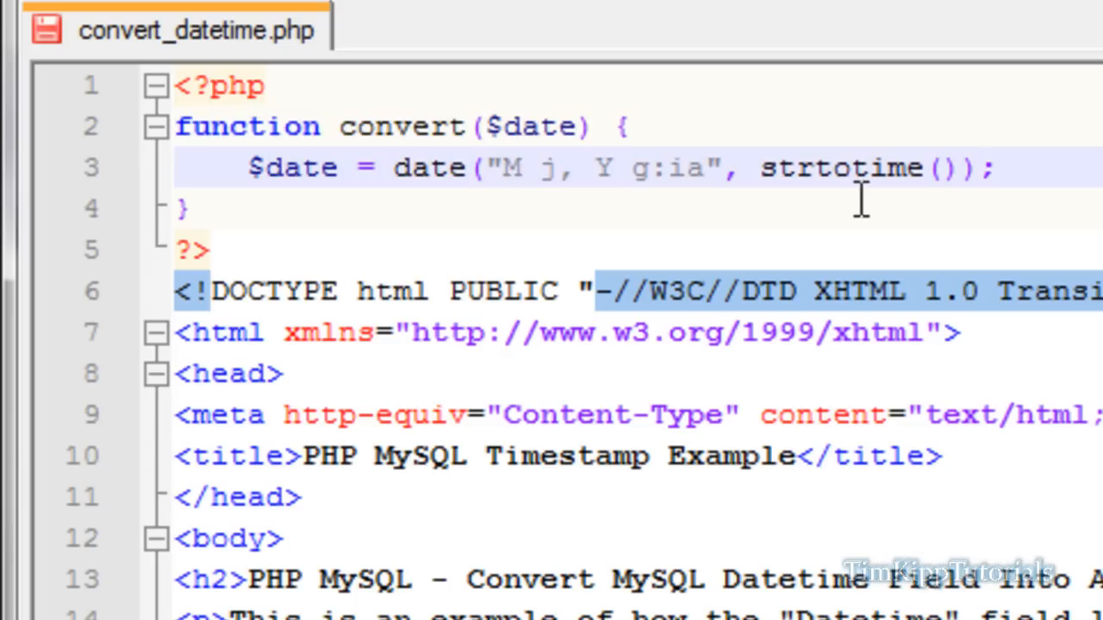
type("$d")
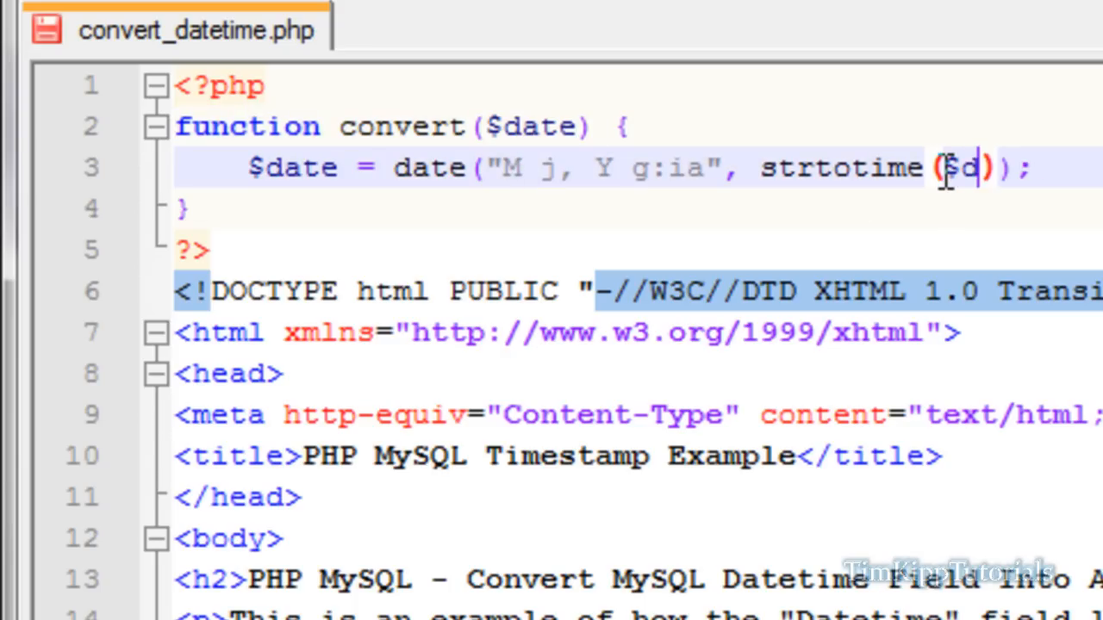
type("ate")
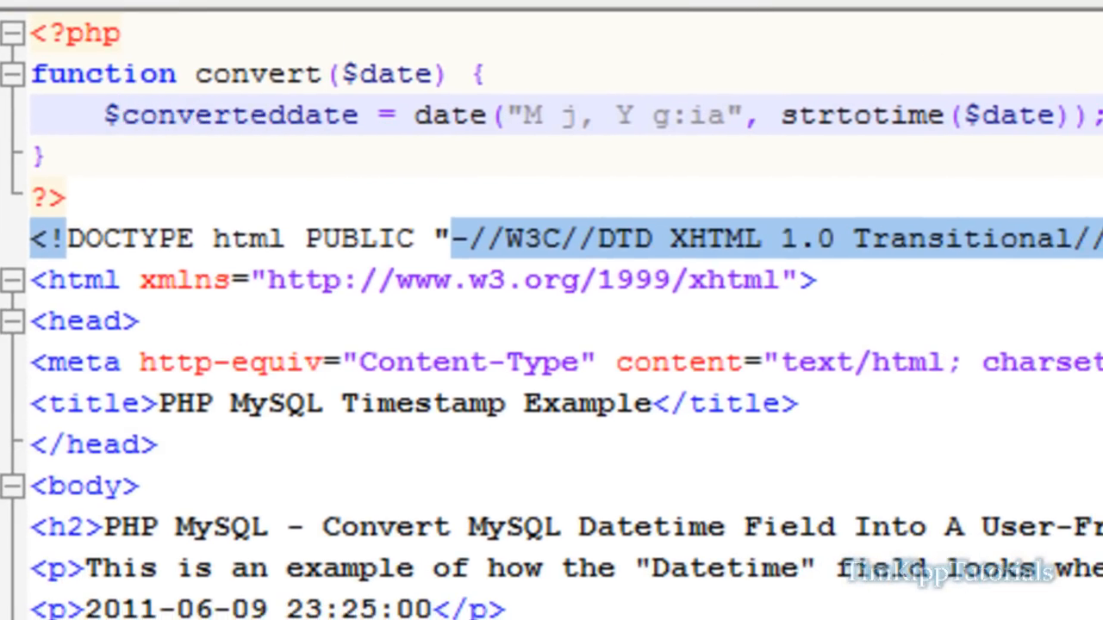
Add 'return $converteddate;' as the function's final line
type("return")
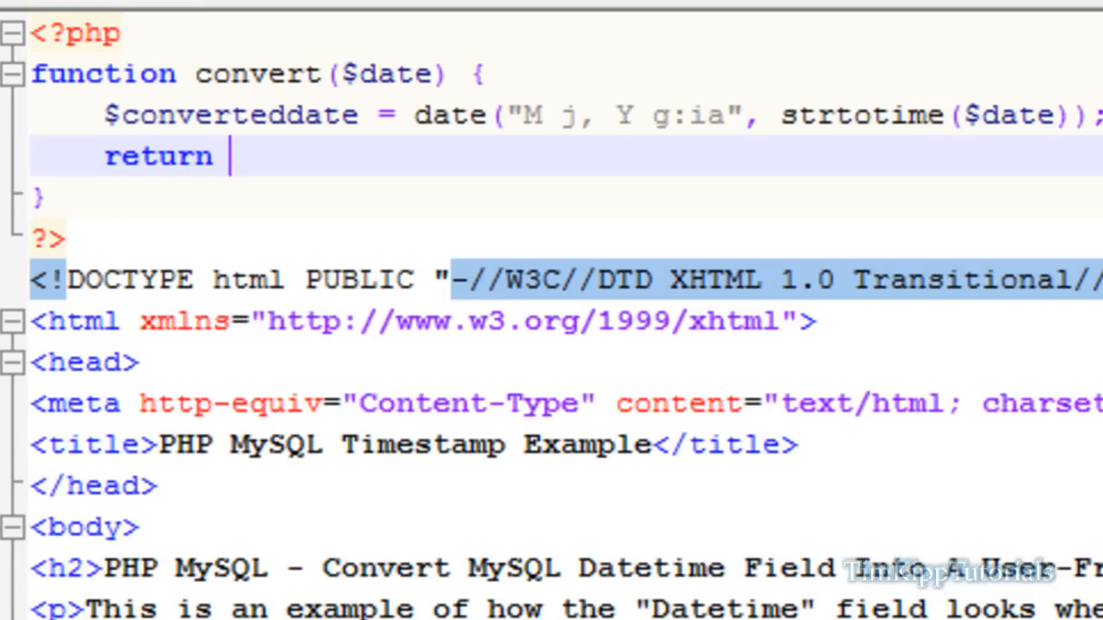
type("$converte")
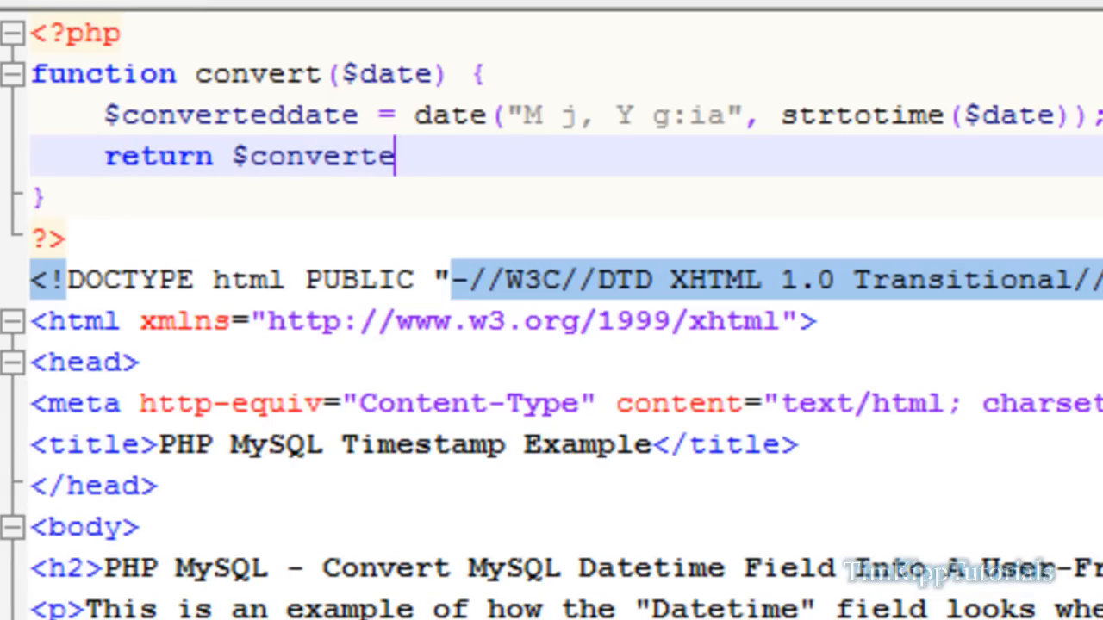
type("ddate;")
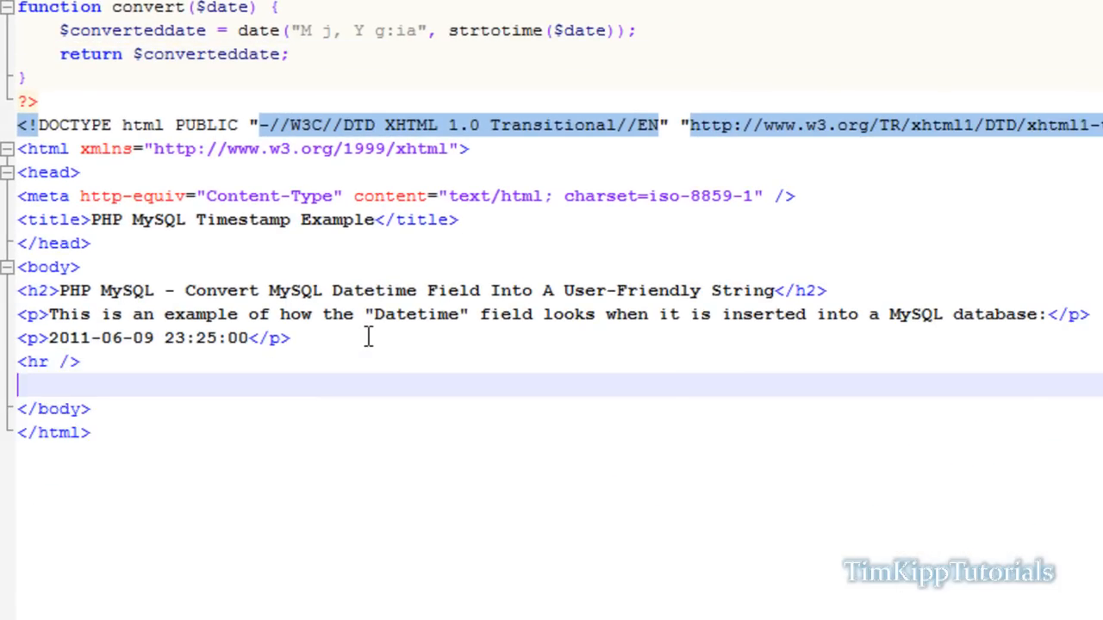
Add the 'how the "Datetime" field looks after converting:' paragraph and an empty <p></p> below
type("<p>T")
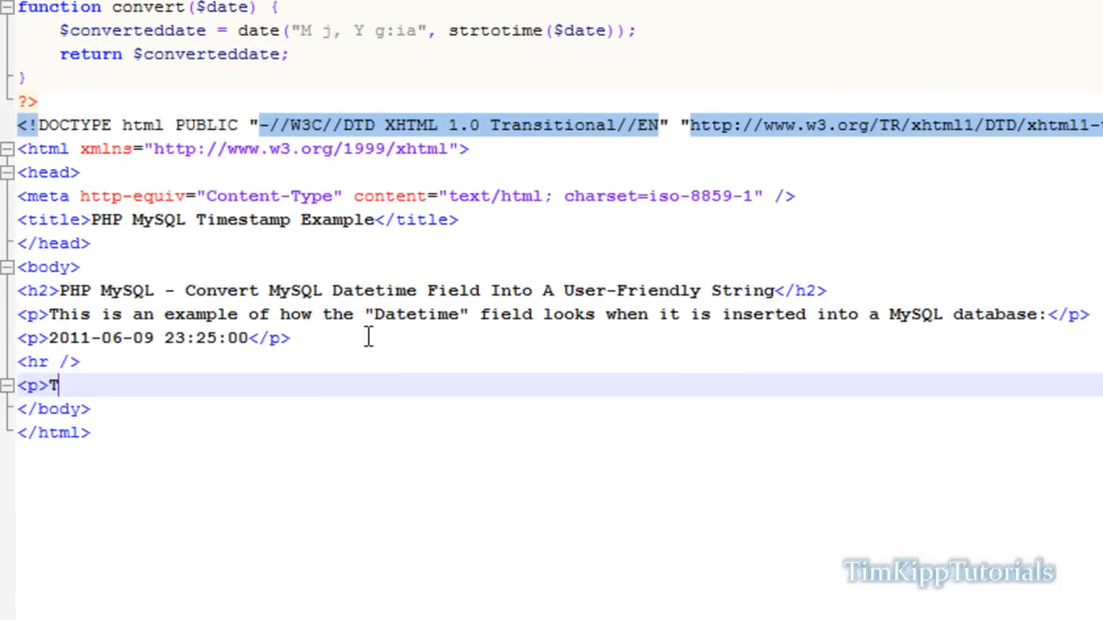
type("his is an e")
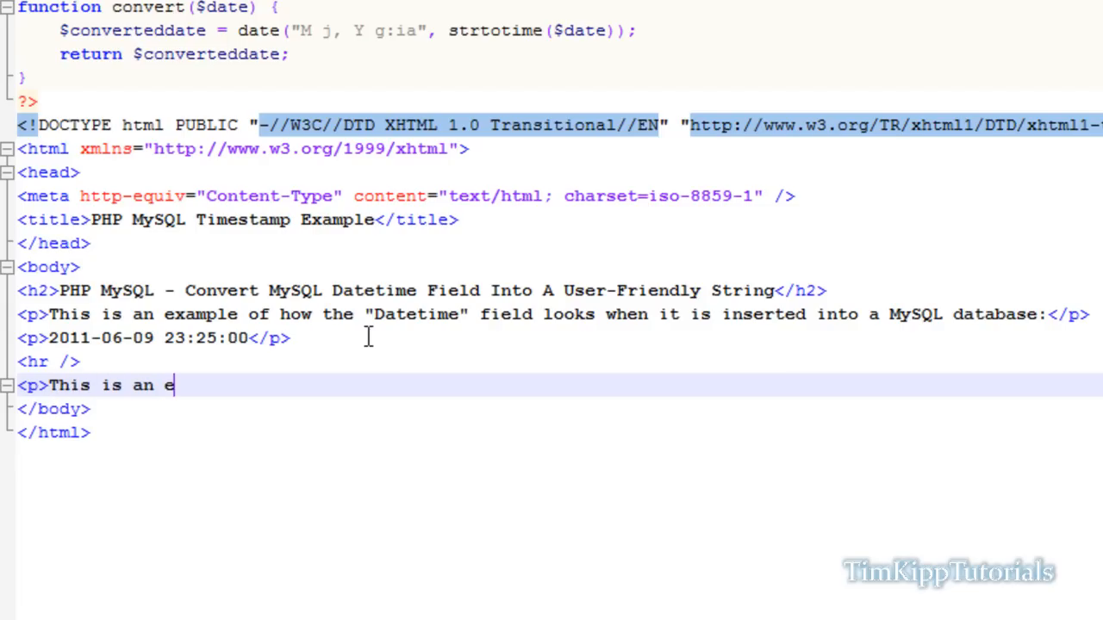
type("xample of how the \"Datetime")
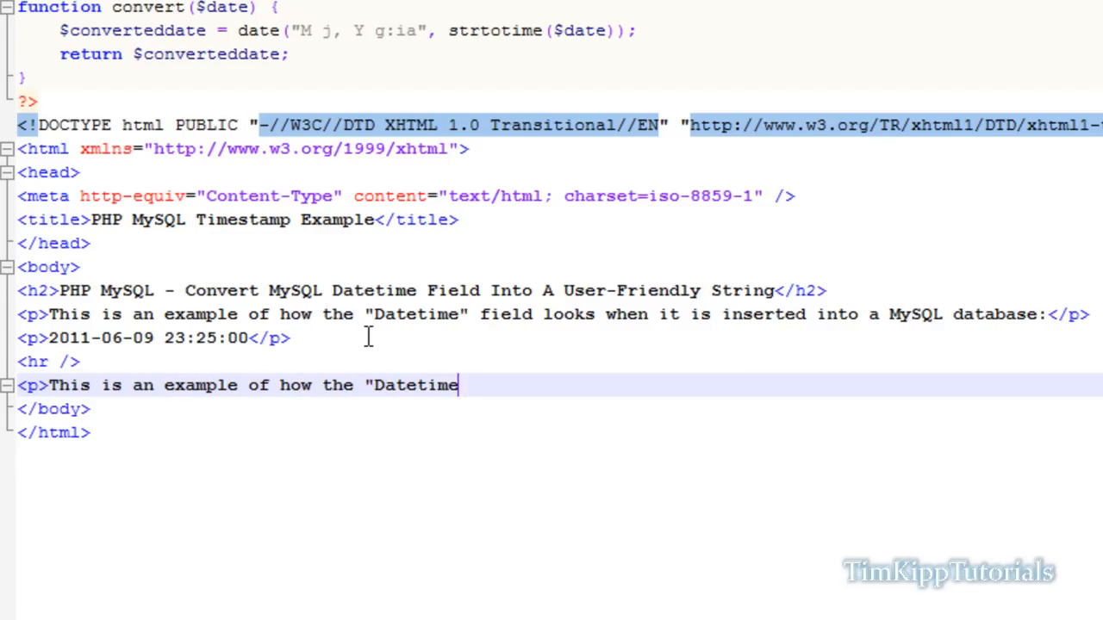
type("\" field looks after conver")
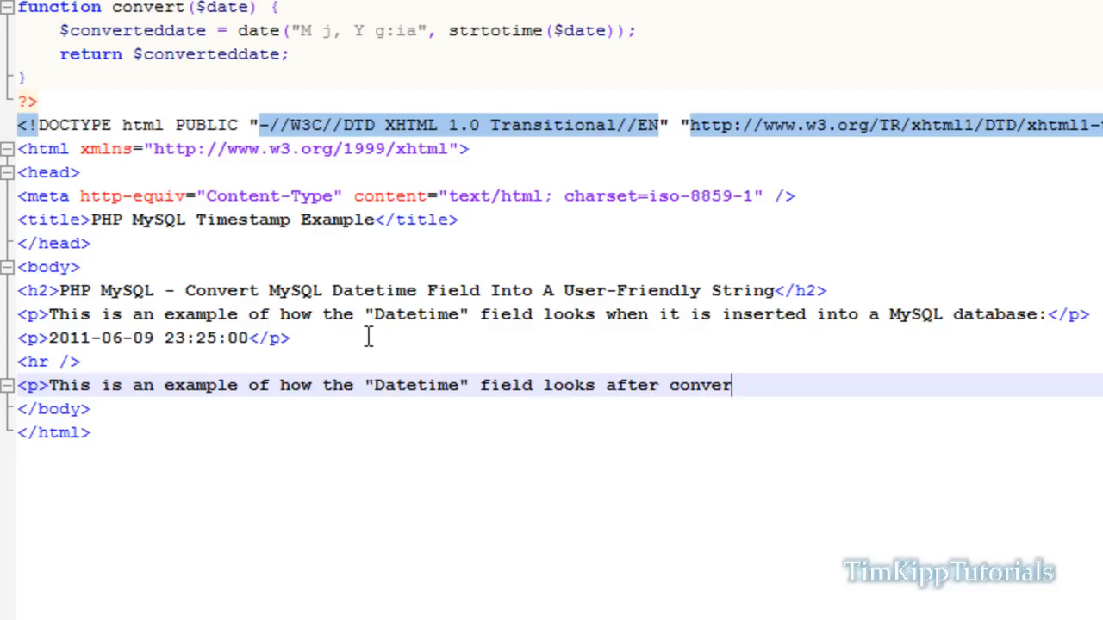
type("ting:<>")
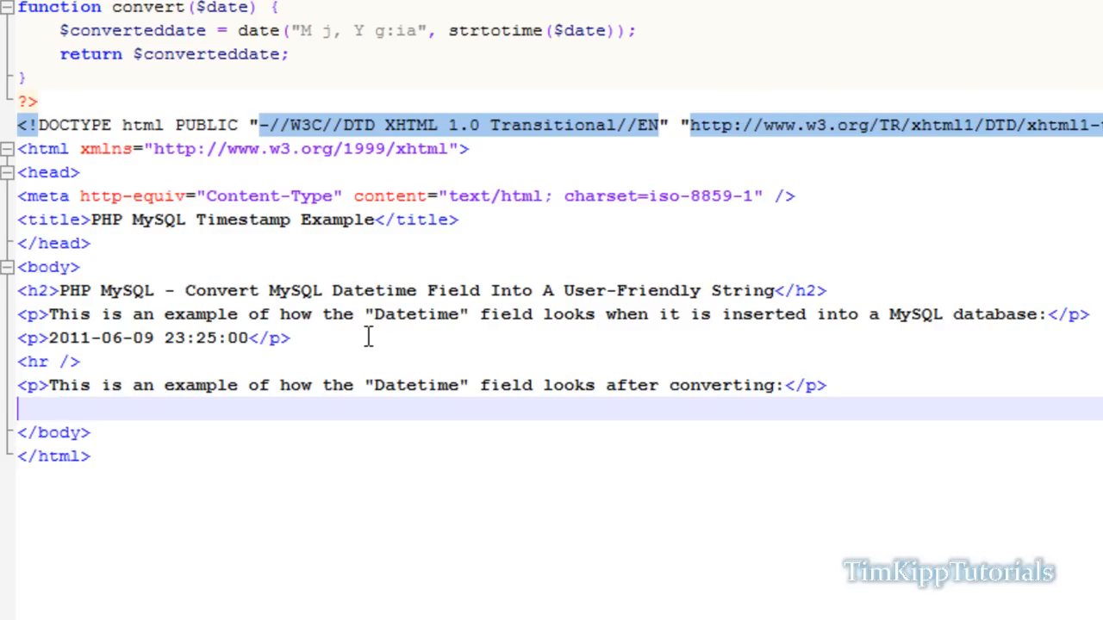
type("<p></p>")
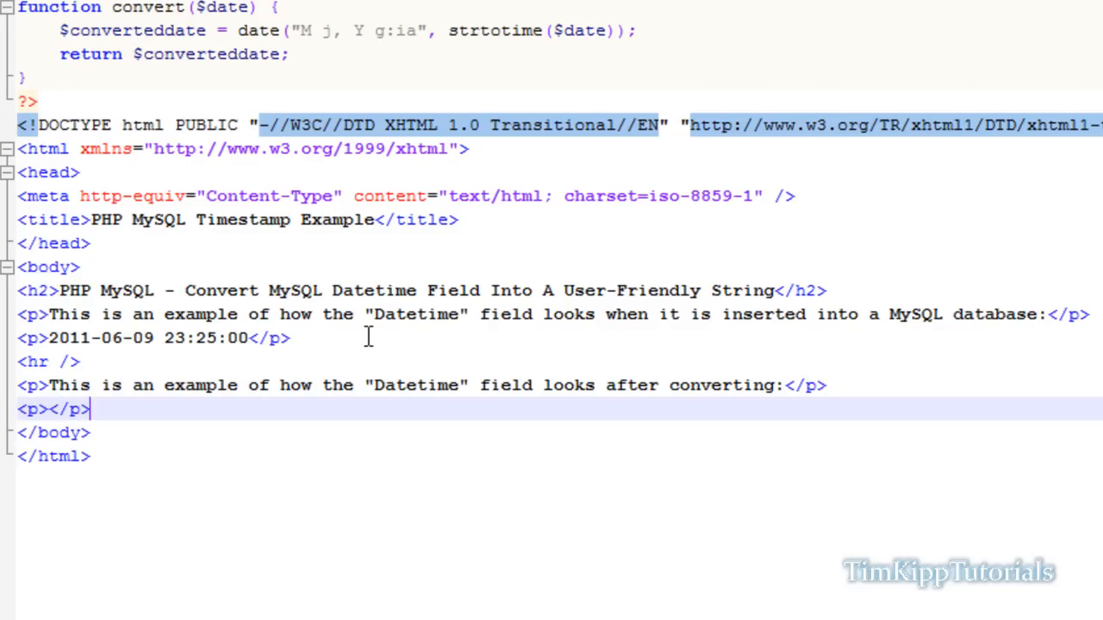
type("<?php echo <")
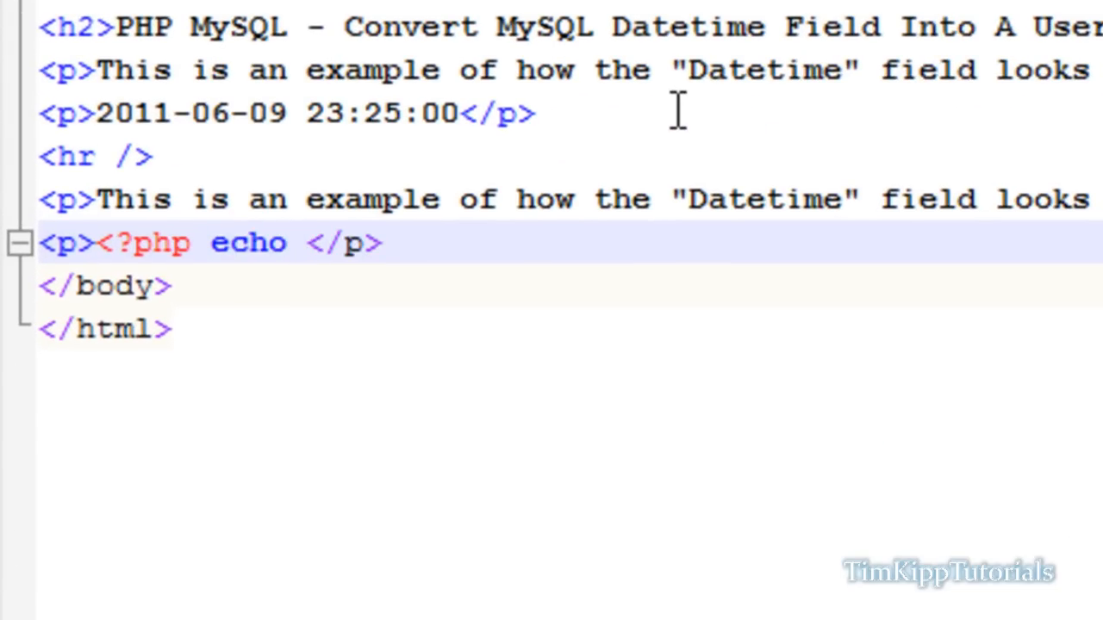
type("convert")
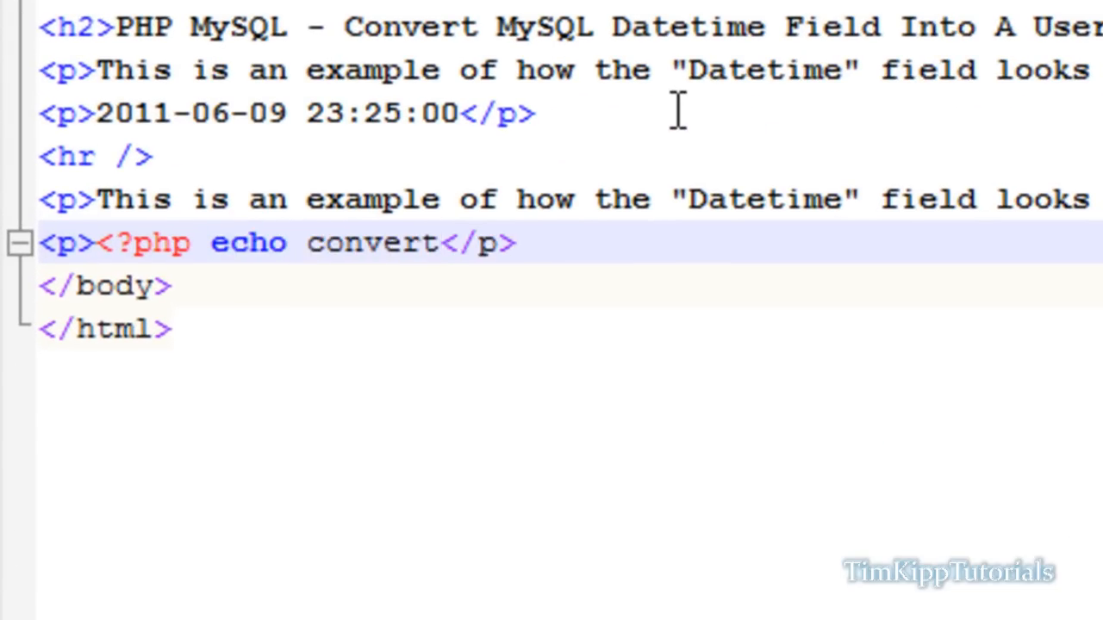
type("(")
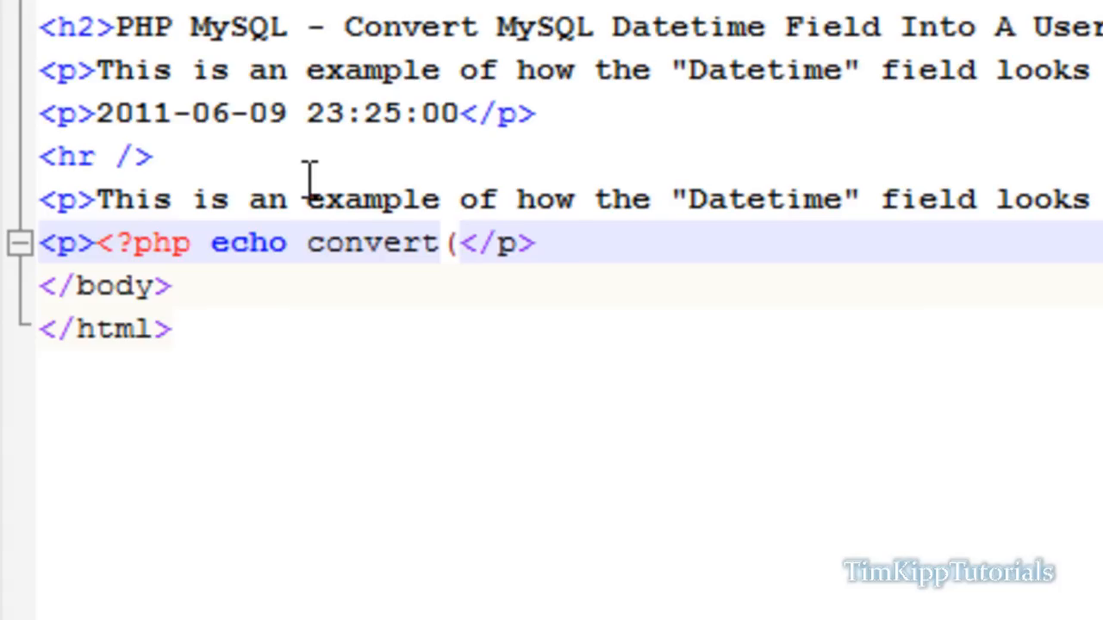
type("\"")
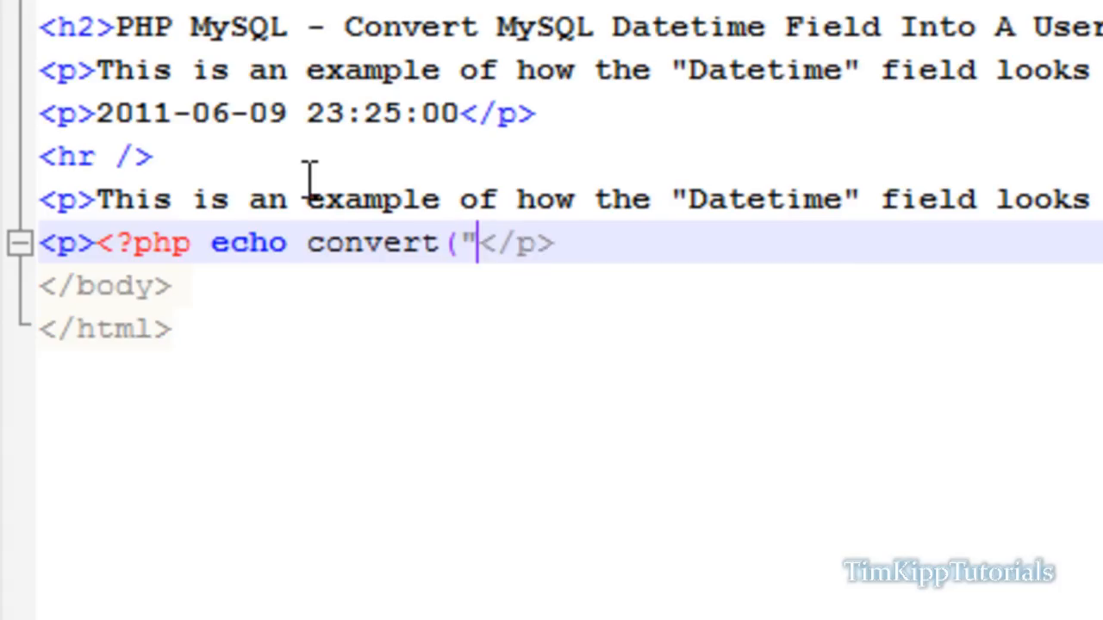
type("\"")
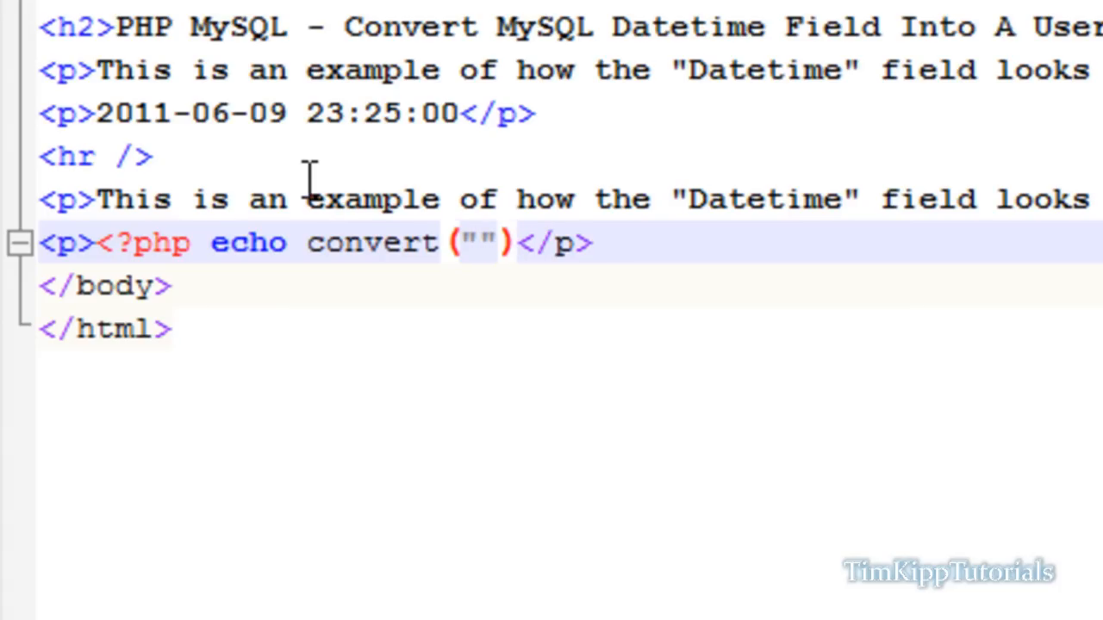
type("; ?>")
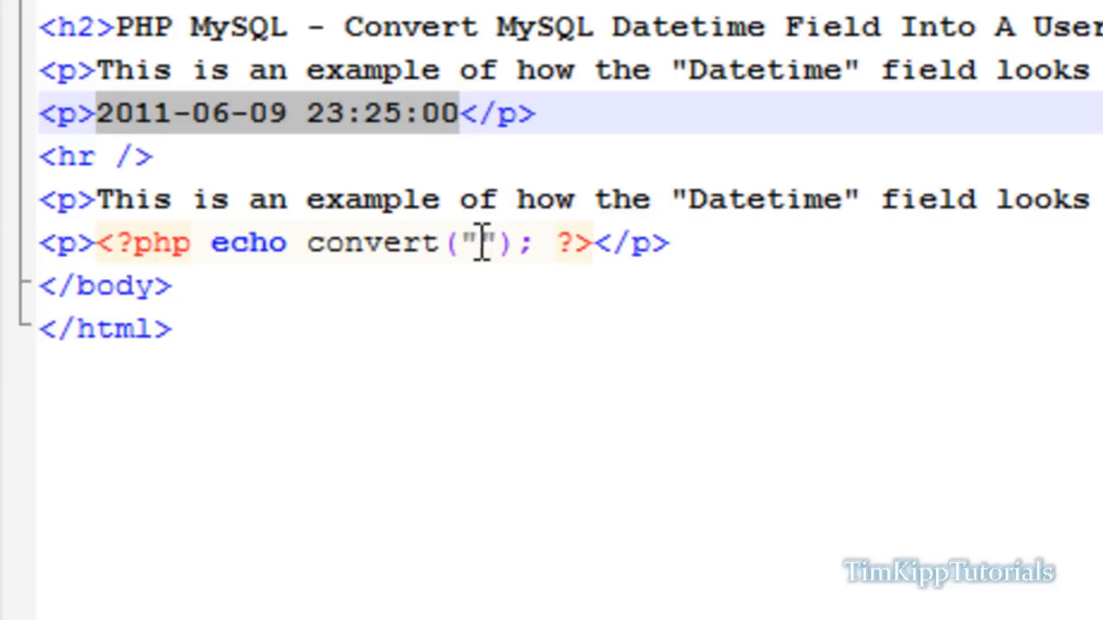
type("2011-06-09 23:25:00")
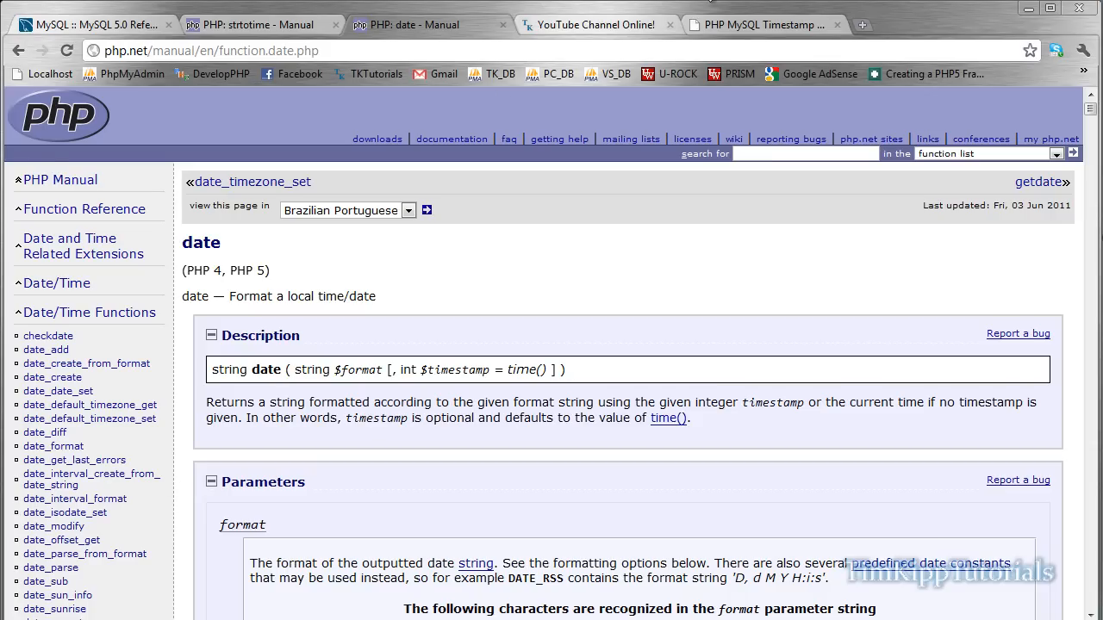
Confirm the local page shows 'Jun 9, 2011 11:25pm', then return to the date() manual
left_click(763, 24)
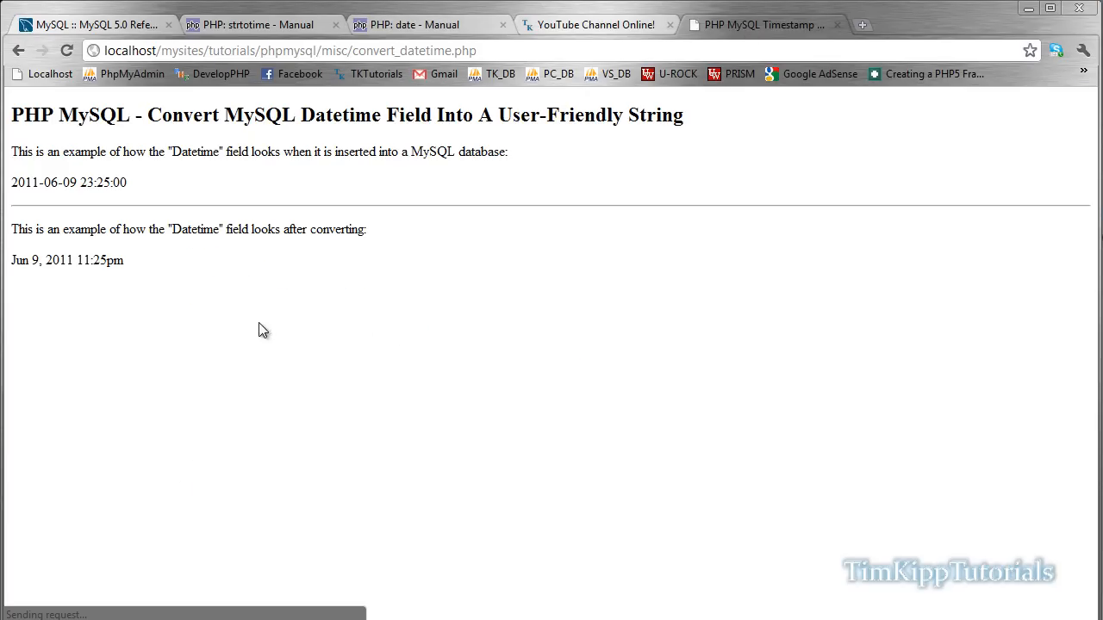
mouse_move(191, 230)
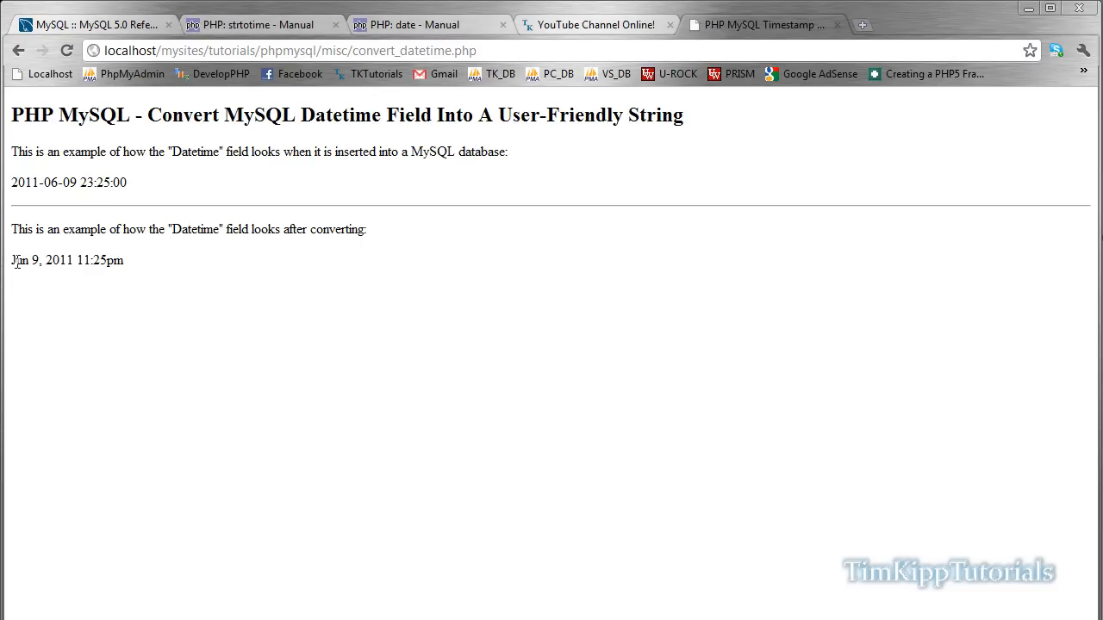
left_click(414, 24)
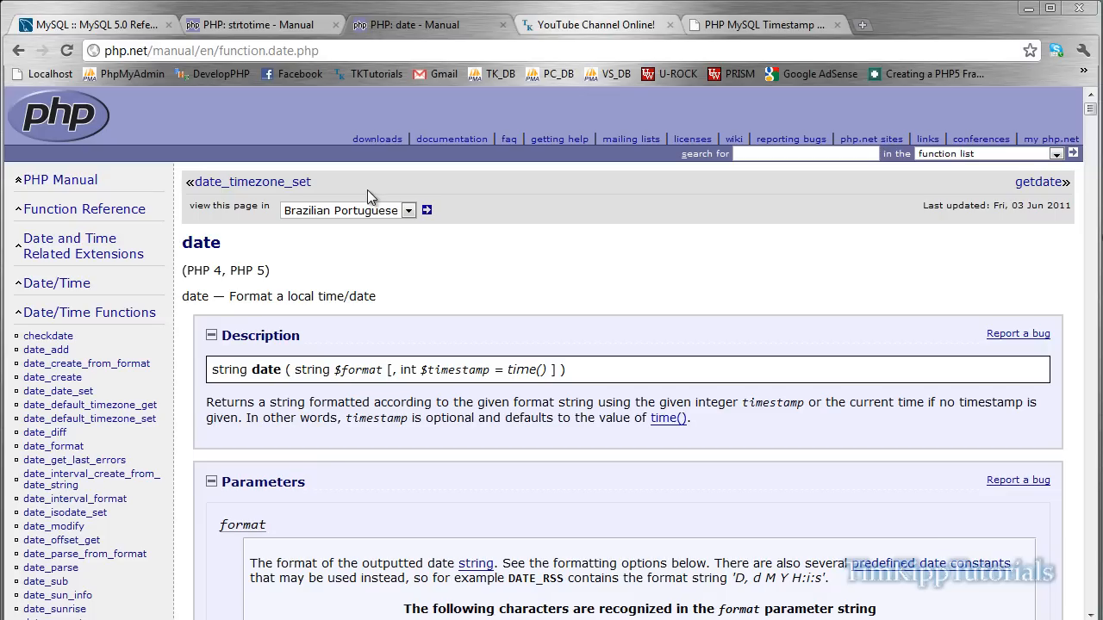
Find the full-month format character 'F' in the date() table and view the 'June 9, 2011 11:25pm' page
scroll("down", 3)
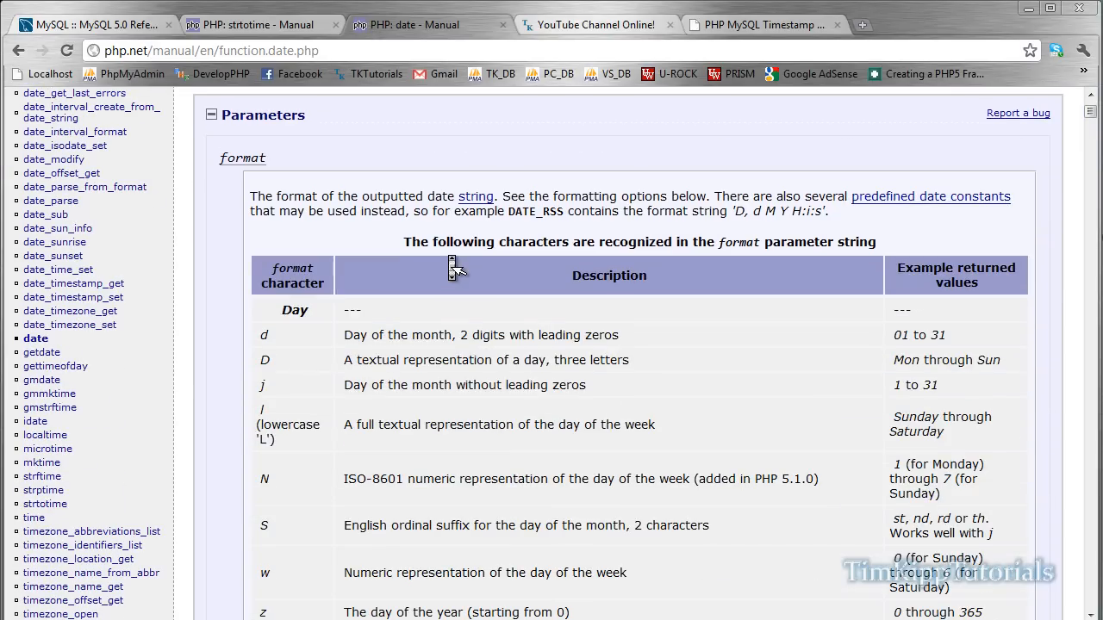
mouse_move(299, 354)
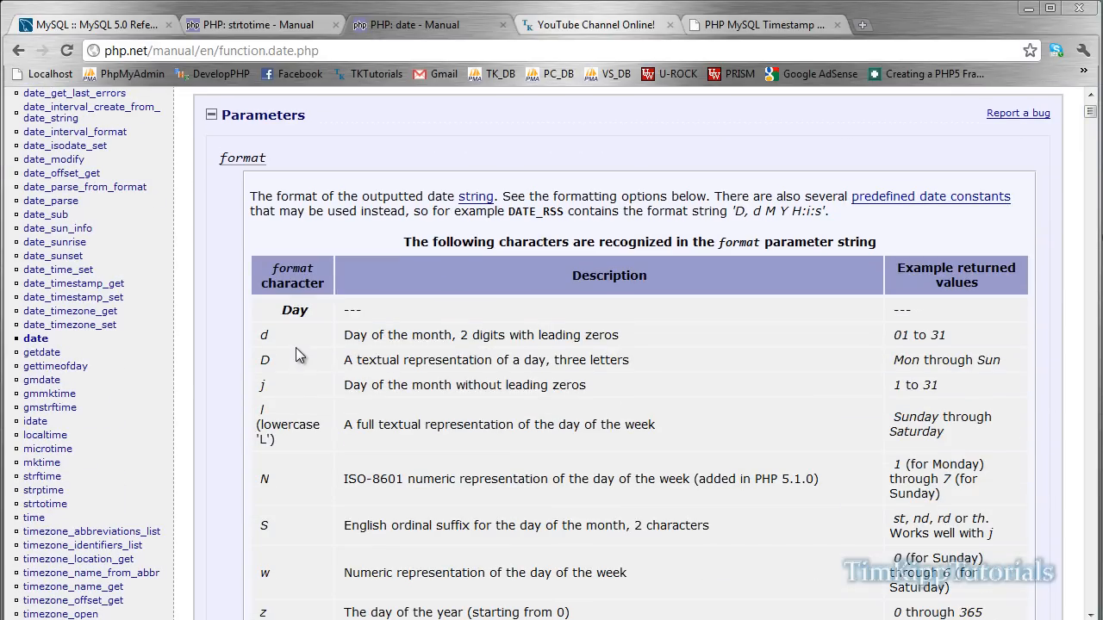
scroll("down", 3)
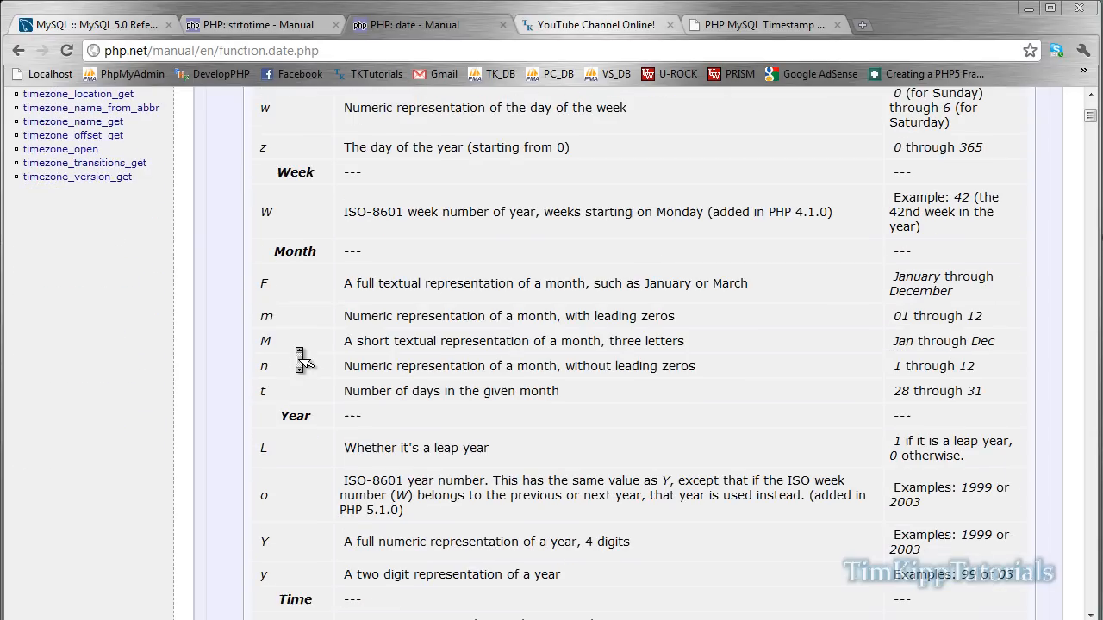
mouse_move(278, 300)
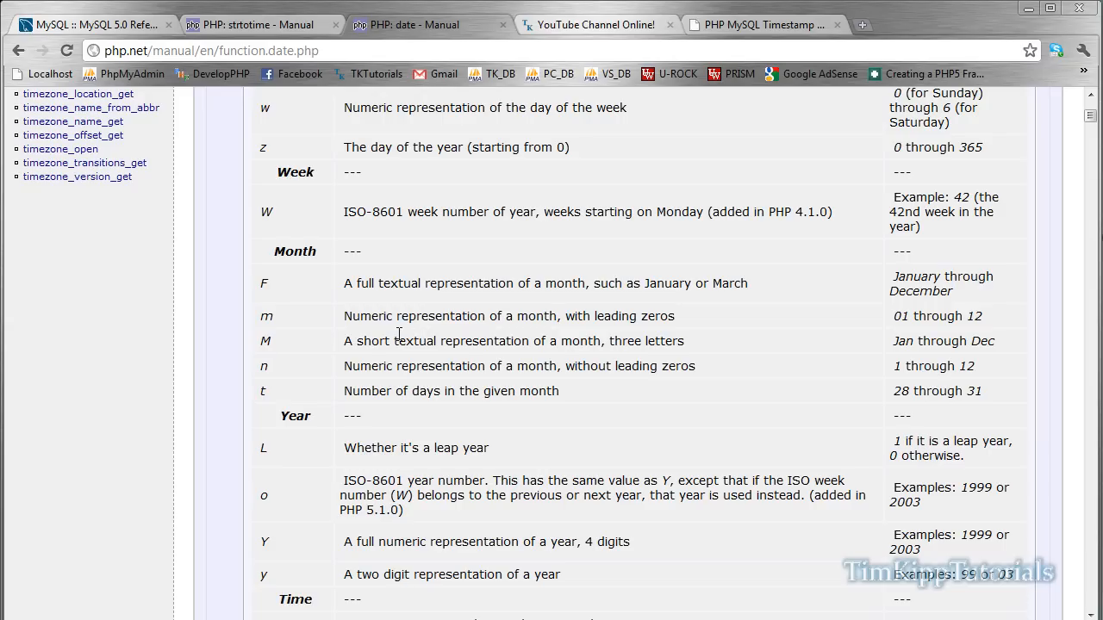
double_click(264, 282)
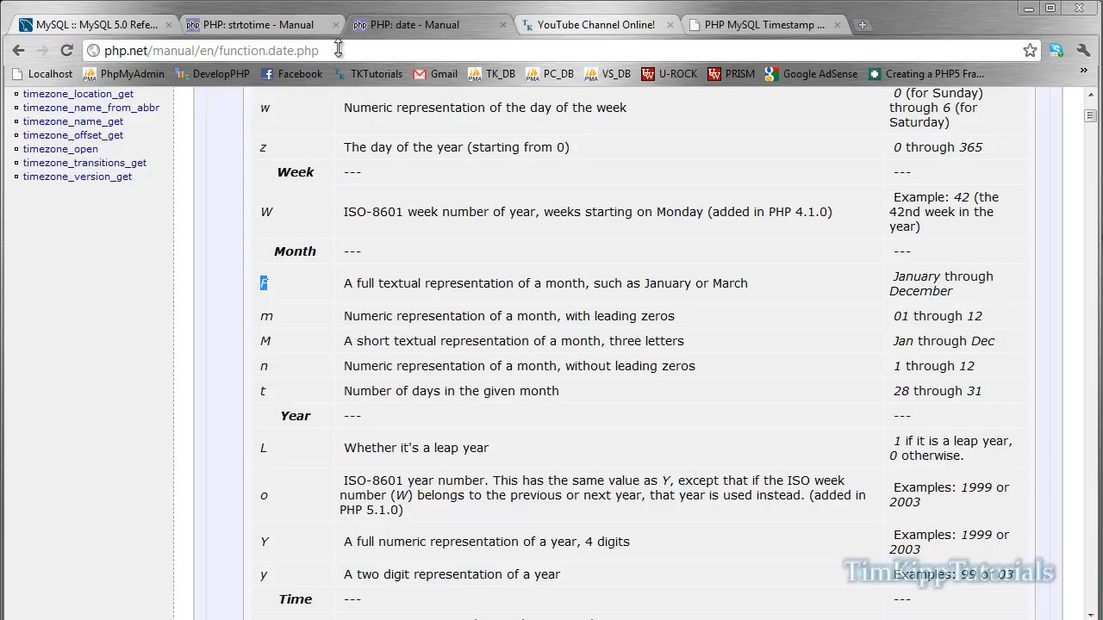
left_click(763, 24)
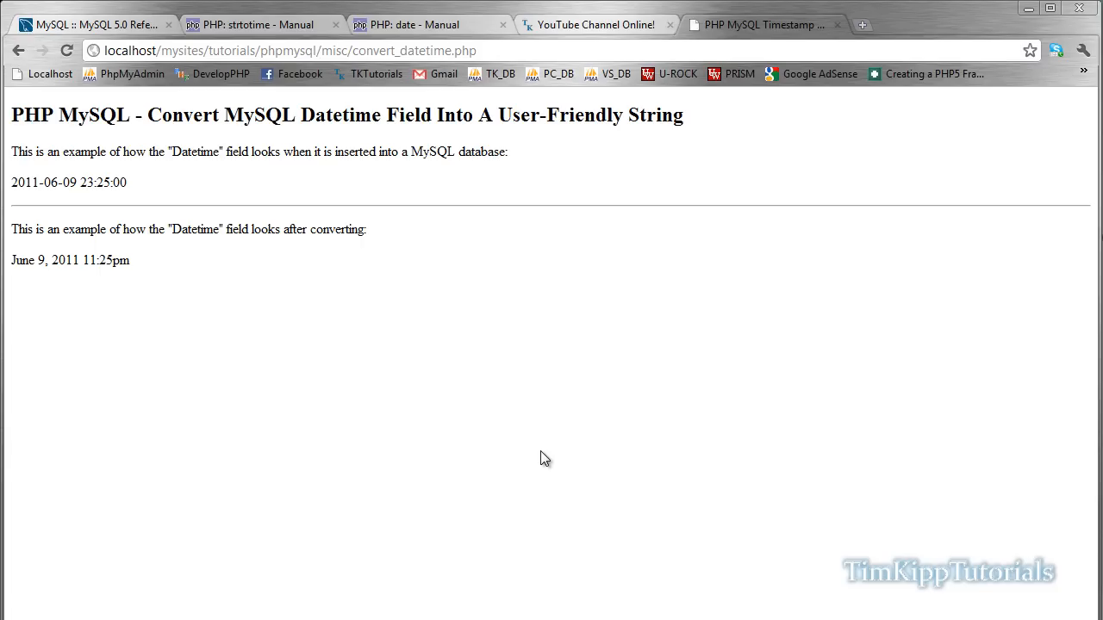
mouse_move(271, 518)
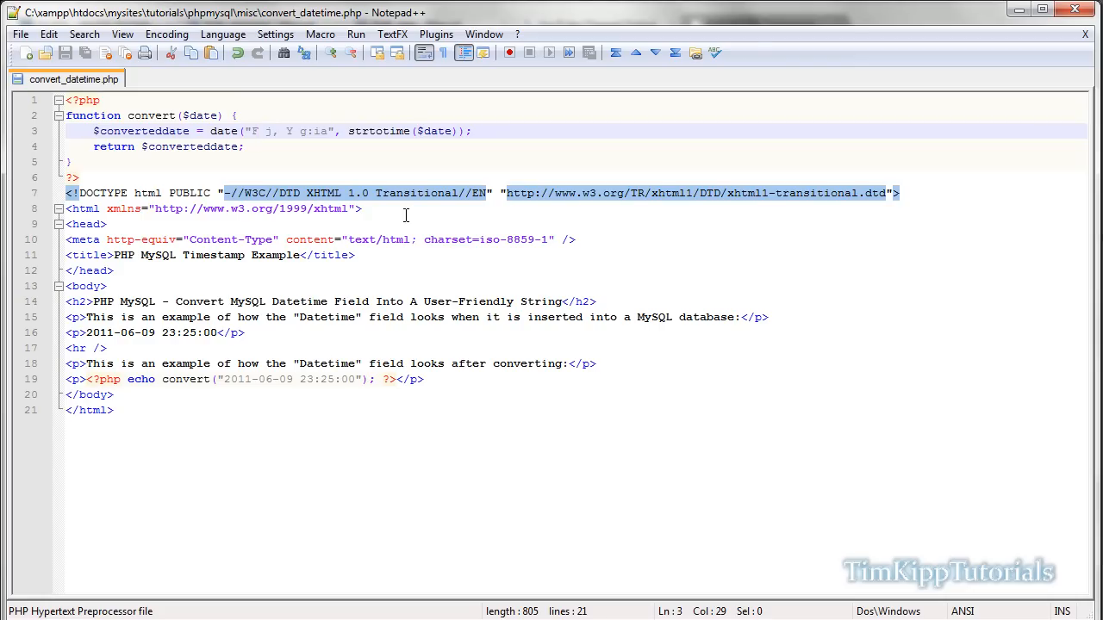
mouse_move(164, 256)
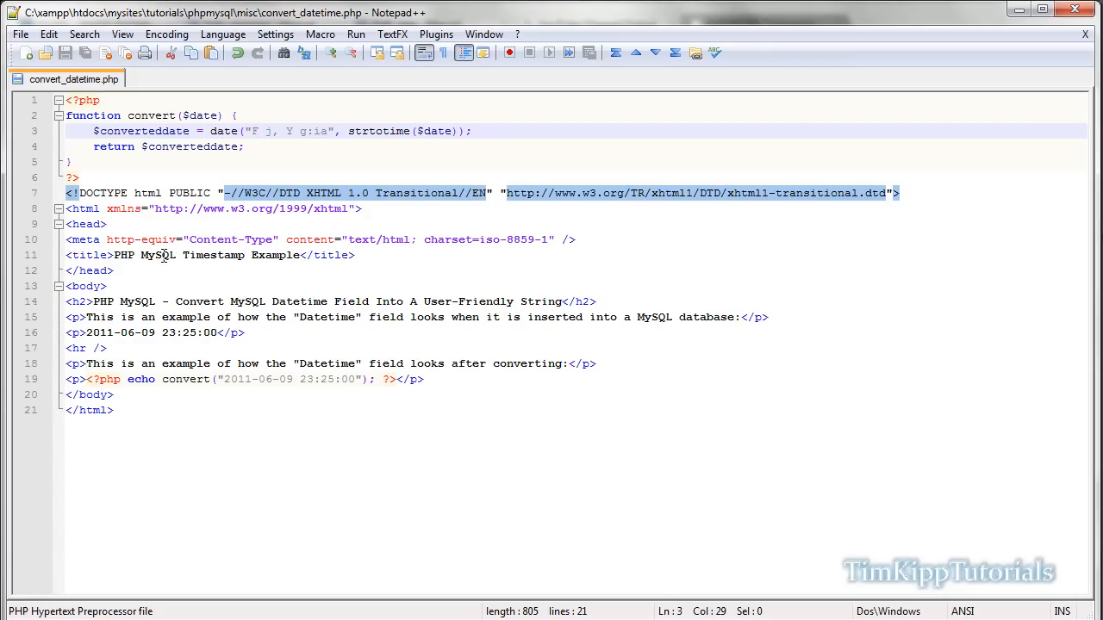
mouse_move(142, 114)
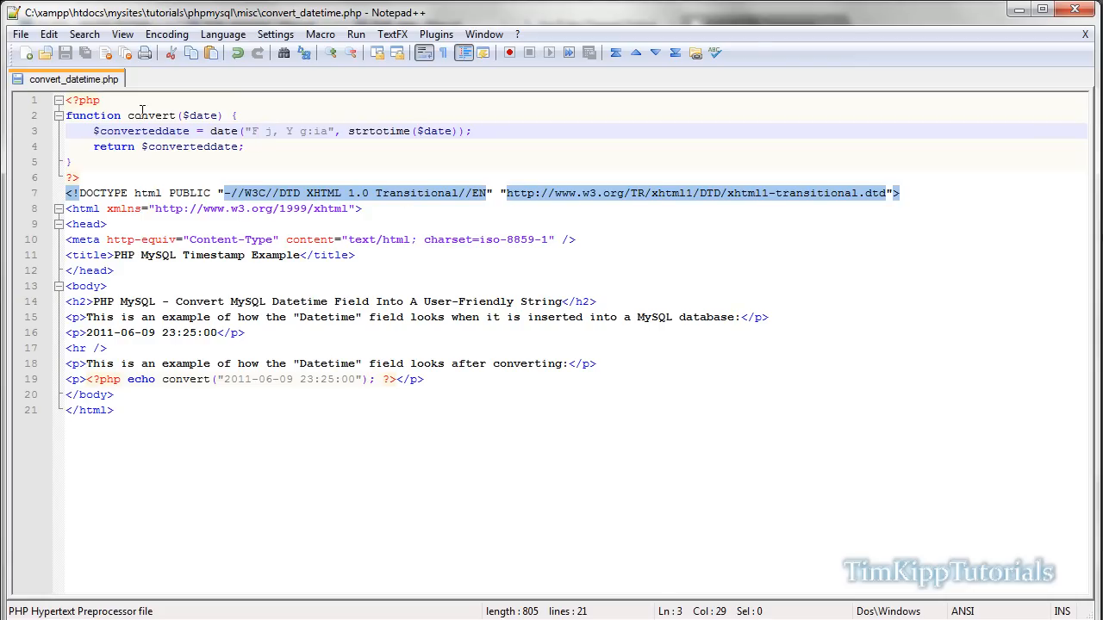
Add two comment lines about gathering the date from the database variable
type("// MySQL Query")
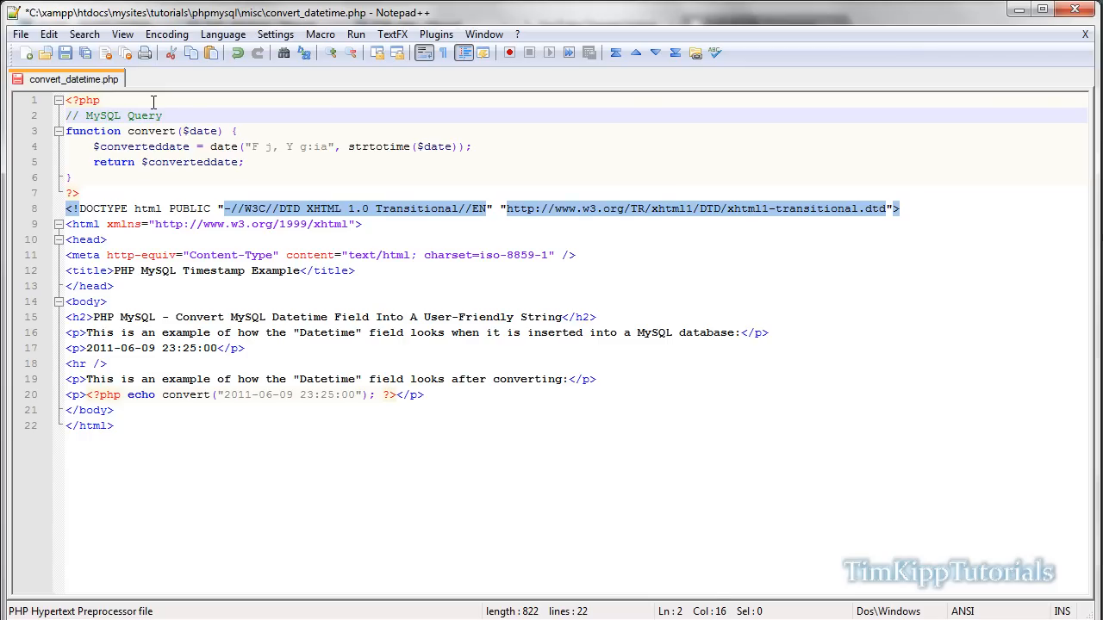
type("to gather to datetime field from")
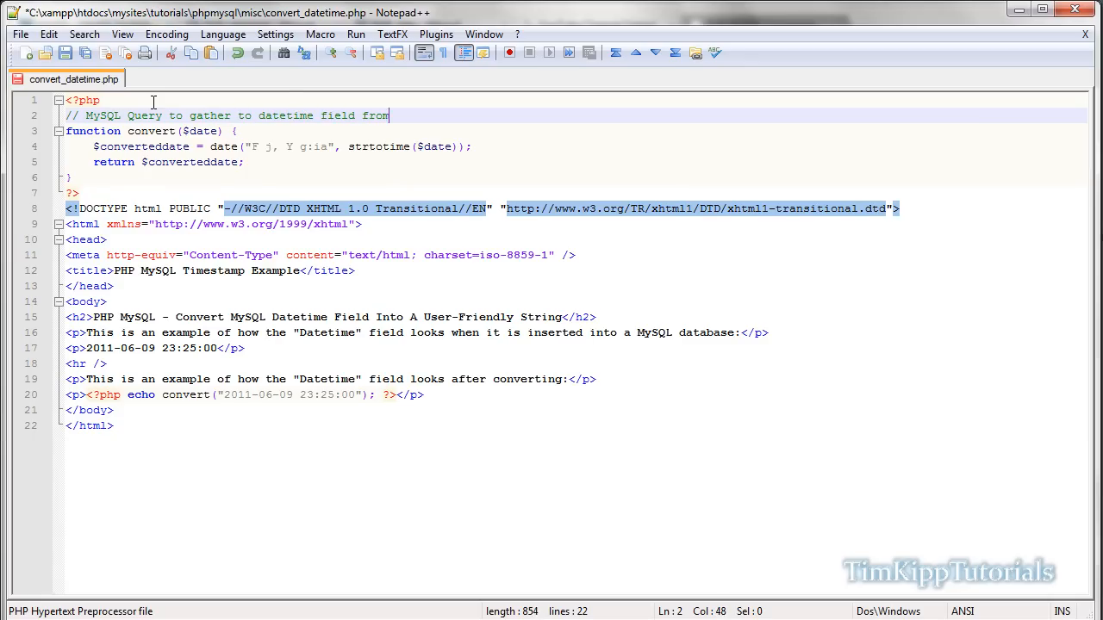
type("the database")
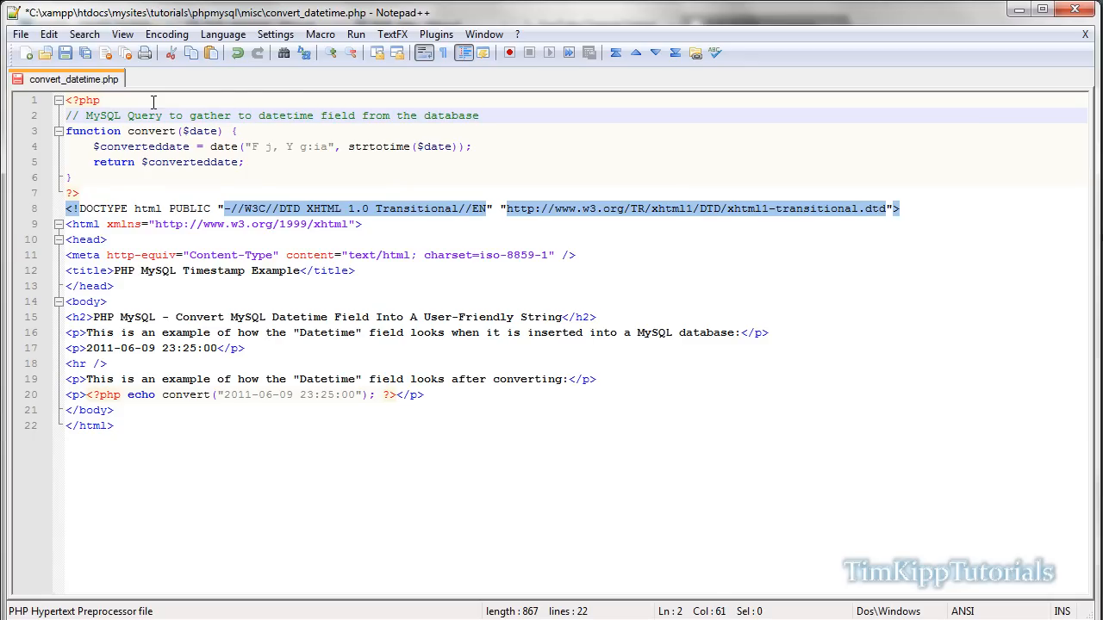
type("// Store v")
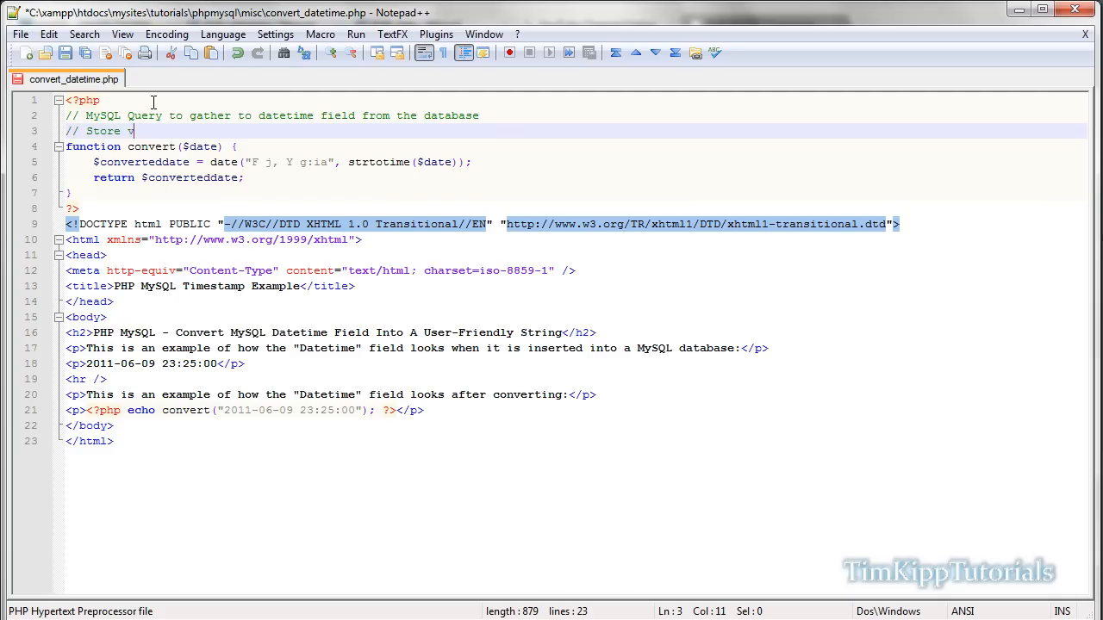
type("database value into a")
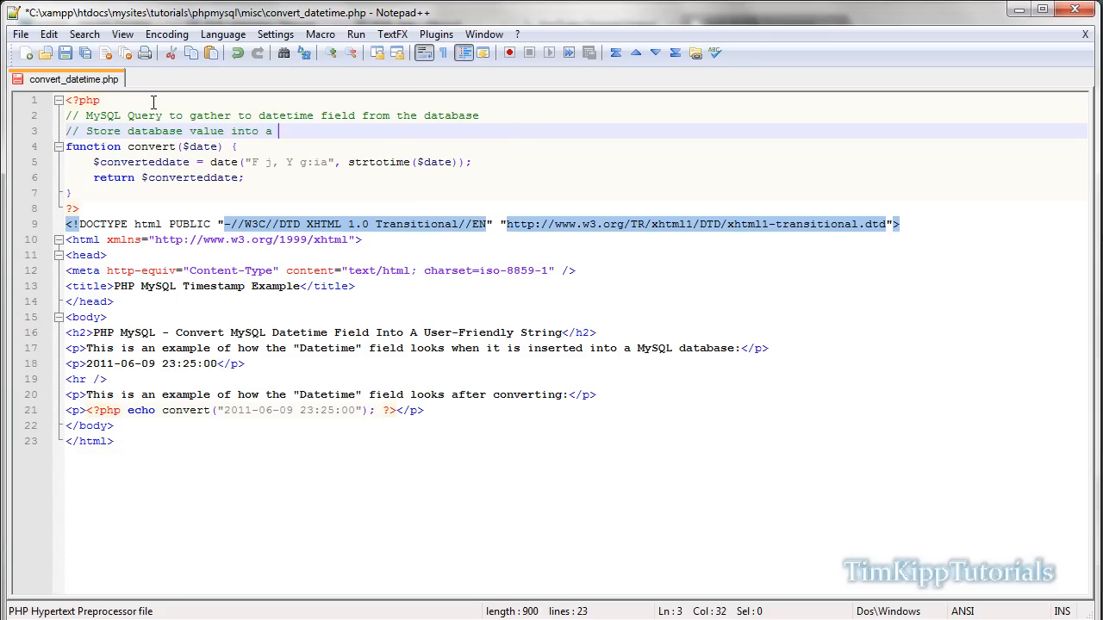
type("variable")
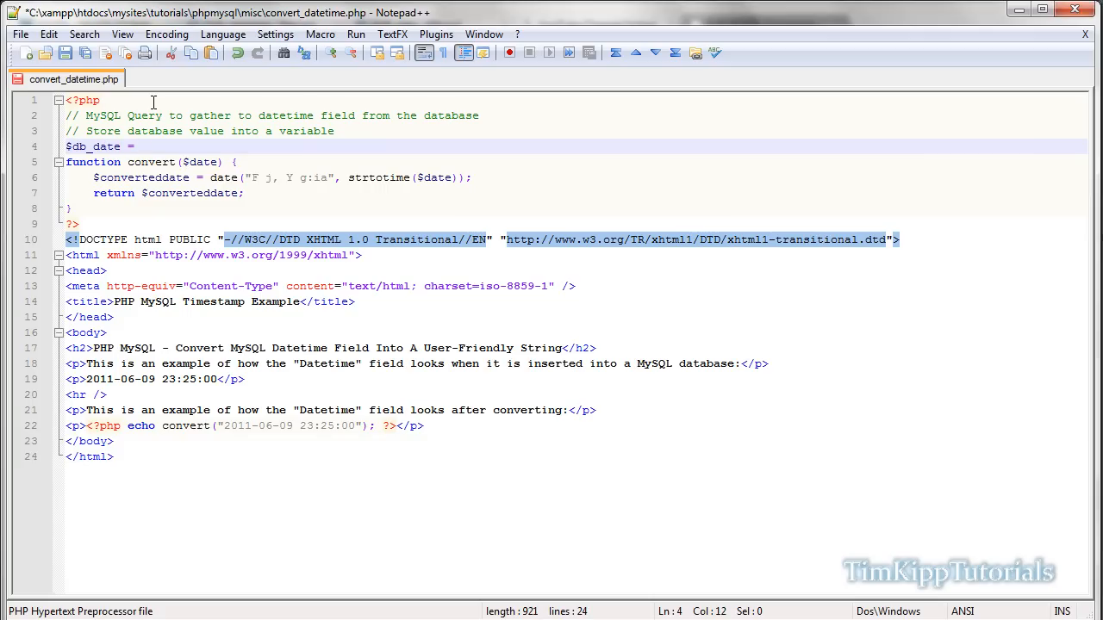
type("$row")
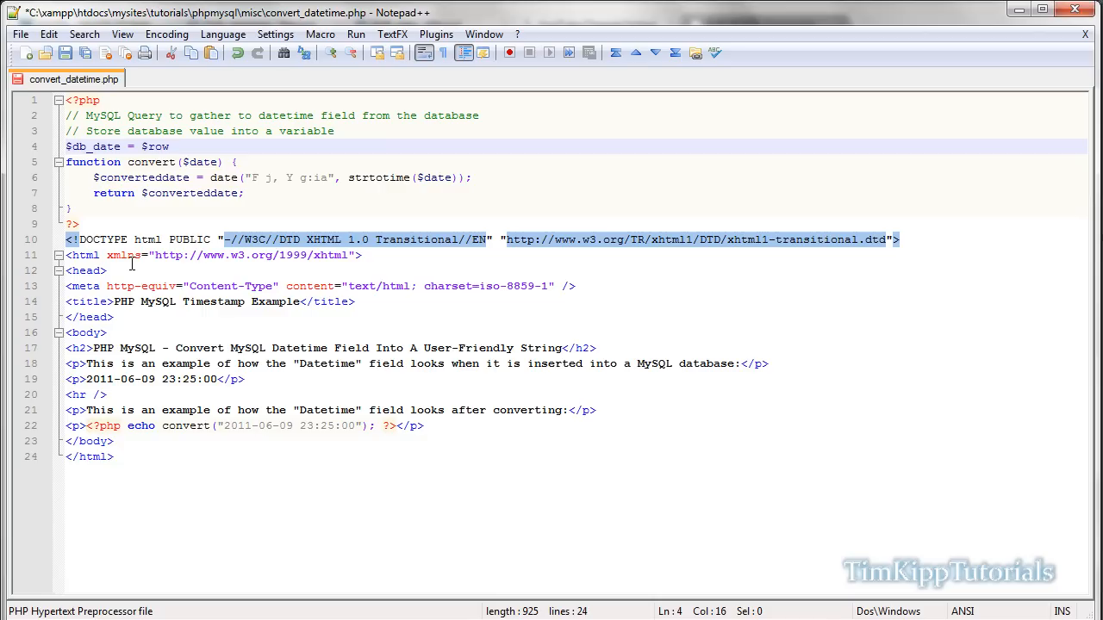
key("Backspace")
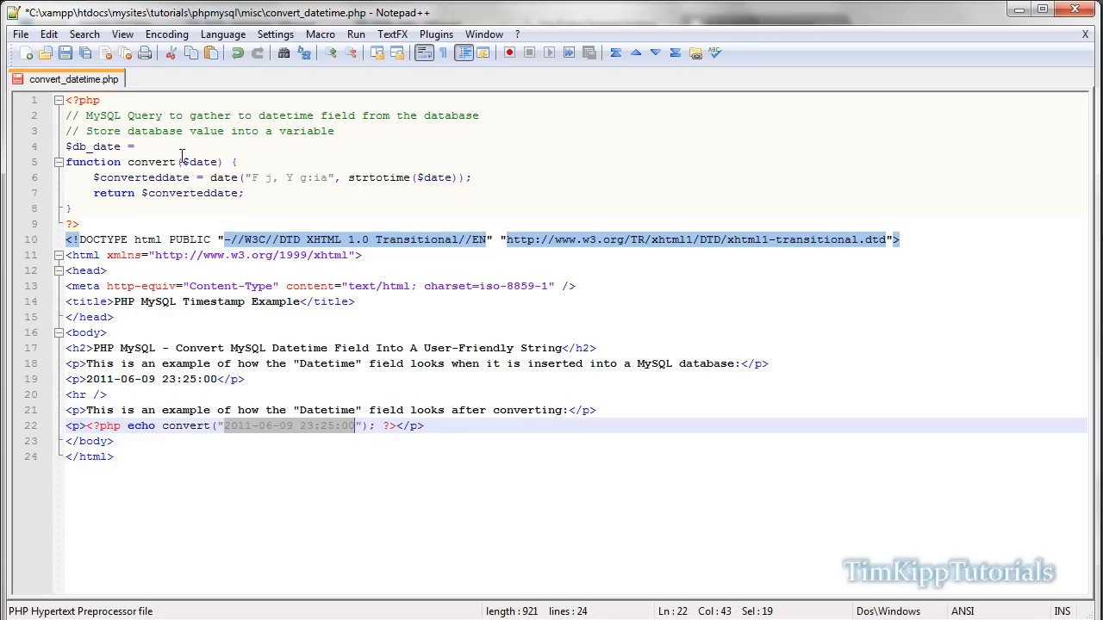
type("\"2011-06-09 23:25:00\";")
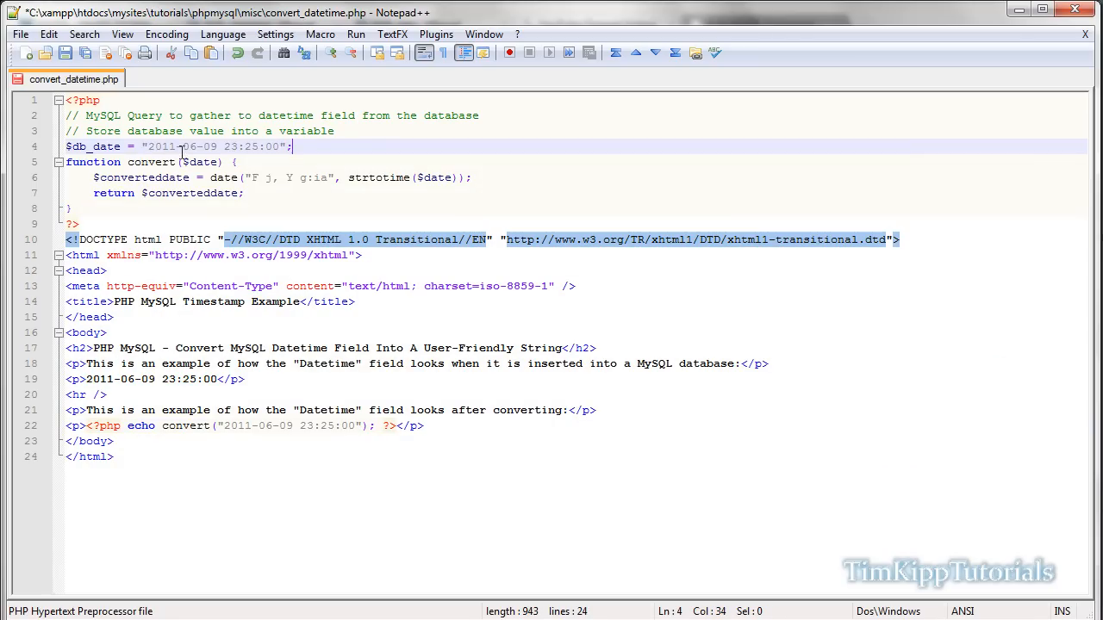
mouse_move(239, 428)
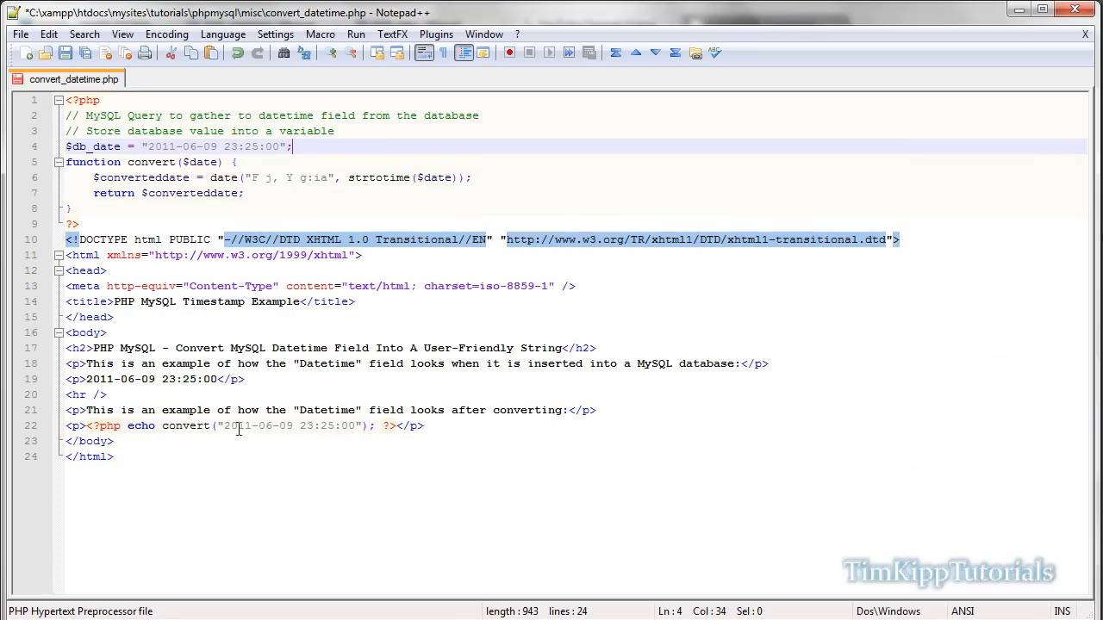
left_click_drag(220, 426, 364, 426)
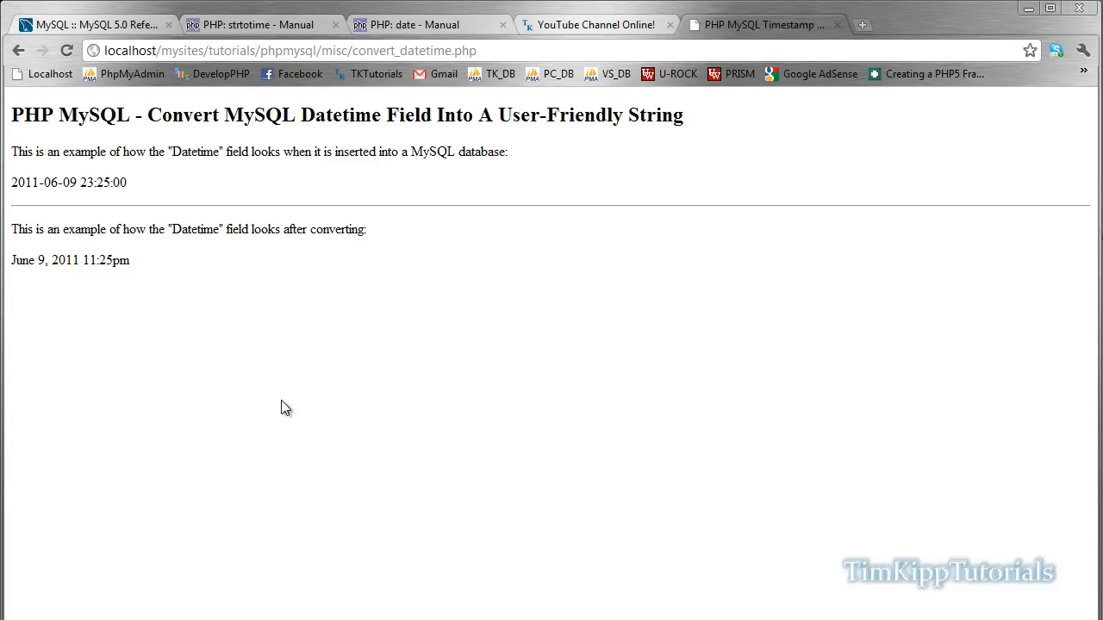
mouse_move(90, 276)
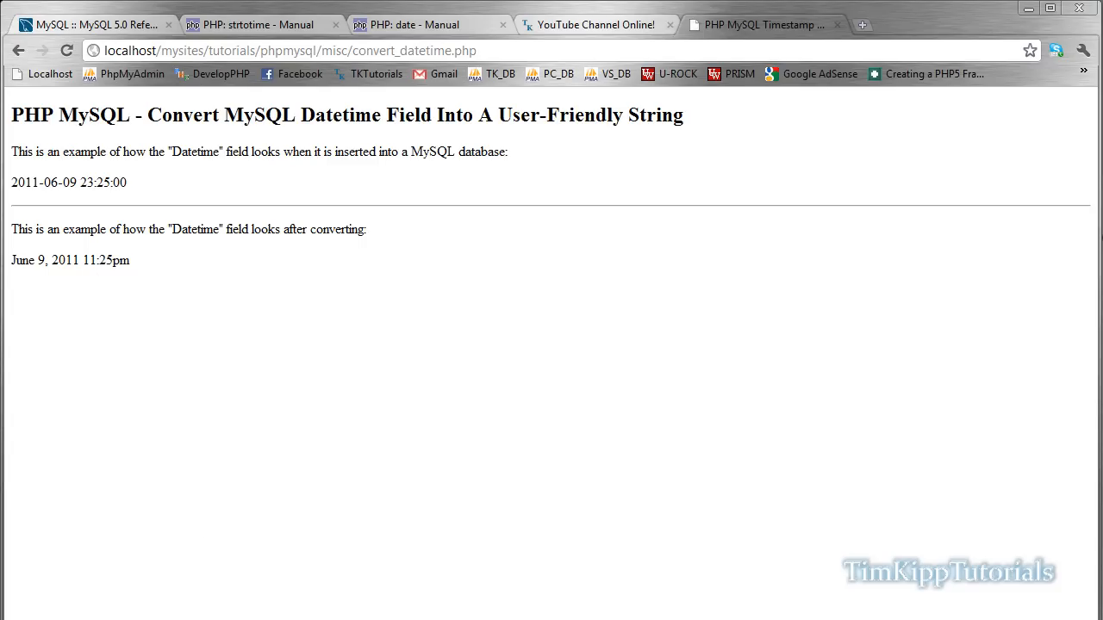
mouse_move(213, 147)
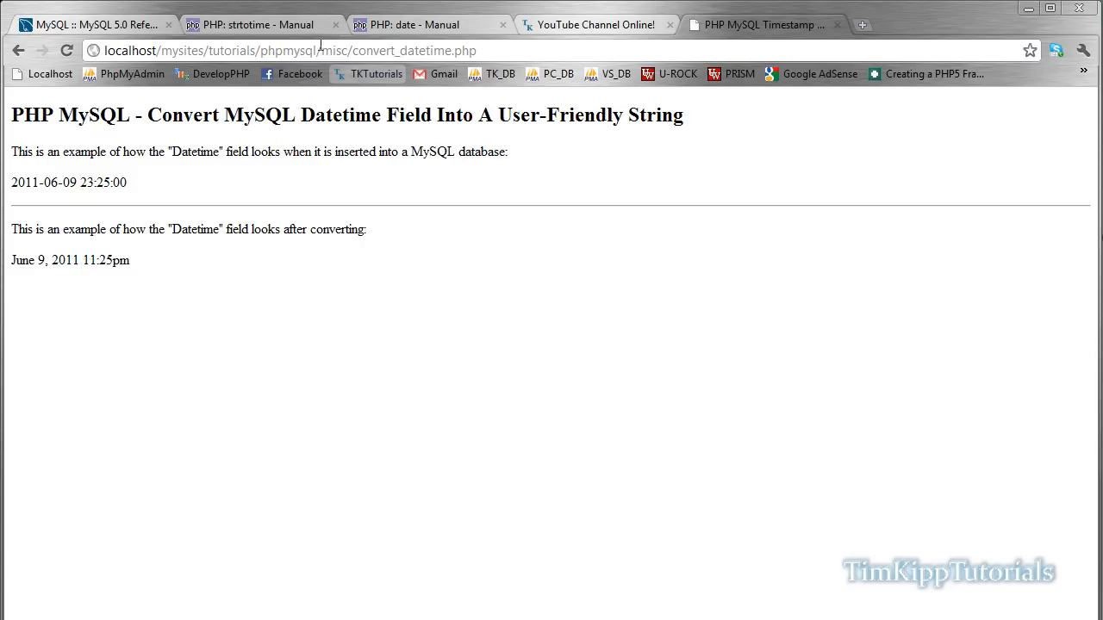
Revisit the strtotime manual, then show the MySQL 5.0 DATETIME, DATE and TIMESTAMP reference page
left_click(259, 24)
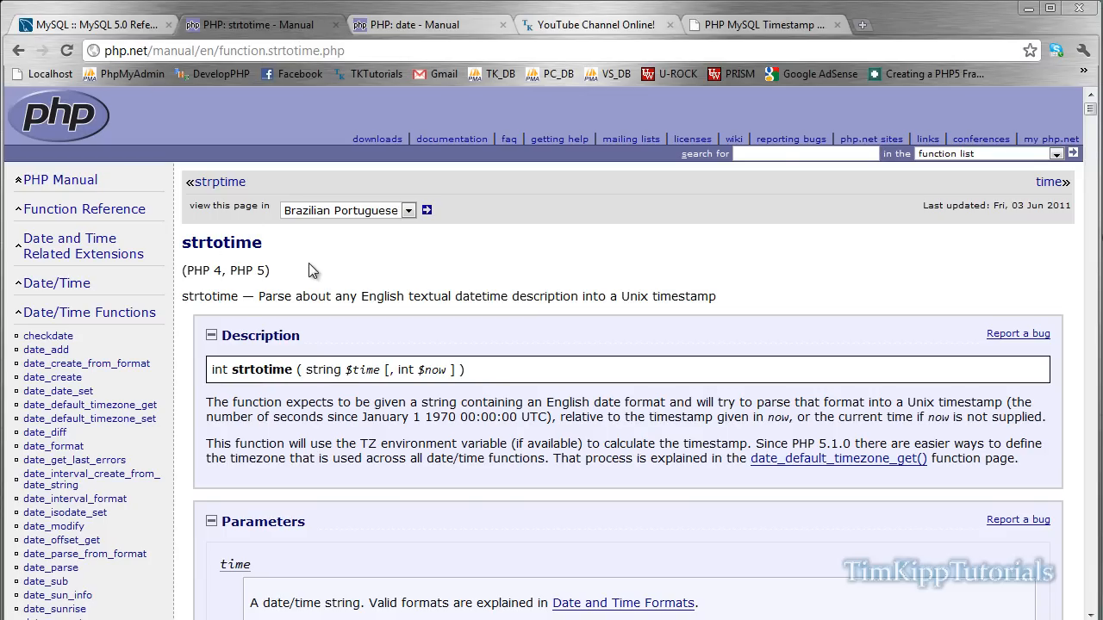
left_click(806, 154)
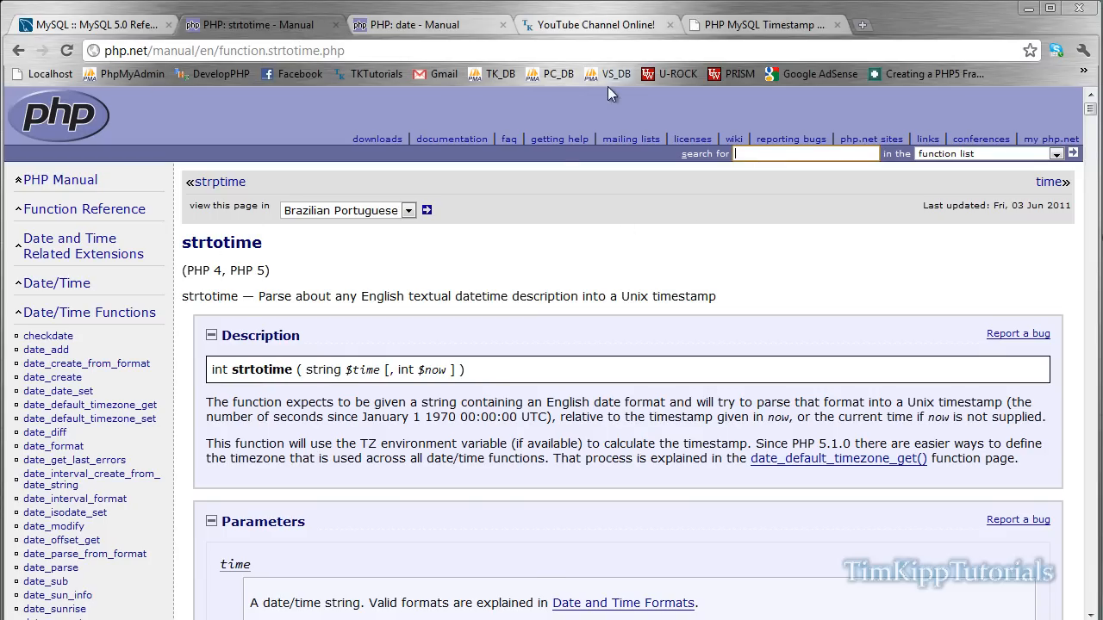
left_click(414, 24)
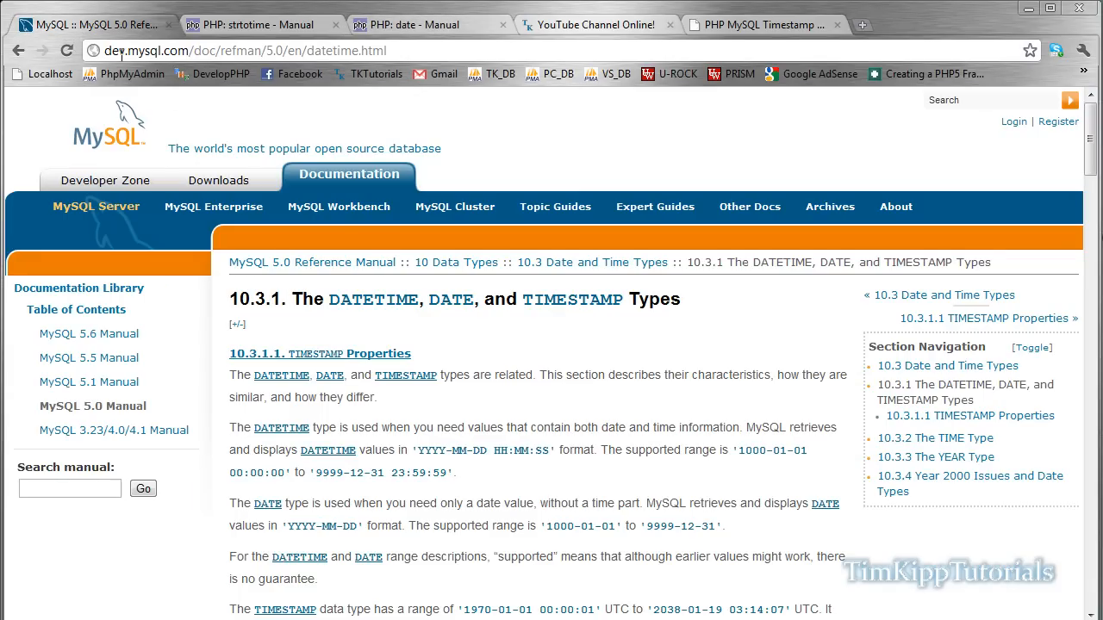
mouse_move(343, 291)
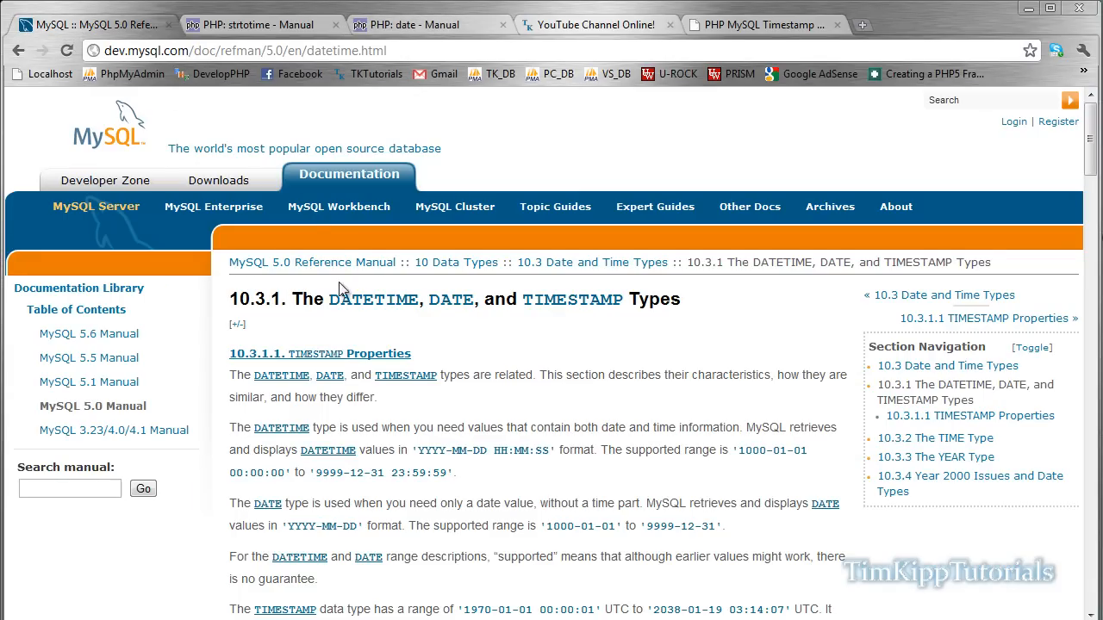
mouse_move(349, 293)
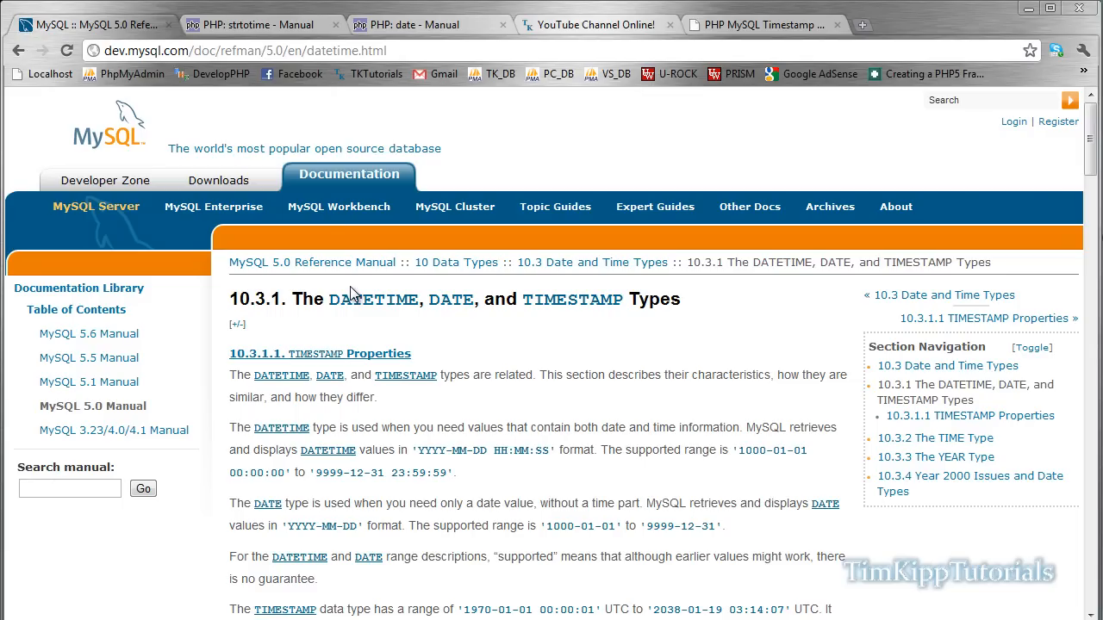
mouse_move(468, 308)
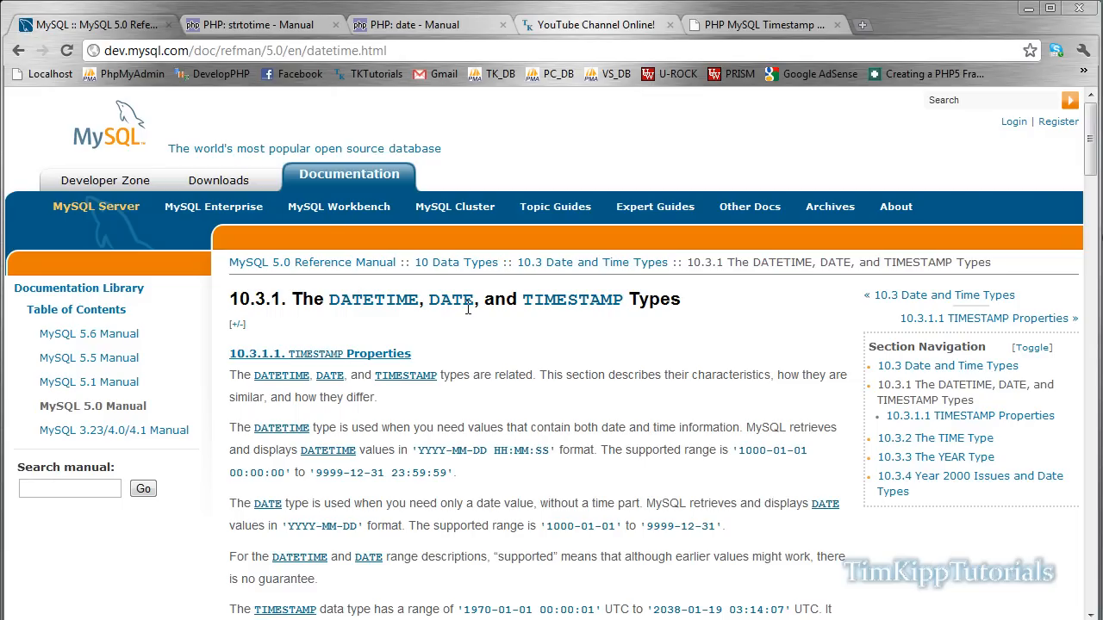
mouse_move(457, 379)
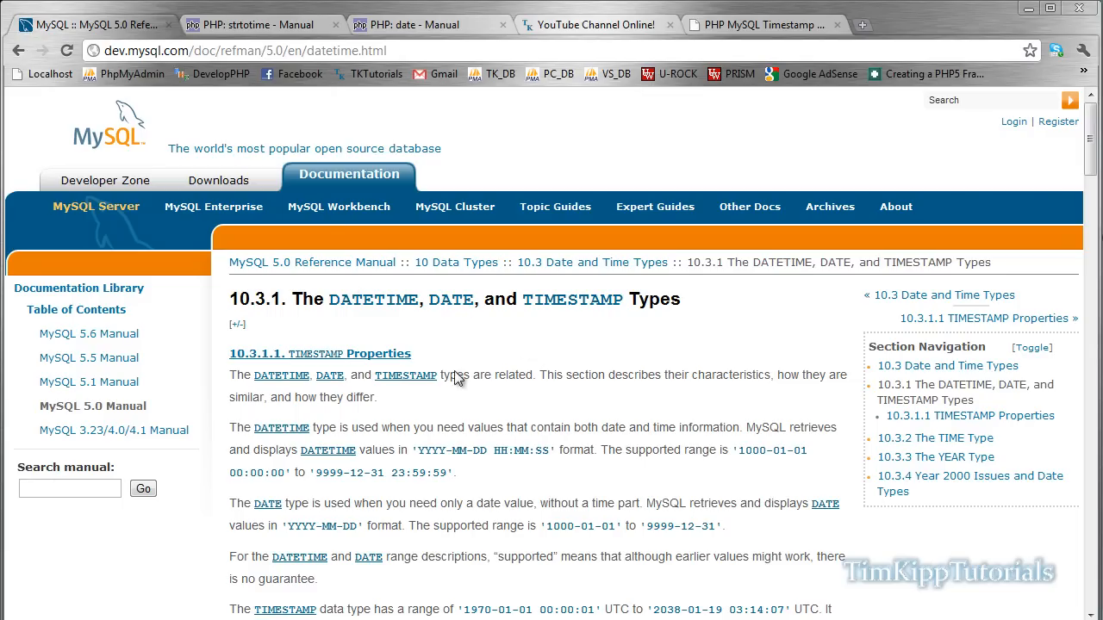
scroll("down", 3)
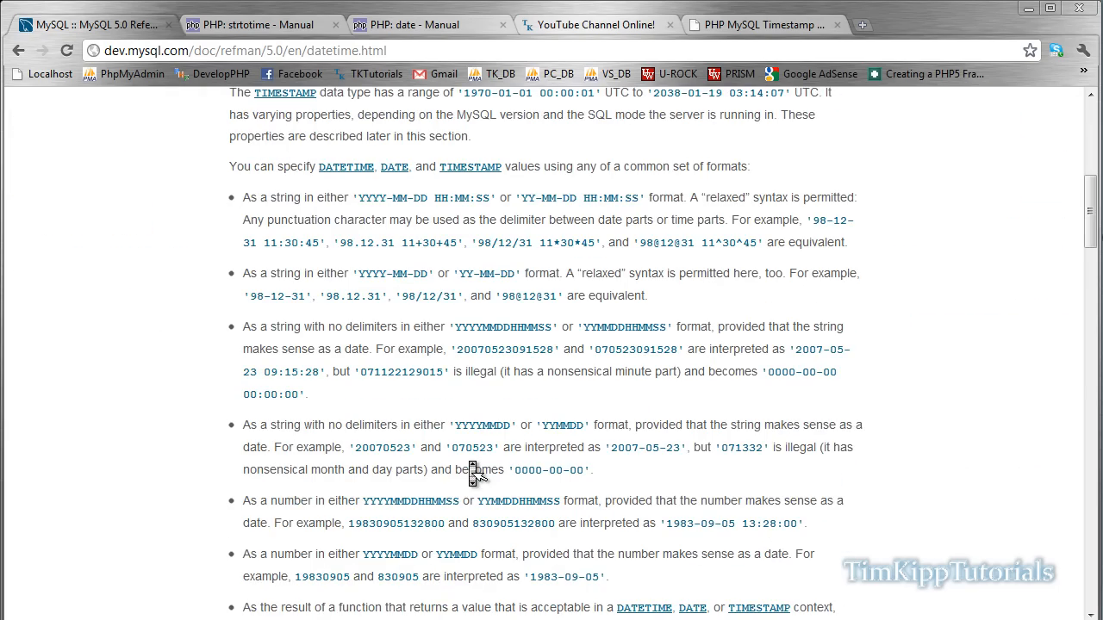
scroll("down", 3)
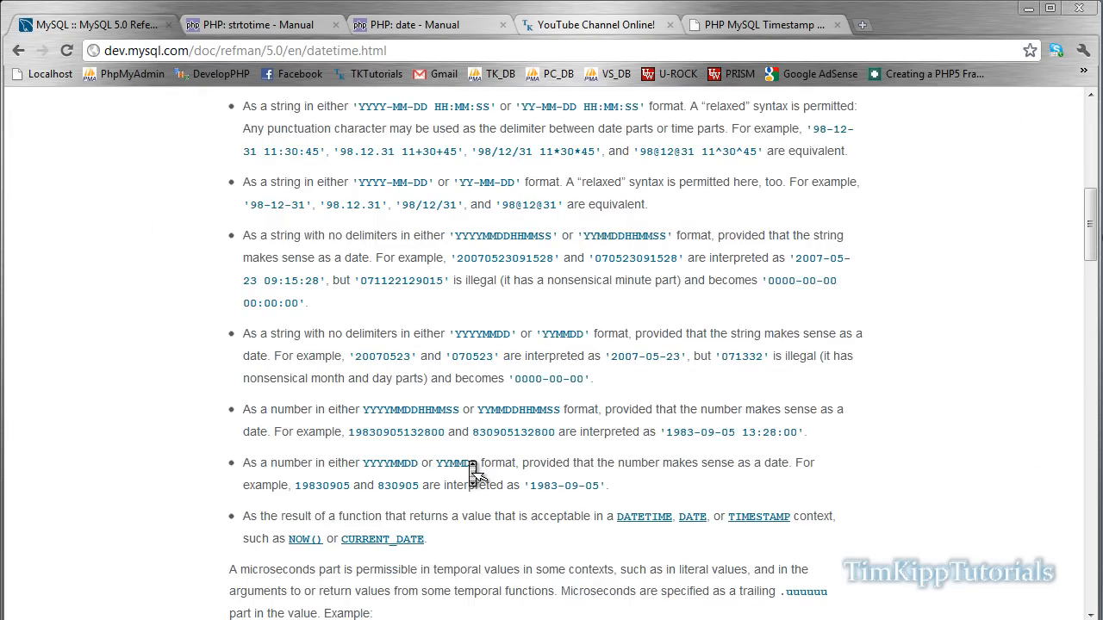
scroll("down", 3)
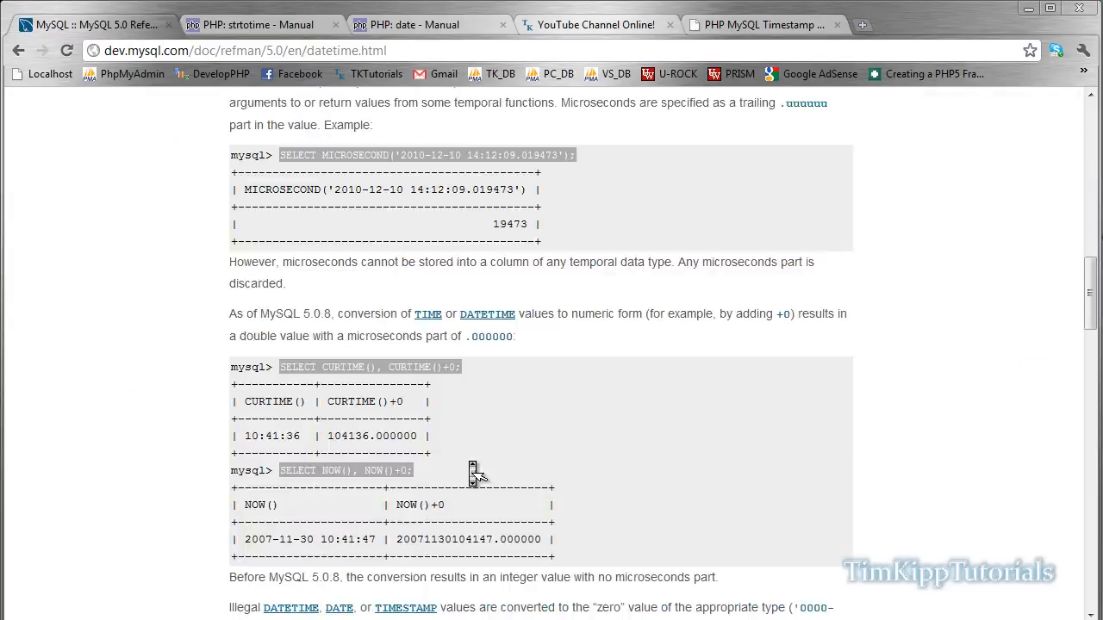
scroll("up", 3)
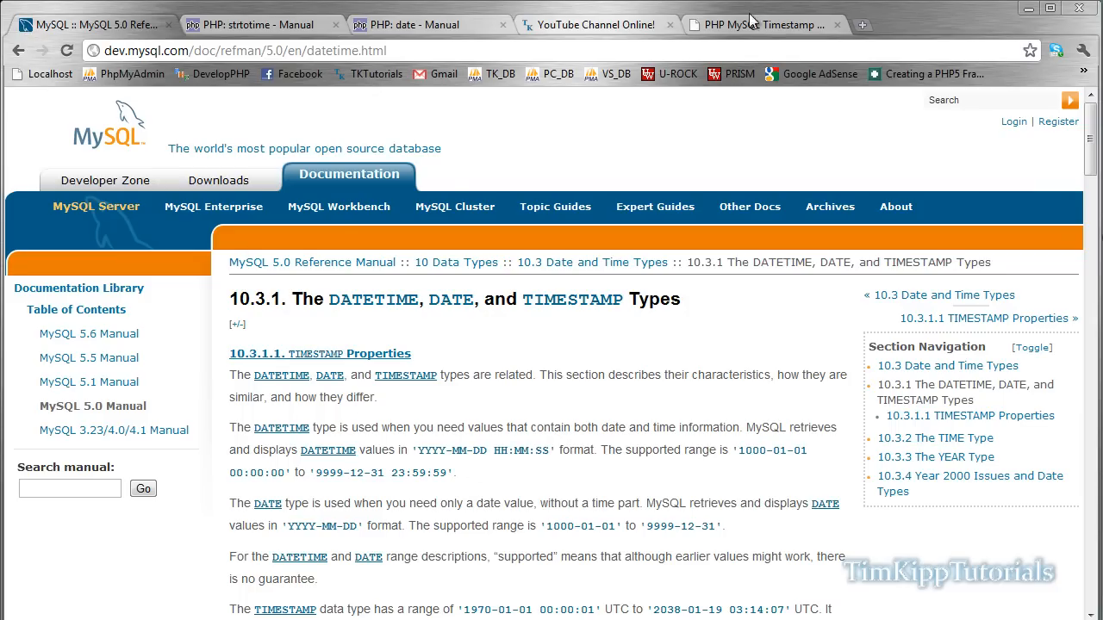
mouse_move(597, 24)
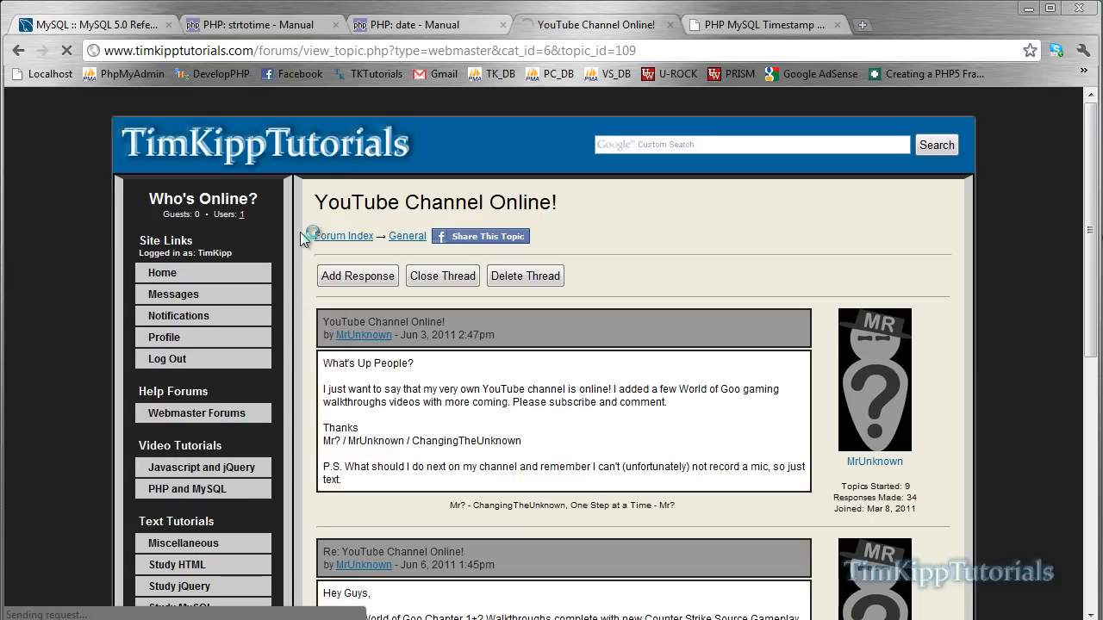
Go to the TimKippTutorials home page and scroll to its latest forum topics and videos
left_click(343, 235)
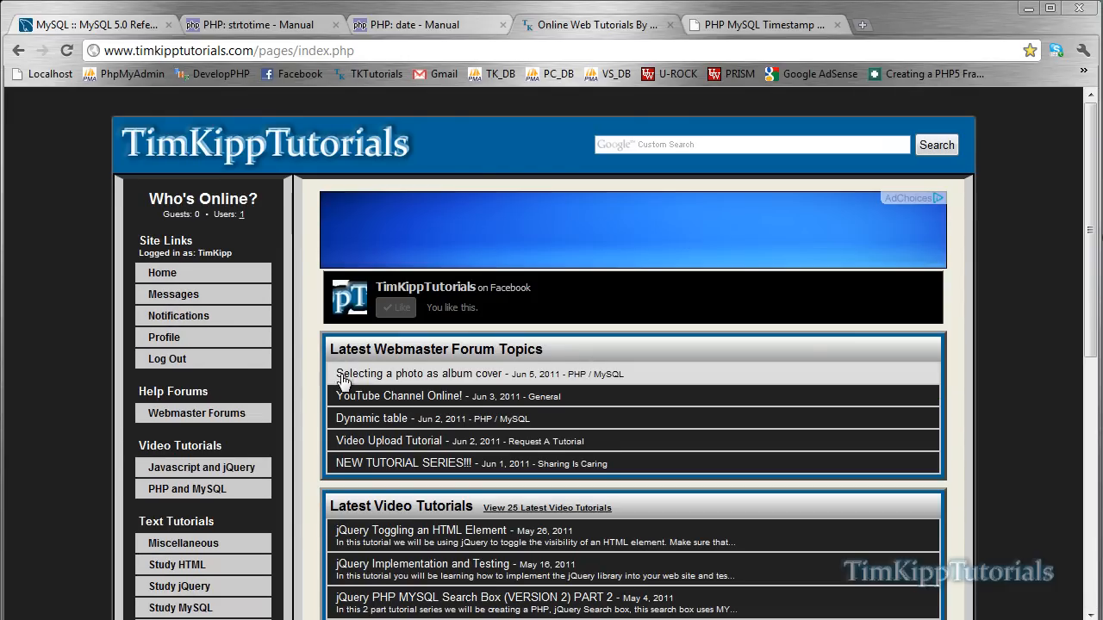
scroll("down", 3)
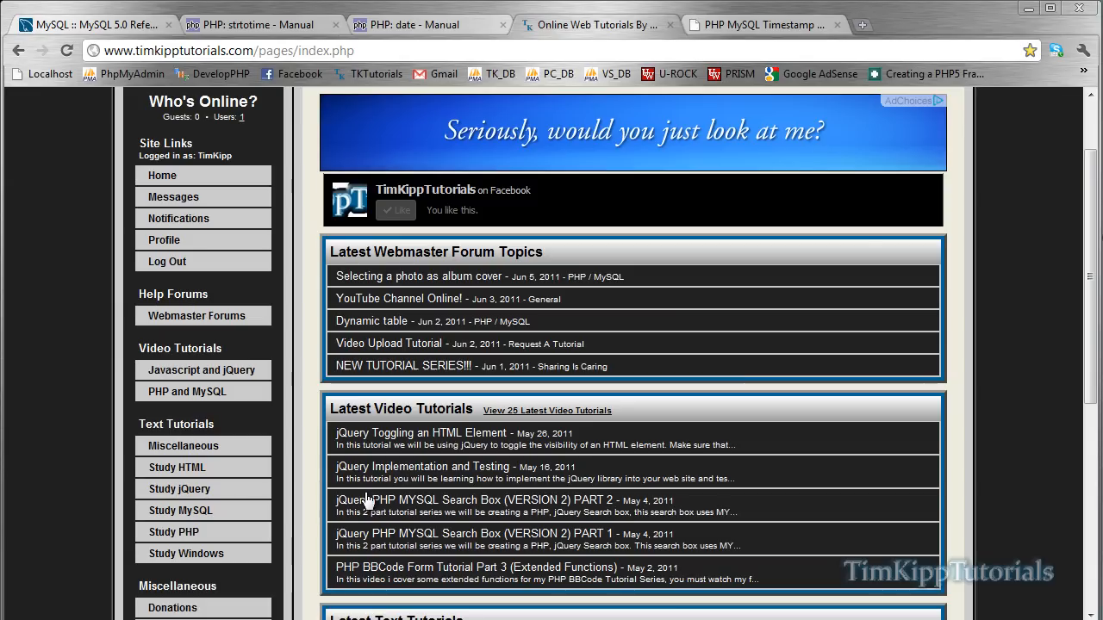